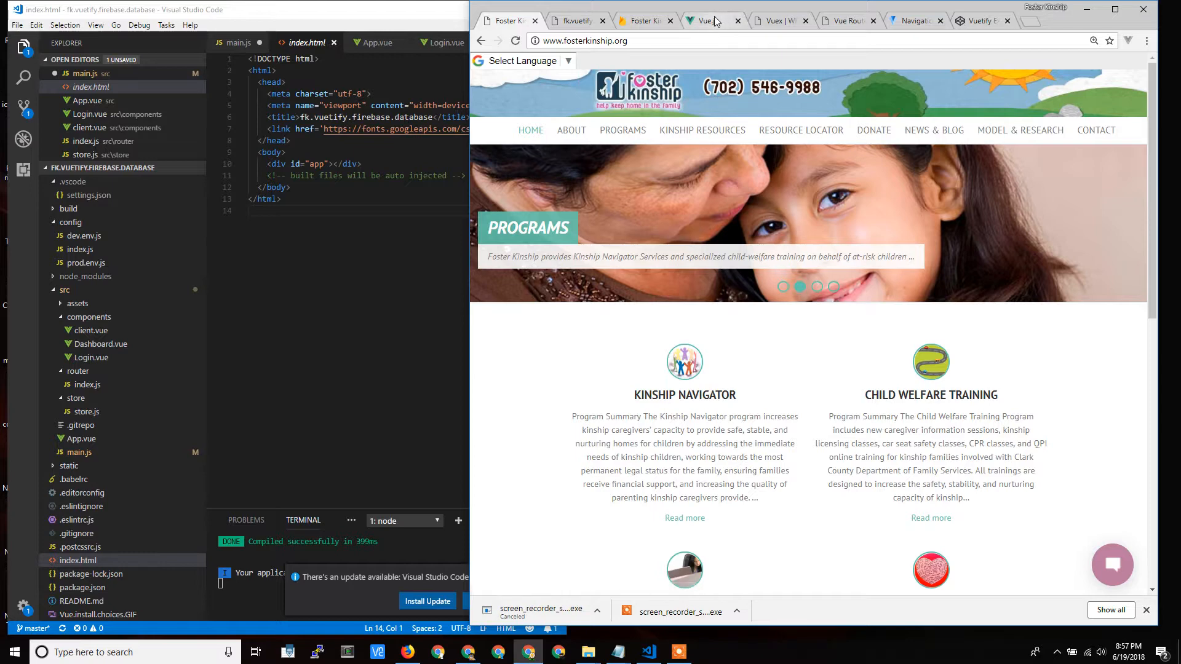
Glance at the Vue.js homepage tab, then return to the Foster Kinship website tab
click(707, 20)
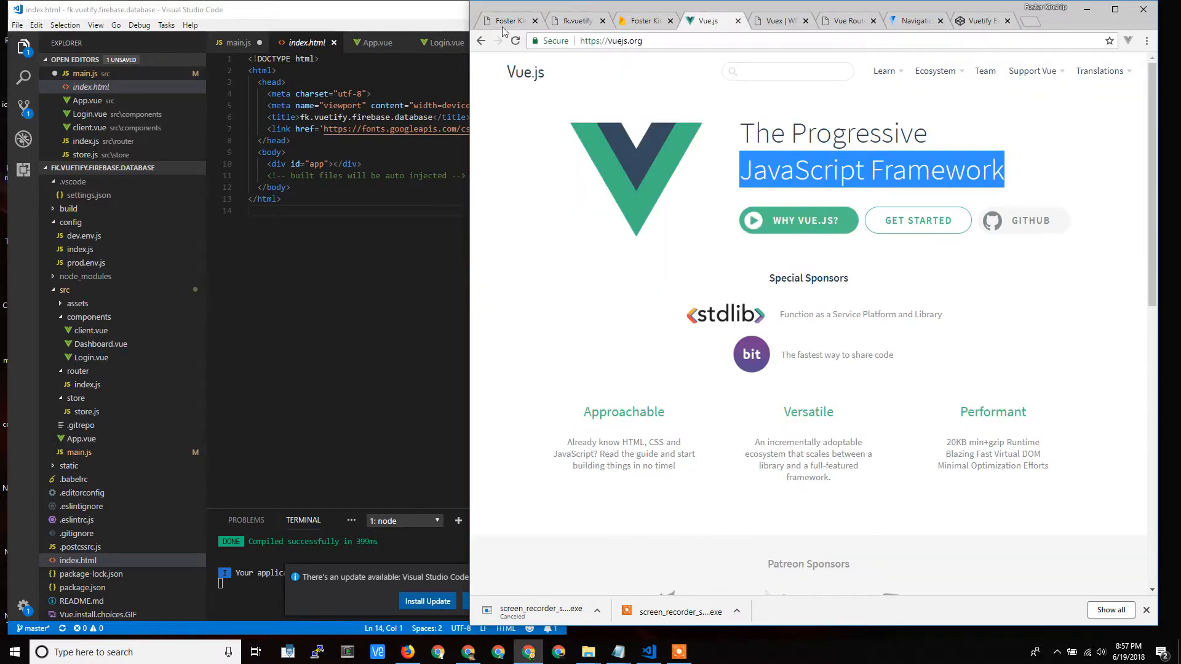
click(505, 21)
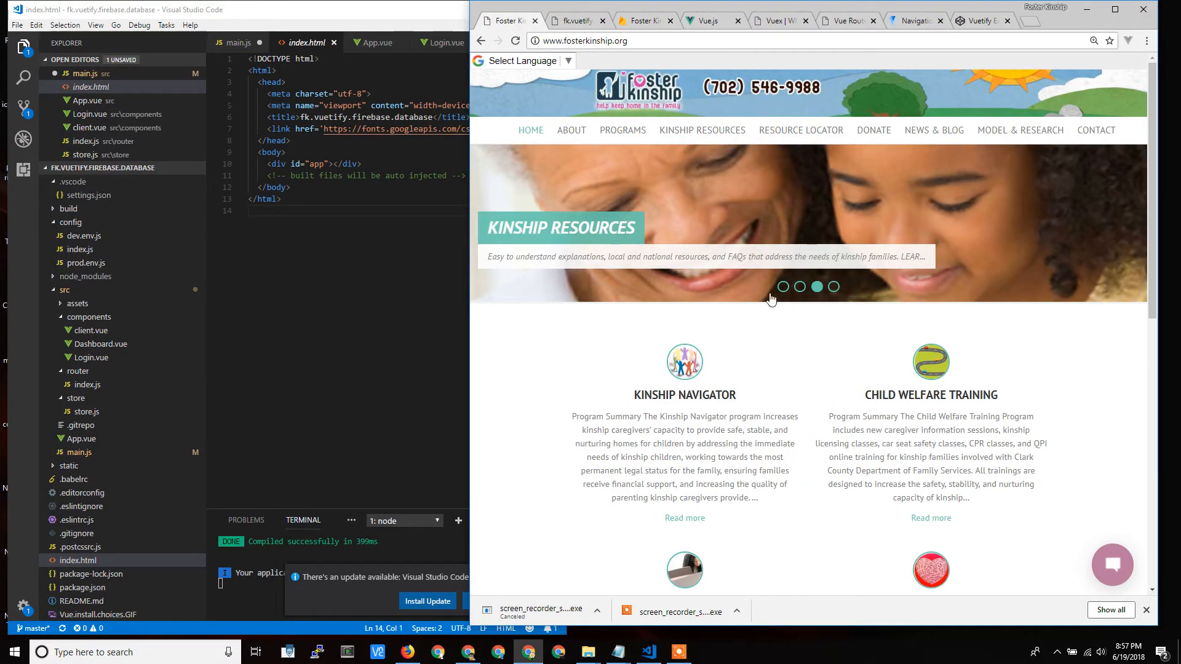
mouse_move(723, 209)
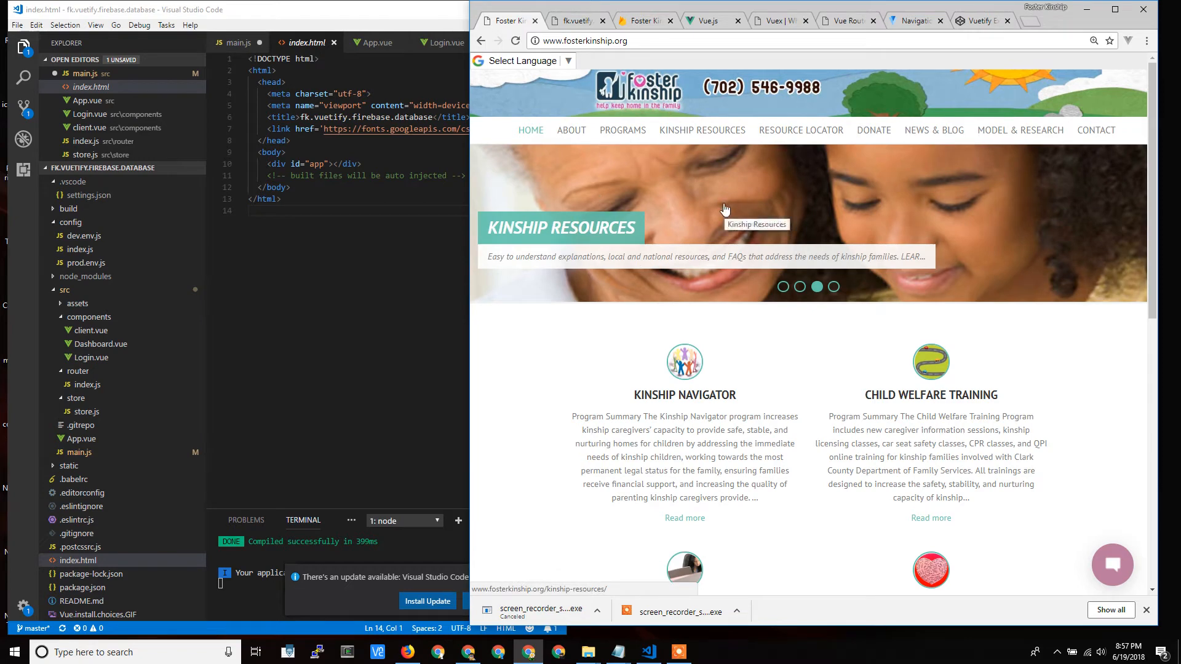
mouse_move(655, 117)
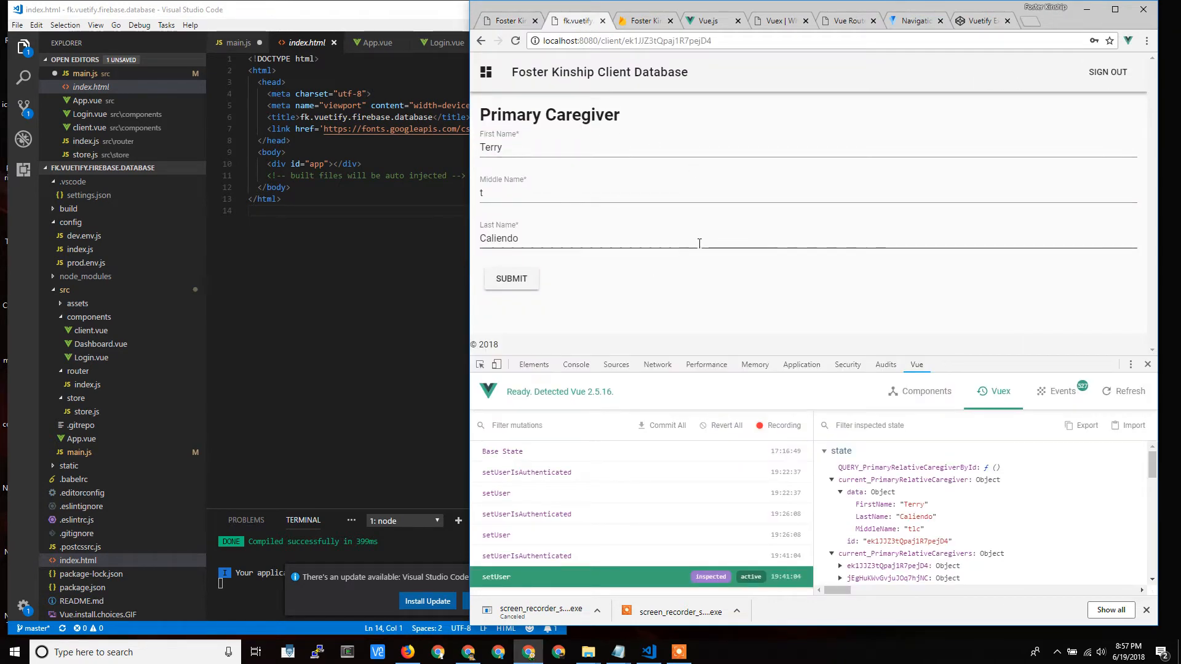
mouse_move(687, 216)
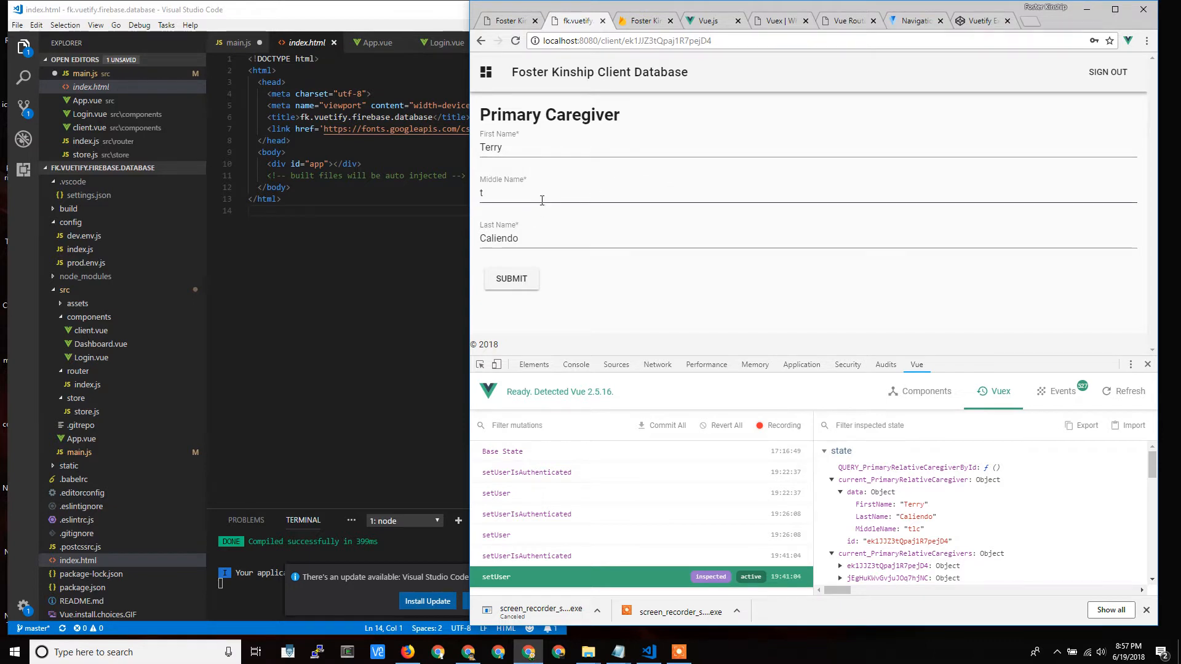
click(644, 20)
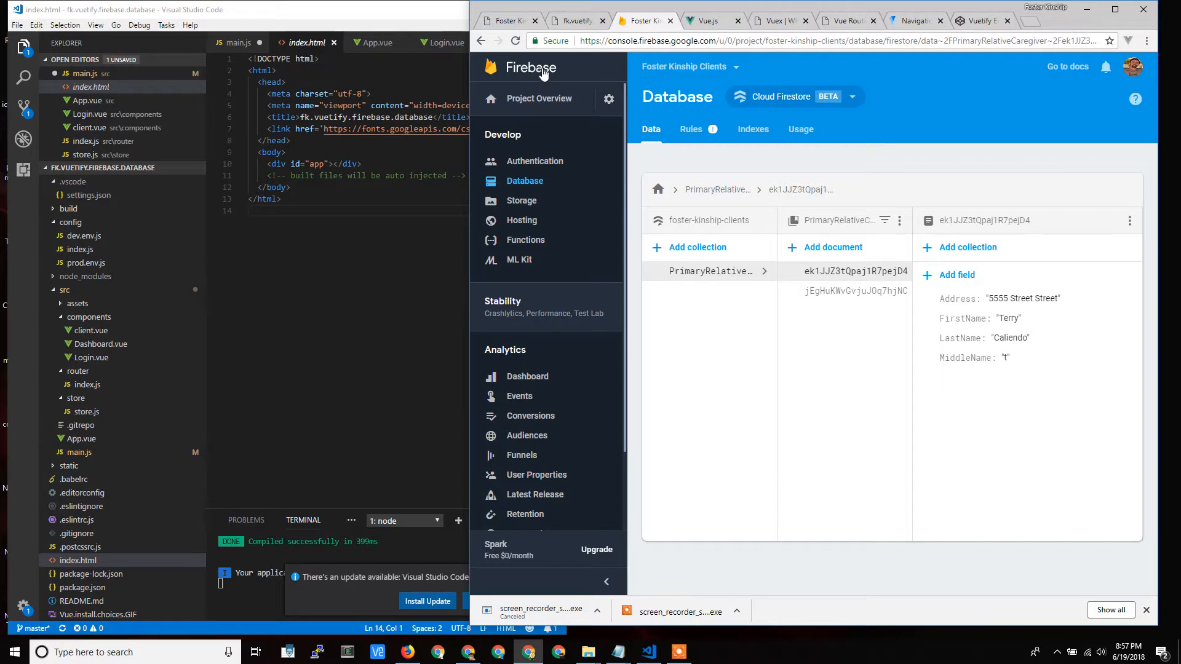
mouse_move(790, 107)
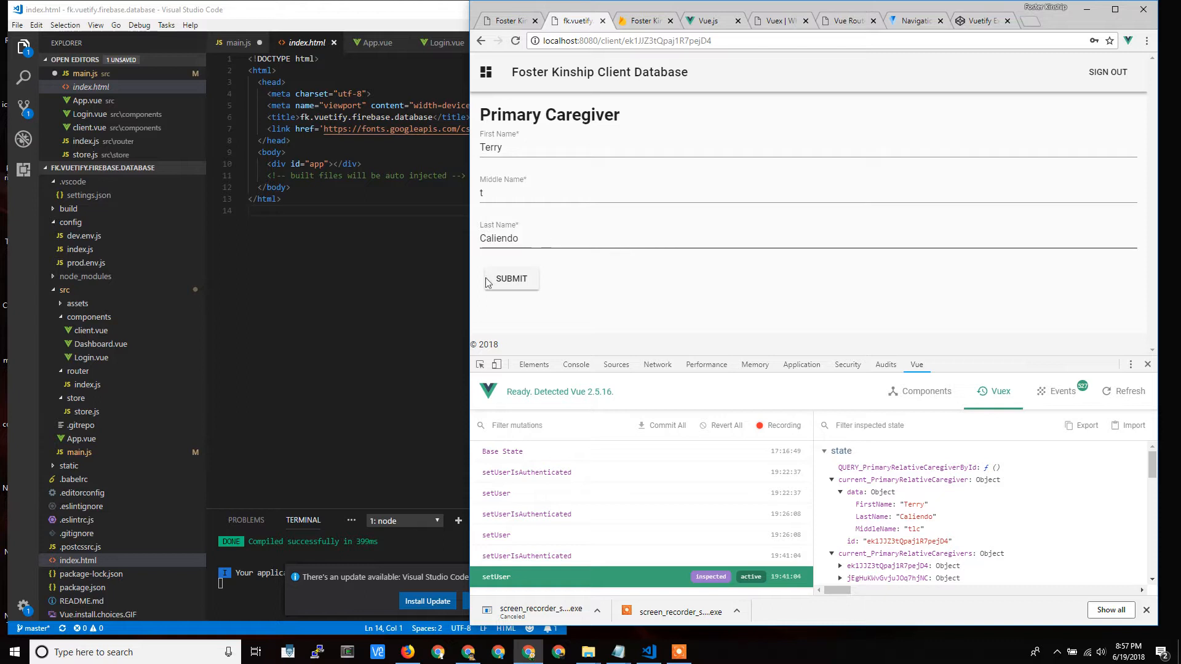
Switch from the client app's Primary Caregiver form to the Vue.js homepage tab
click(707, 21)
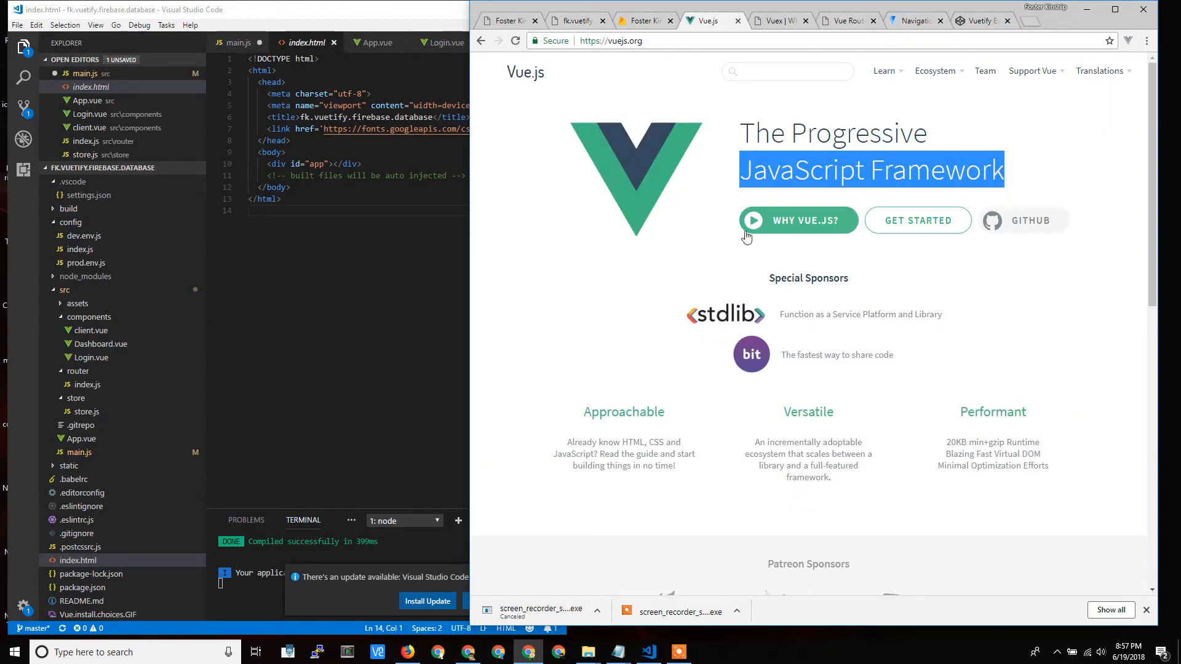
mouse_move(527, 77)
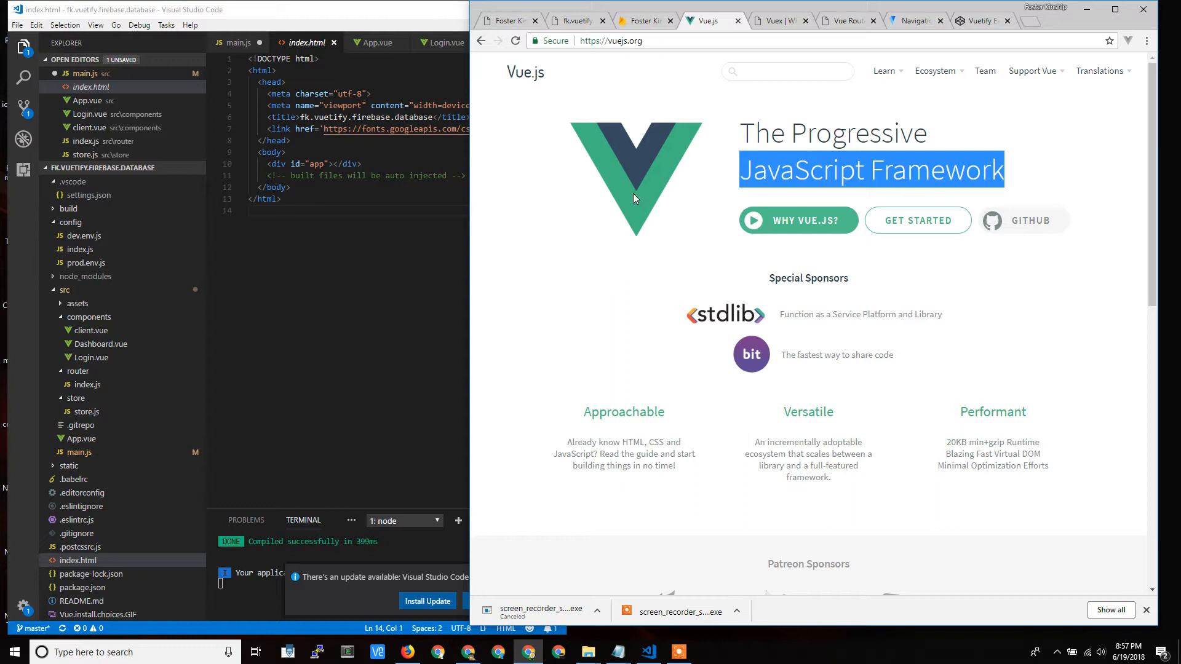
mouse_move(786, 145)
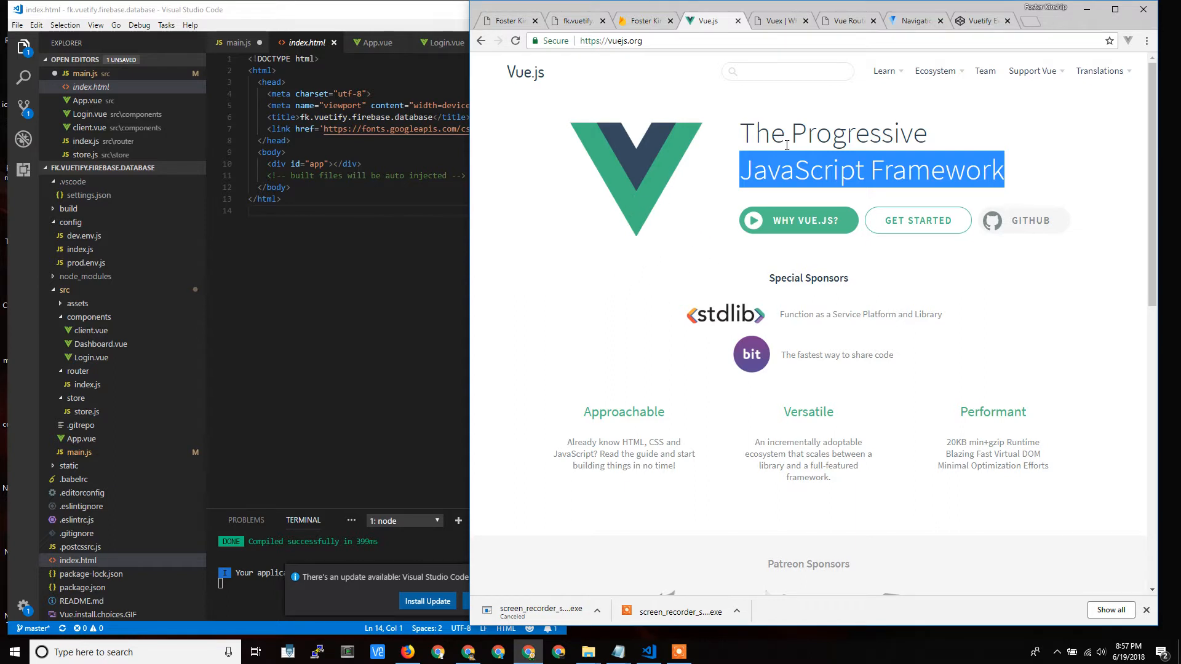
mouse_move(1028, 27)
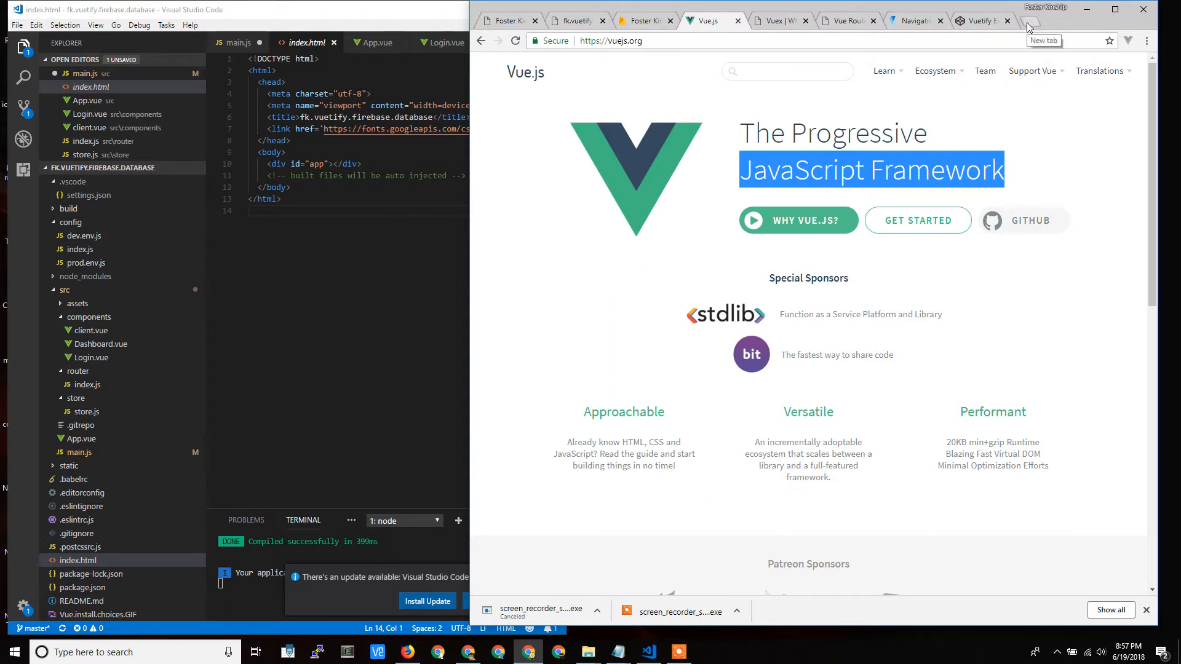
mouse_move(856, 73)
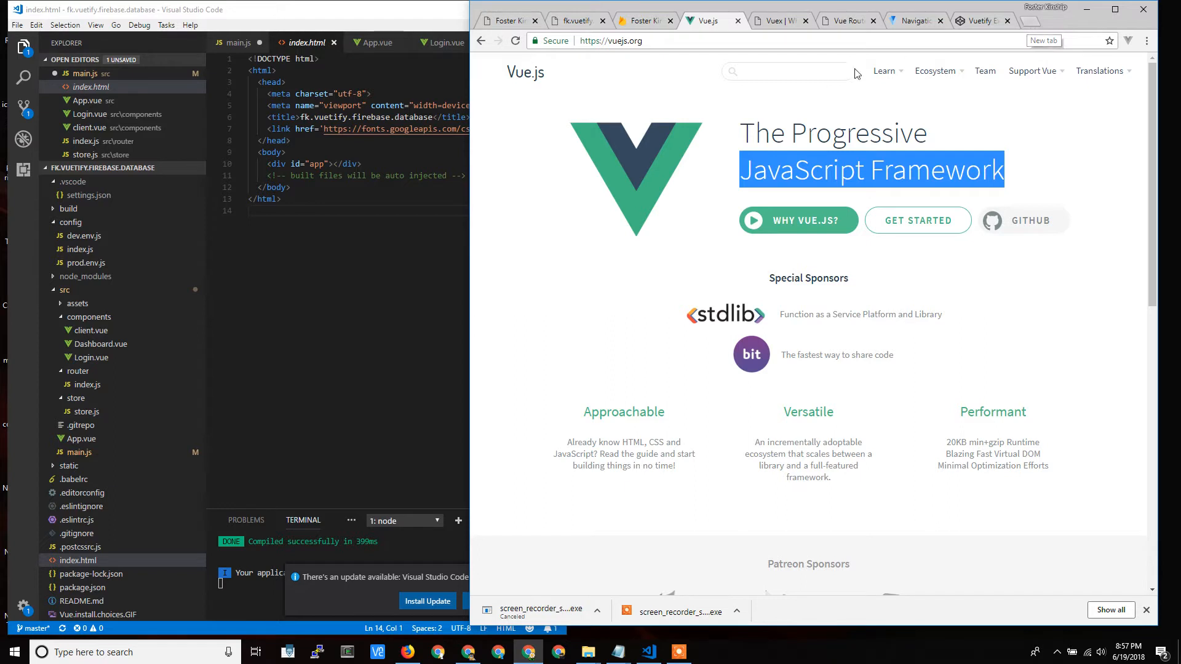
mouse_move(525, 168)
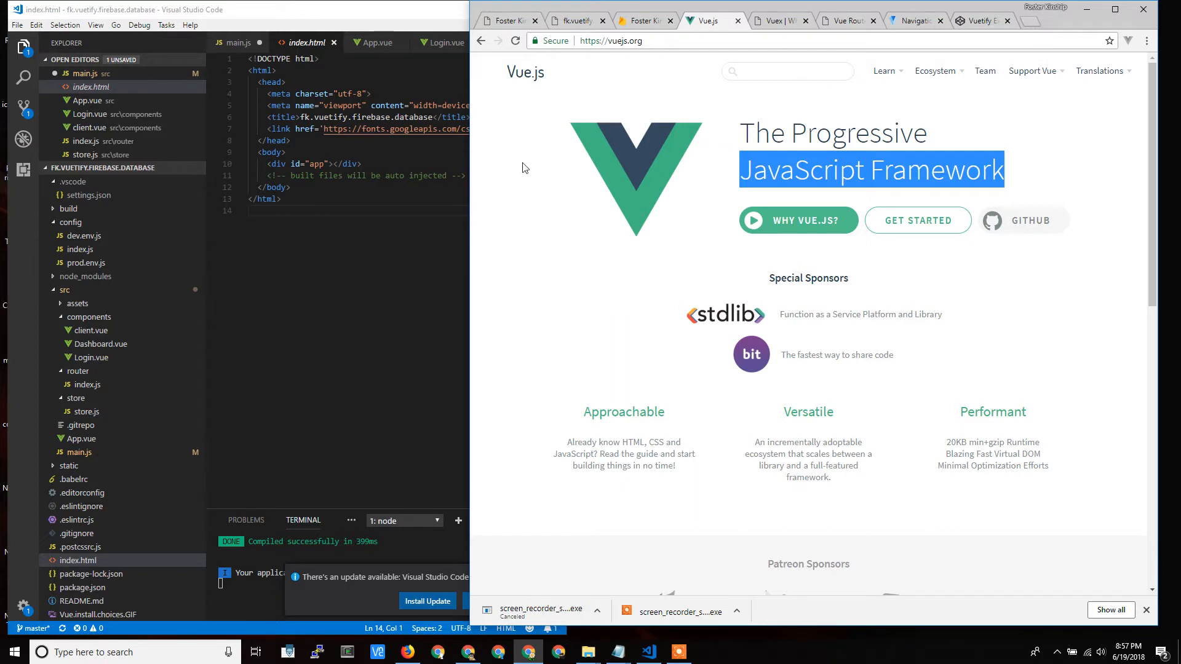
mouse_move(624, 491)
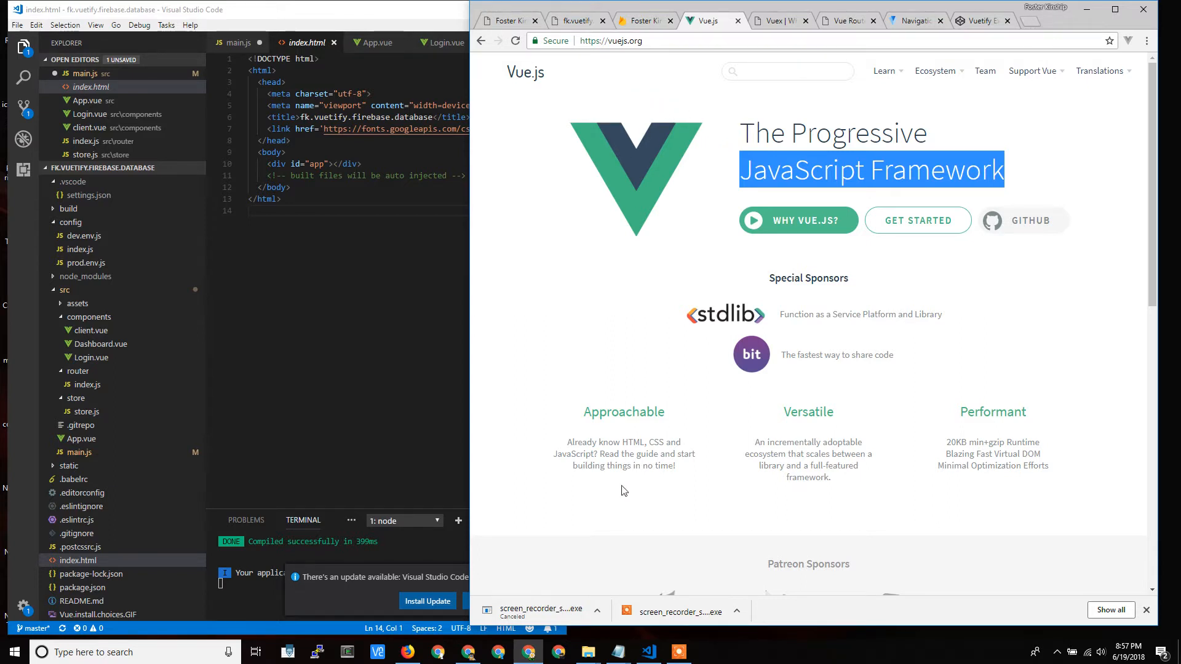
mouse_move(684, 360)
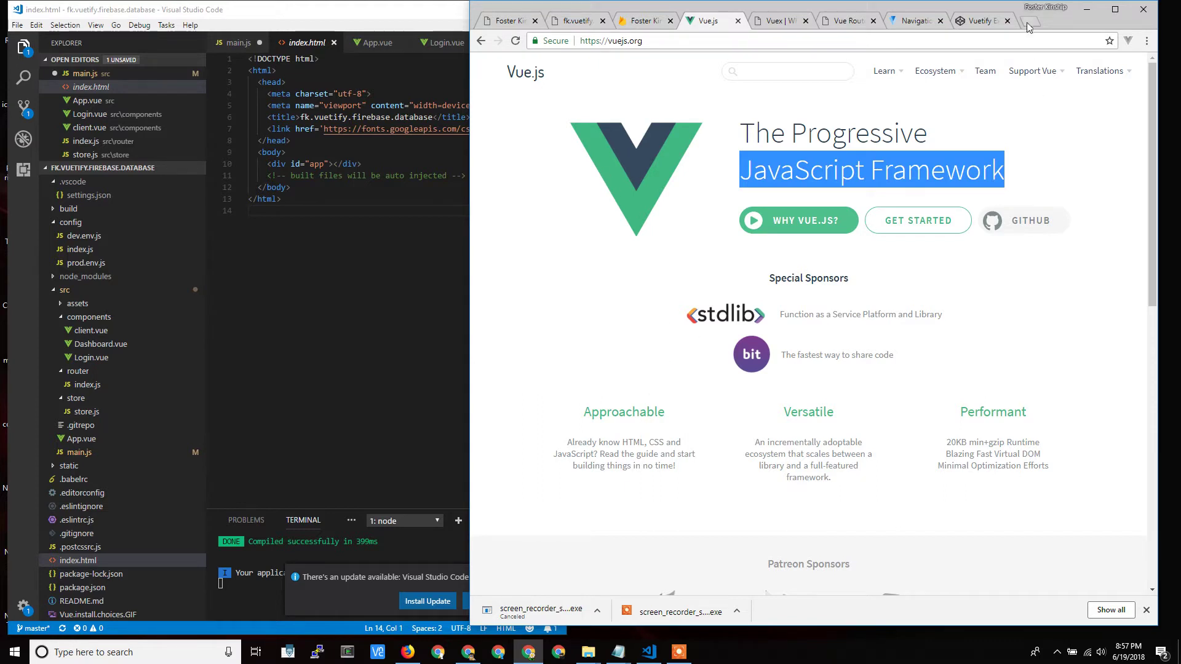
Open a blank new Chrome tab showing the Google start page
click(1023, 20)
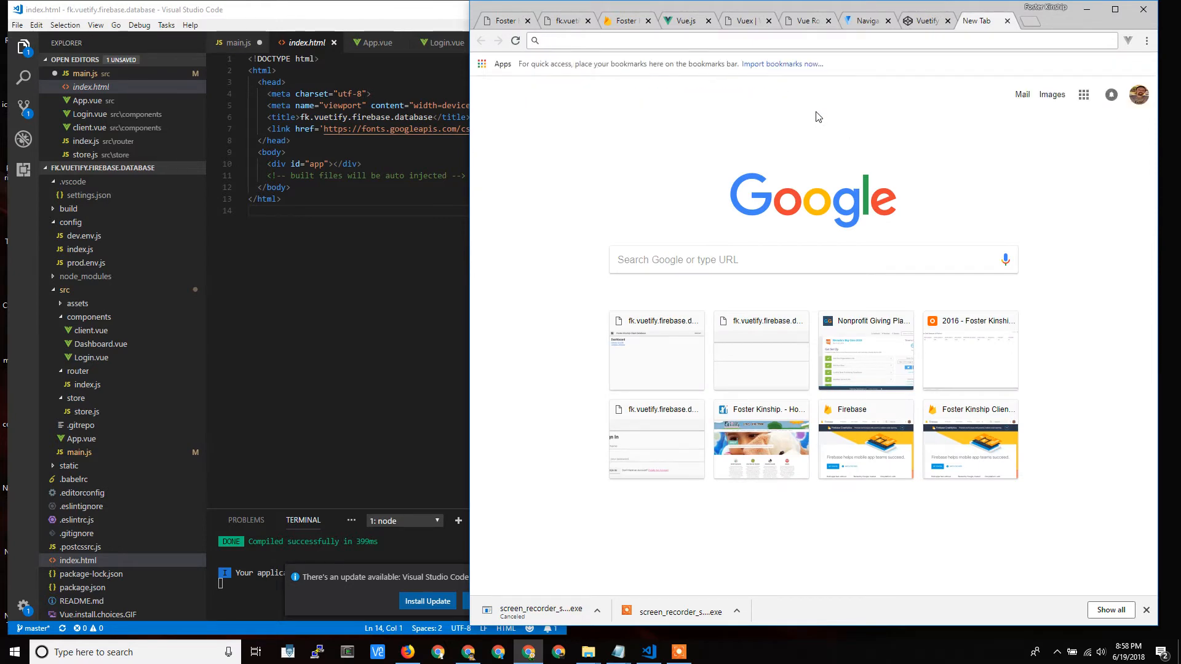
mouse_move(436, 54)
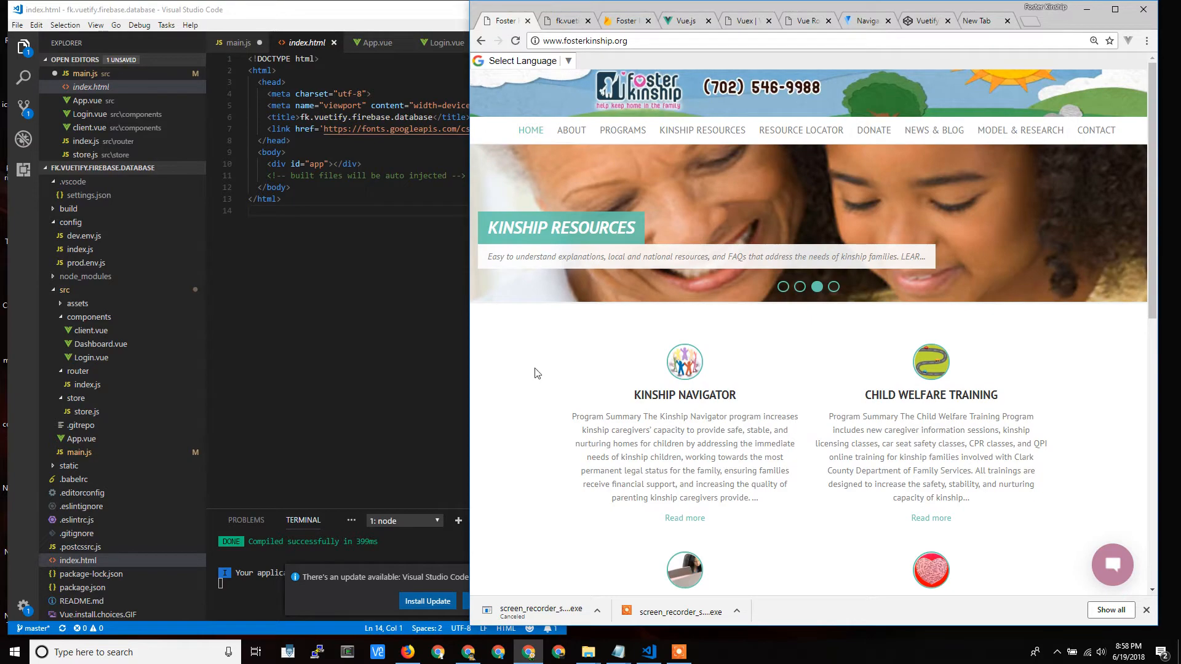
View fosterkinship.org's page source and scroll through its stylesheets, scripts and slider markup
right_click(536, 373)
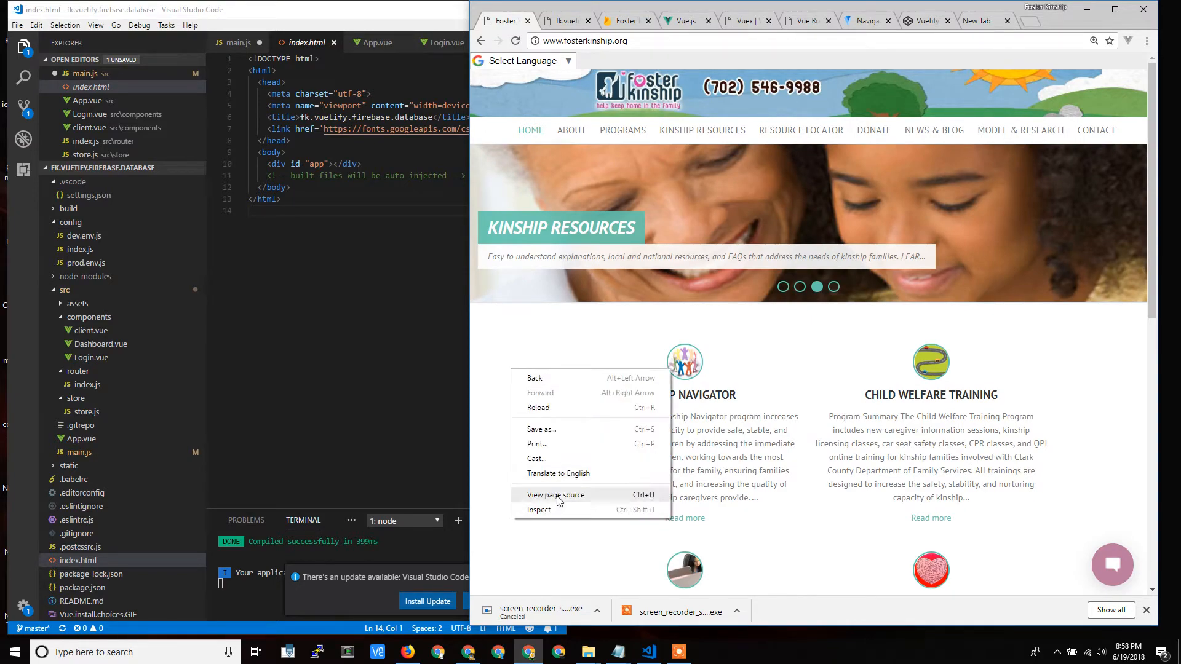
click(555, 495)
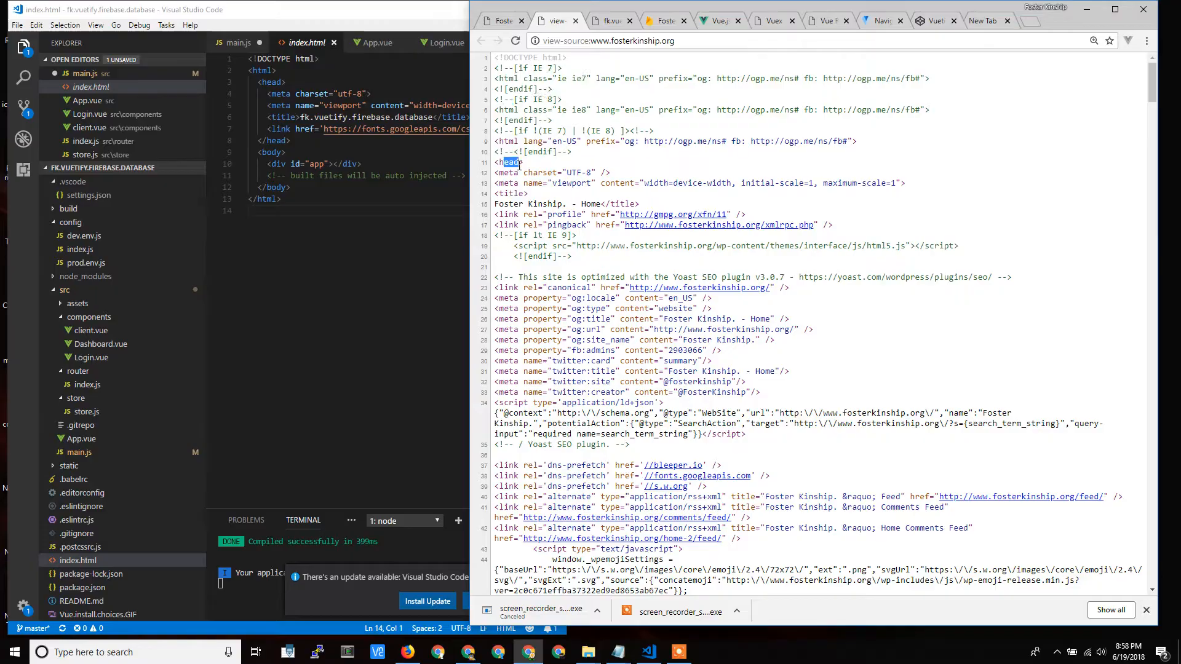
scroll(down, 3)
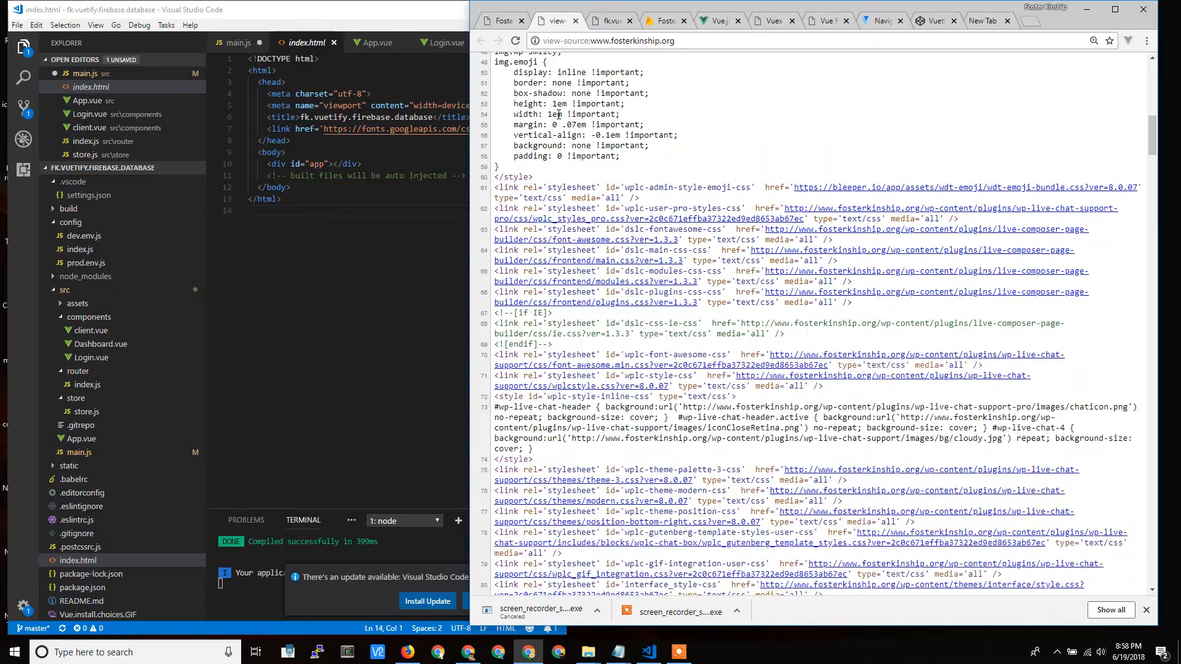
scroll(down, 3)
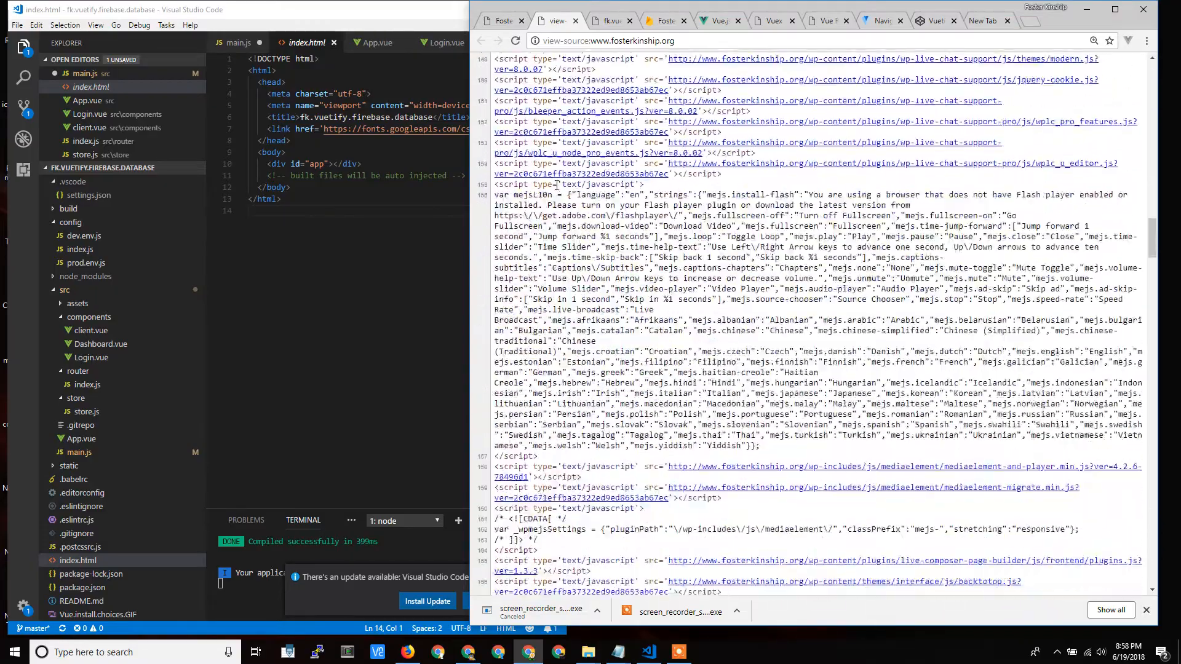
scroll(down, 3)
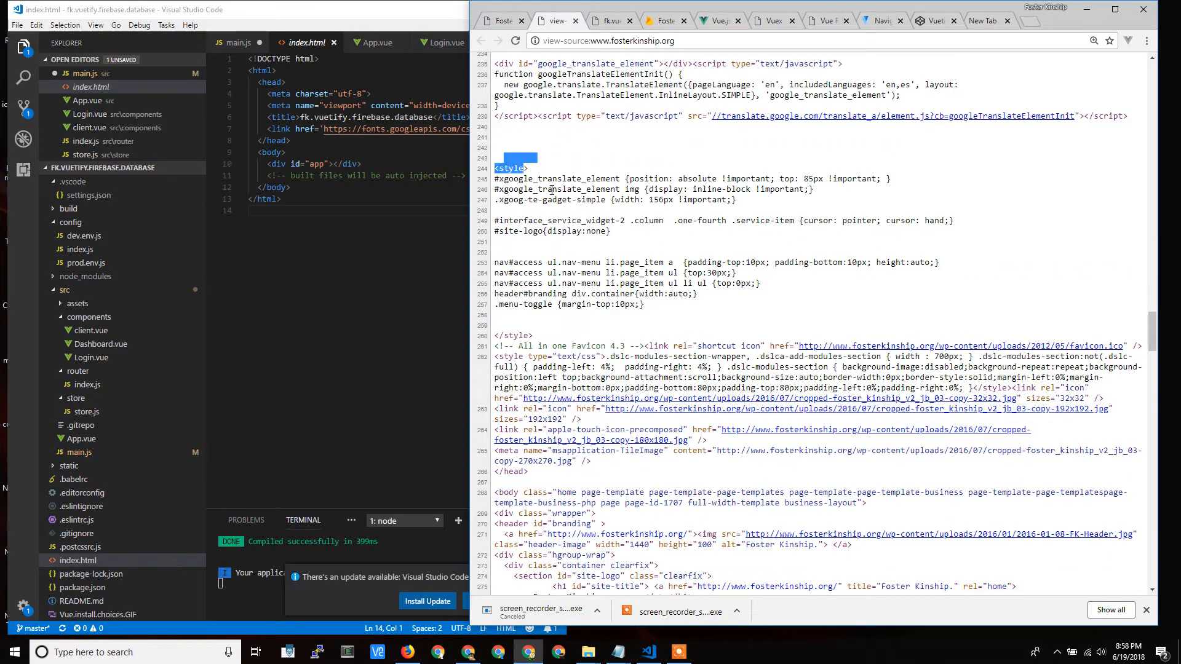
scroll(down, 3)
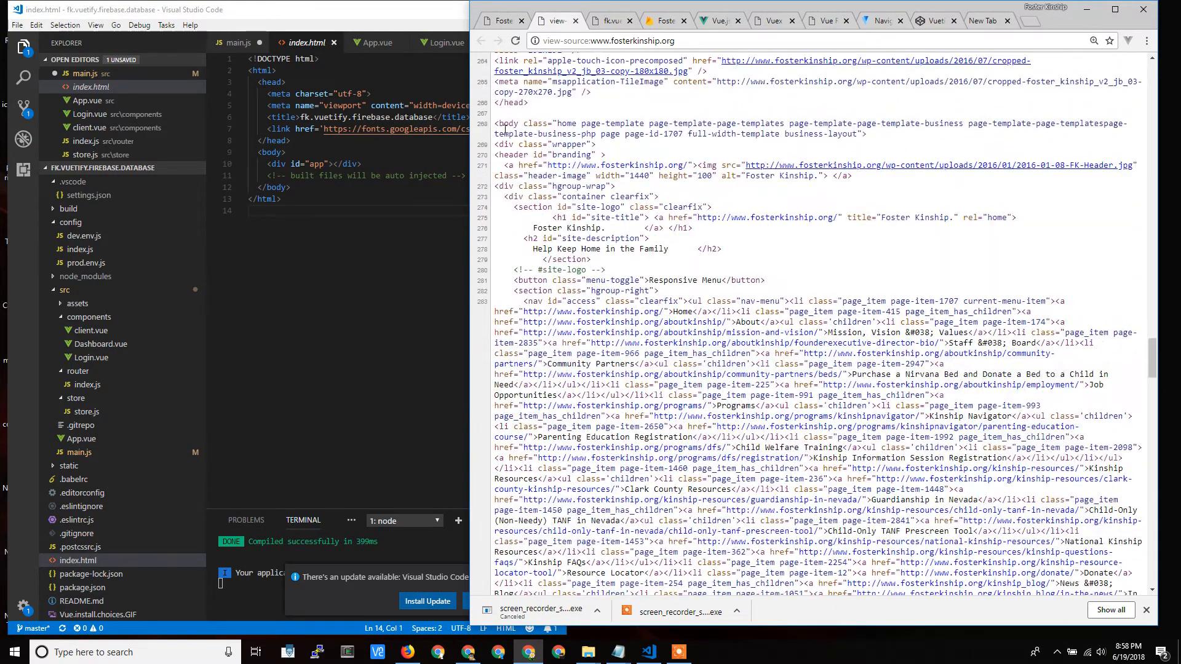
scroll(down, 3)
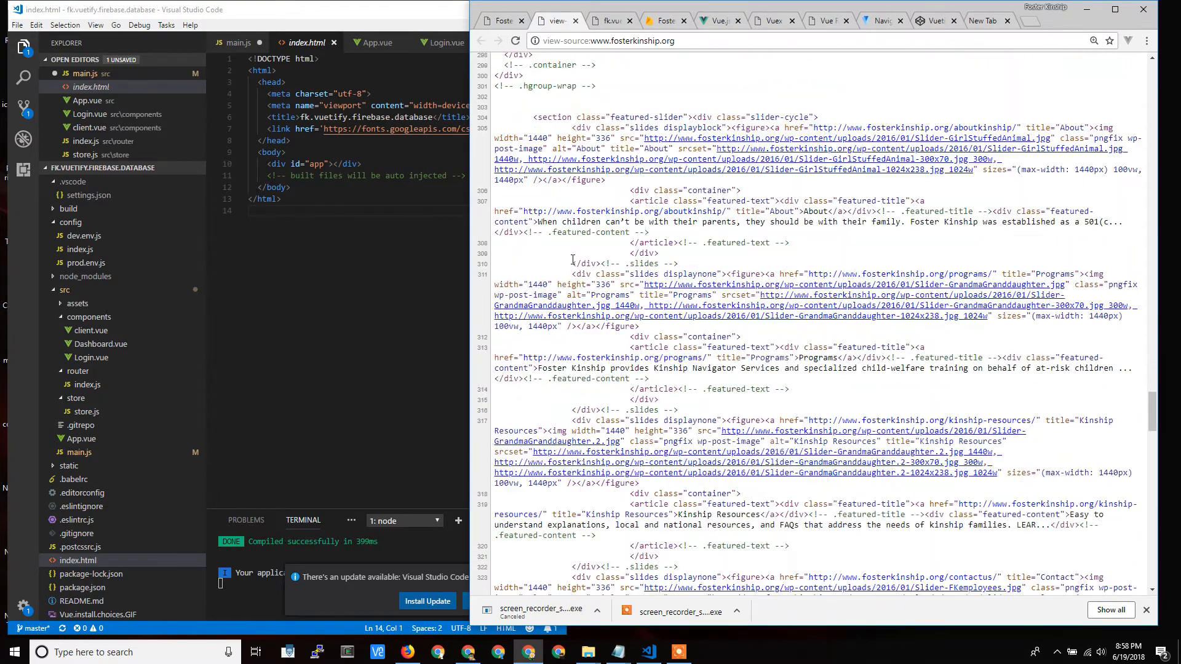
scroll(down, 3)
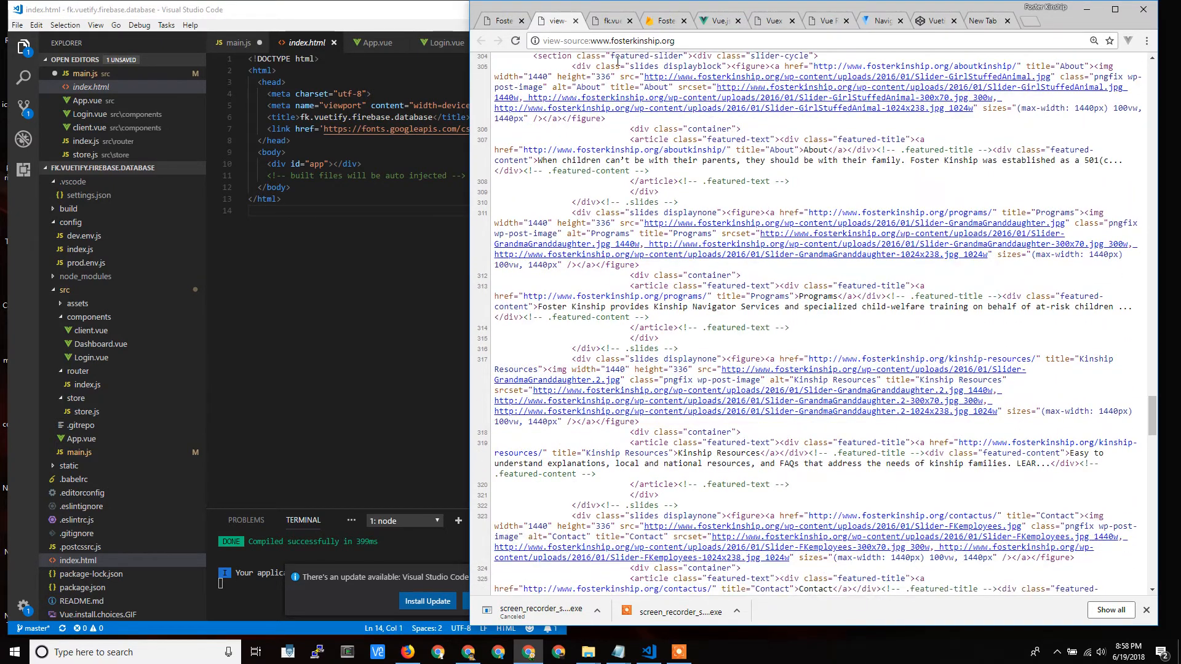
scroll(up, 3)
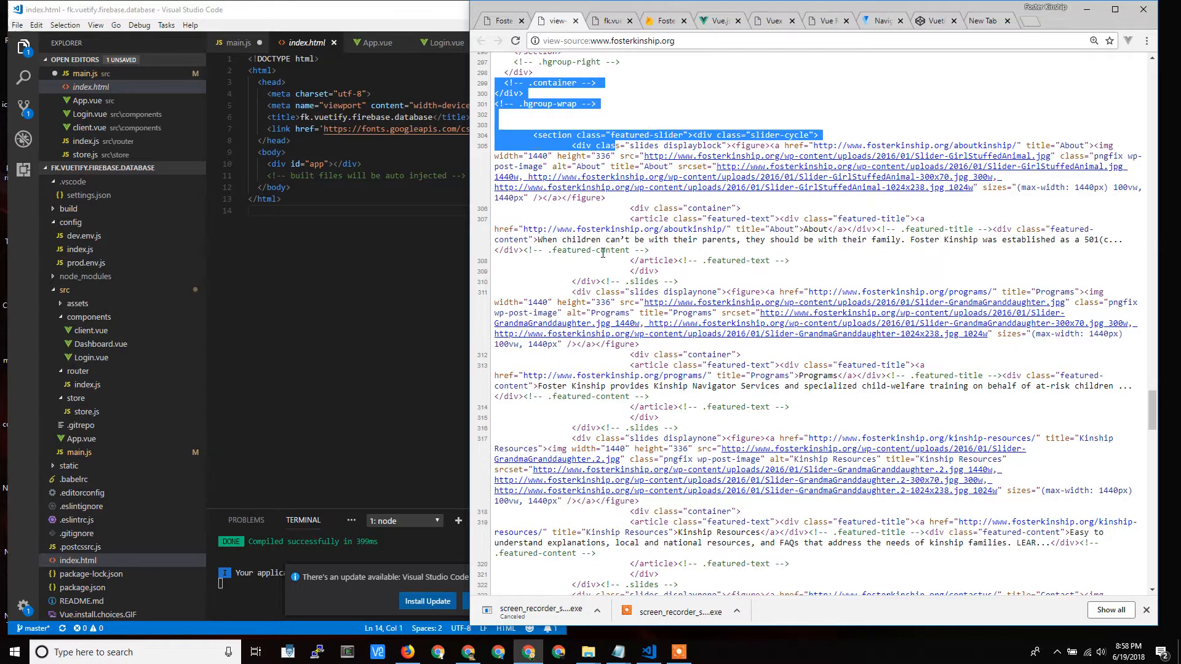
scroll(down, 3)
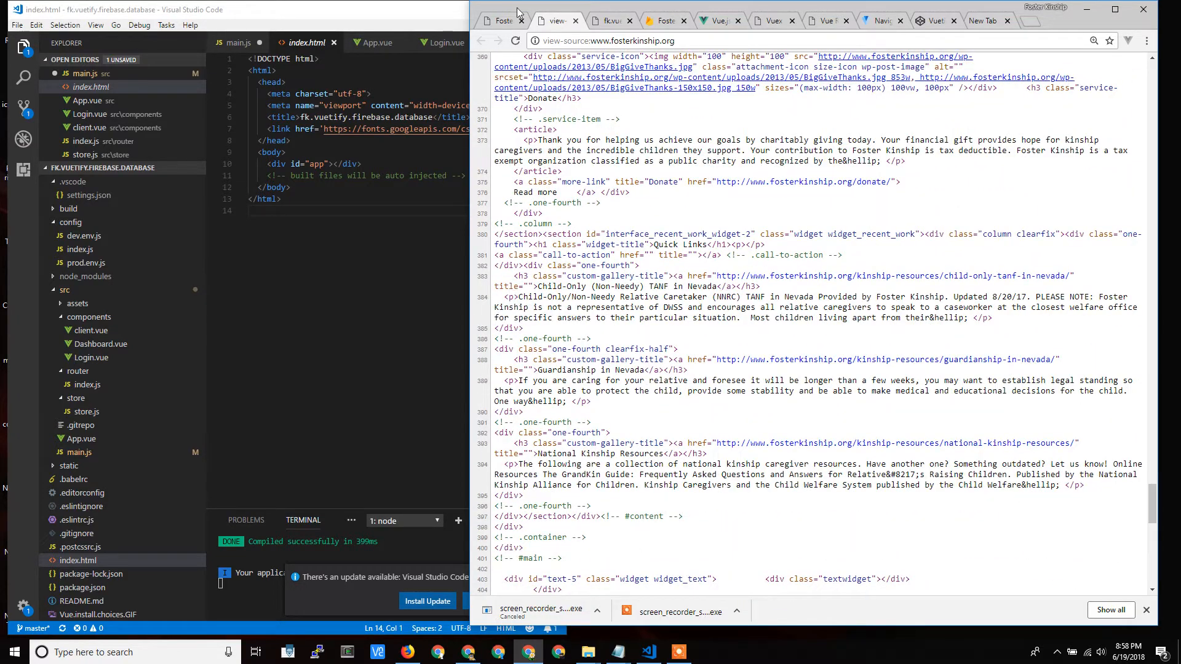
Go to the Foster Kinship About page and view its HTML source
click(500, 20)
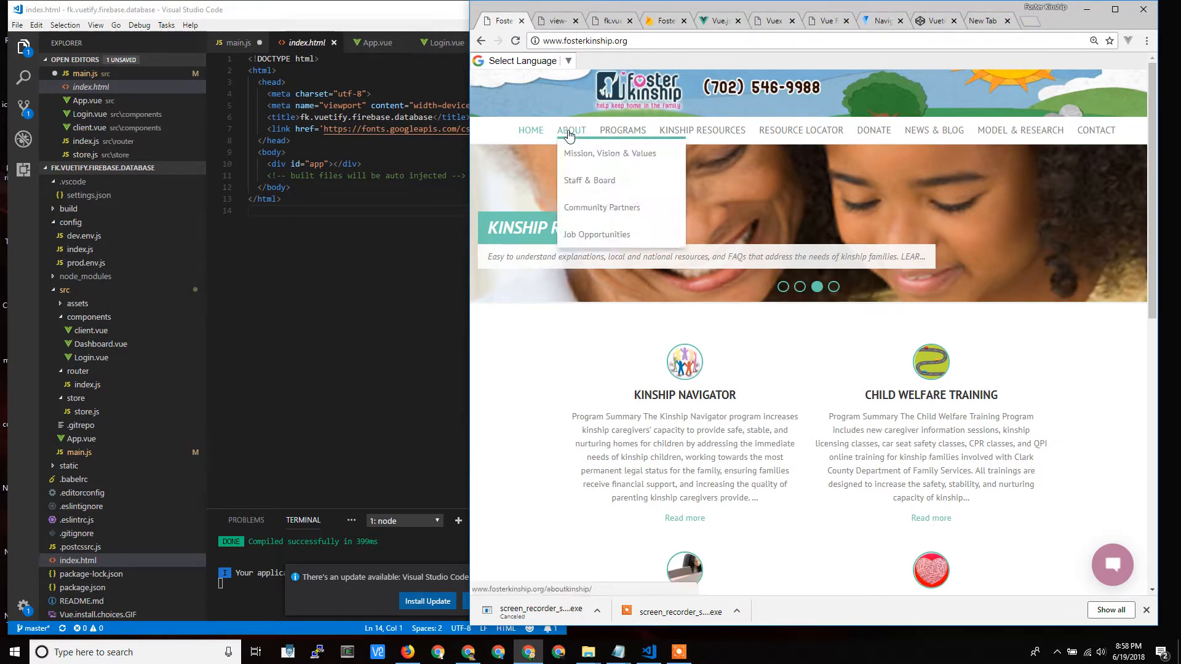
click(570, 130)
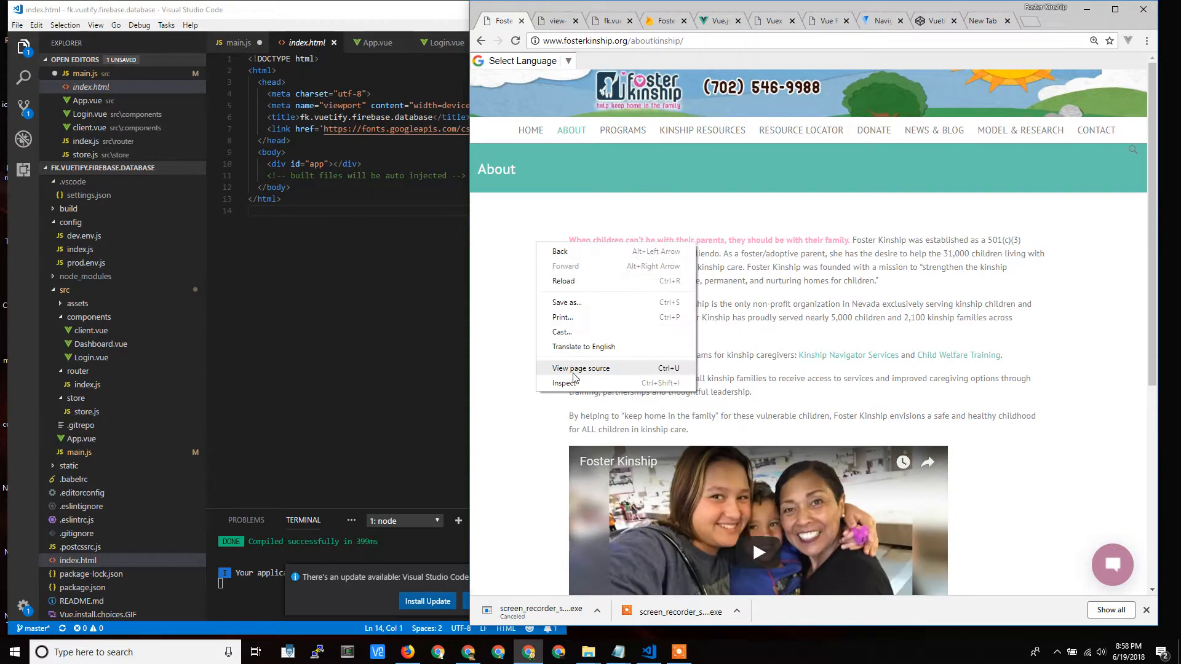
click(580, 368)
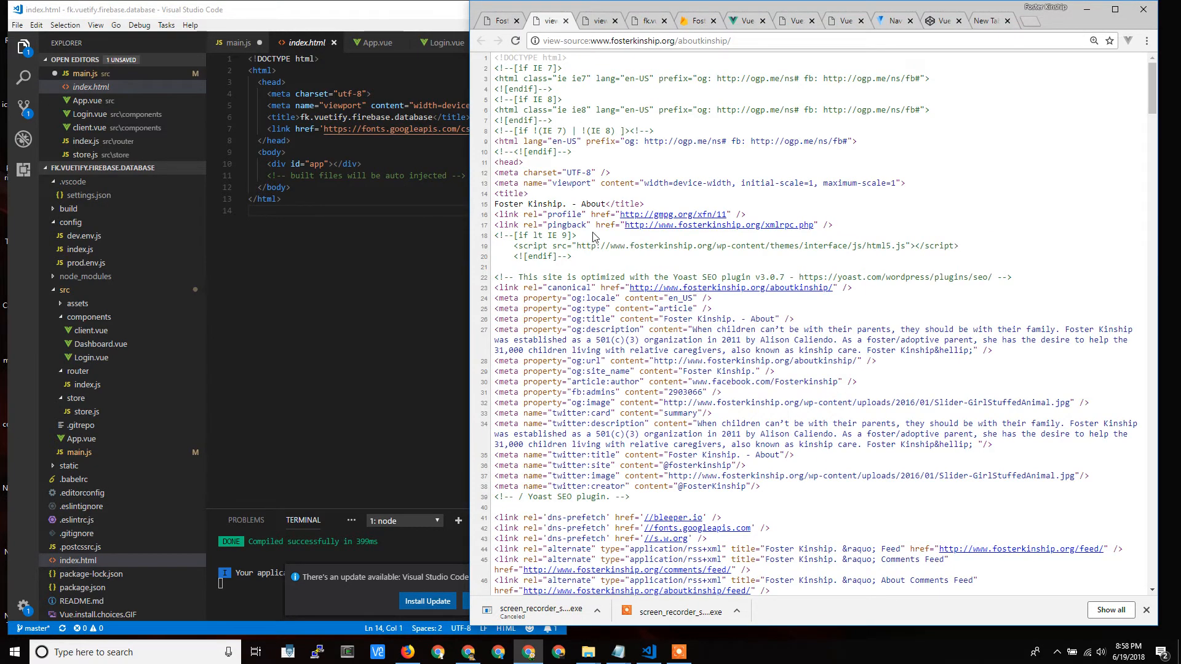
scroll(down, 3)
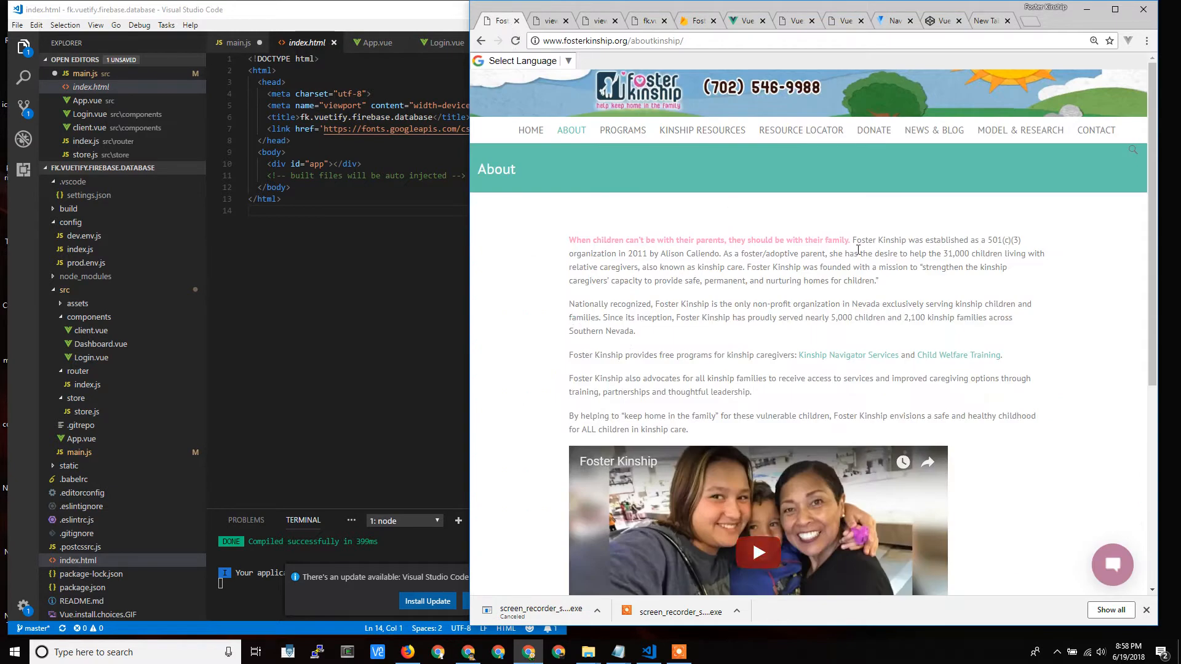
mouse_move(701, 198)
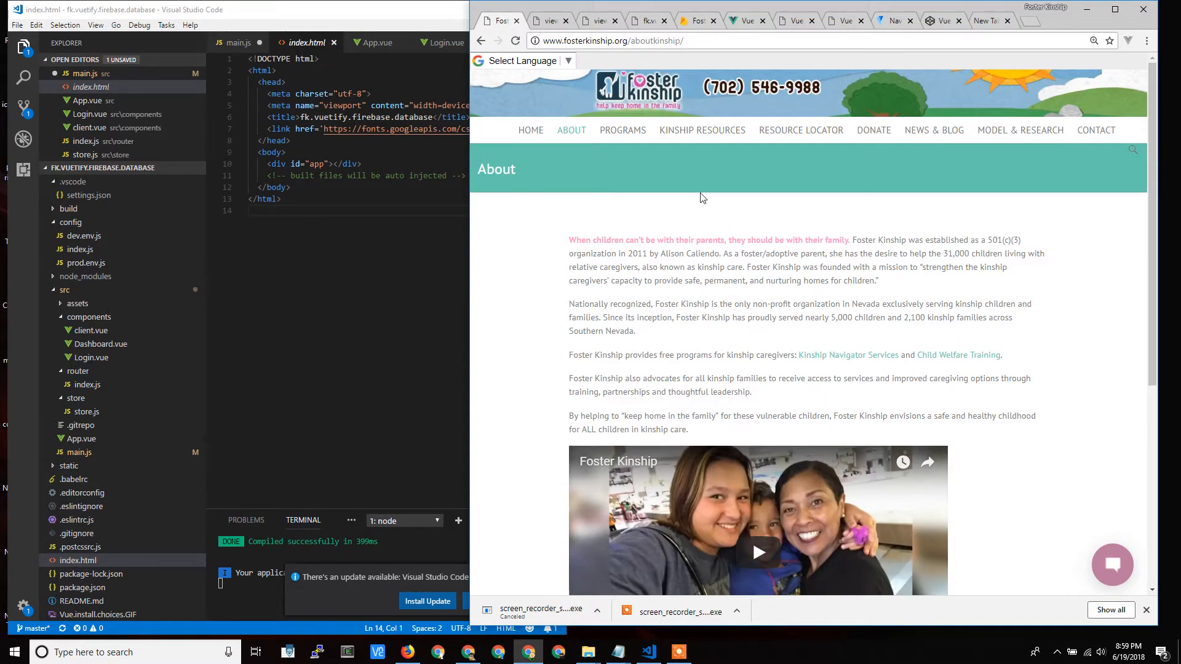
mouse_move(880, 138)
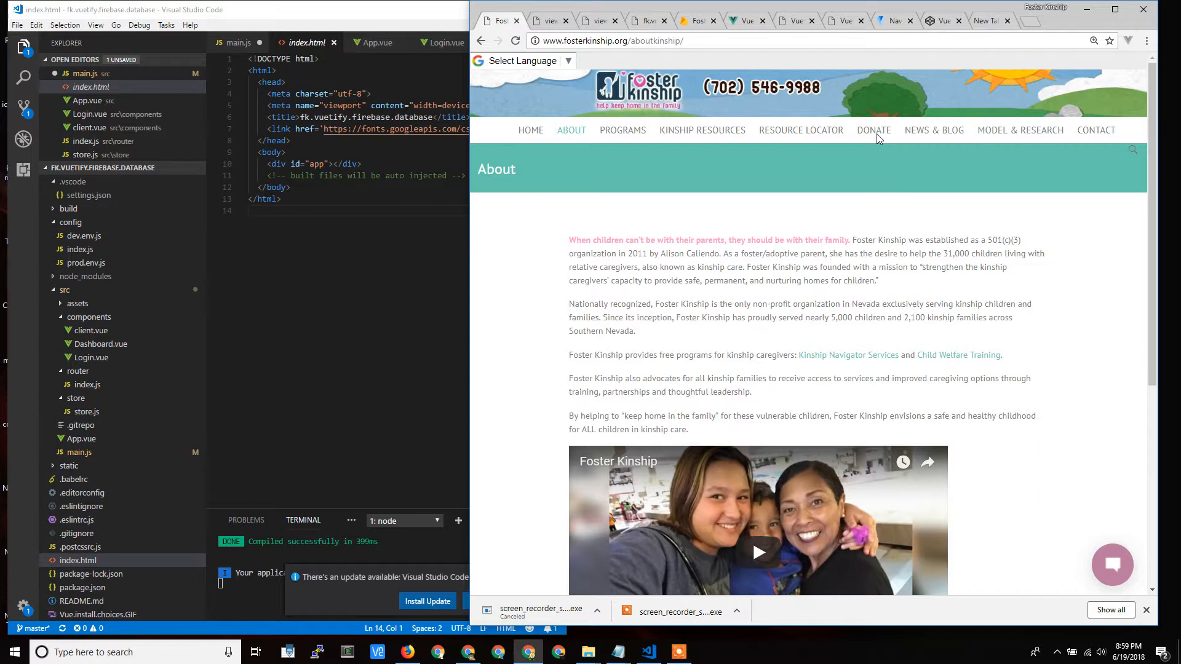
mouse_move(644, 121)
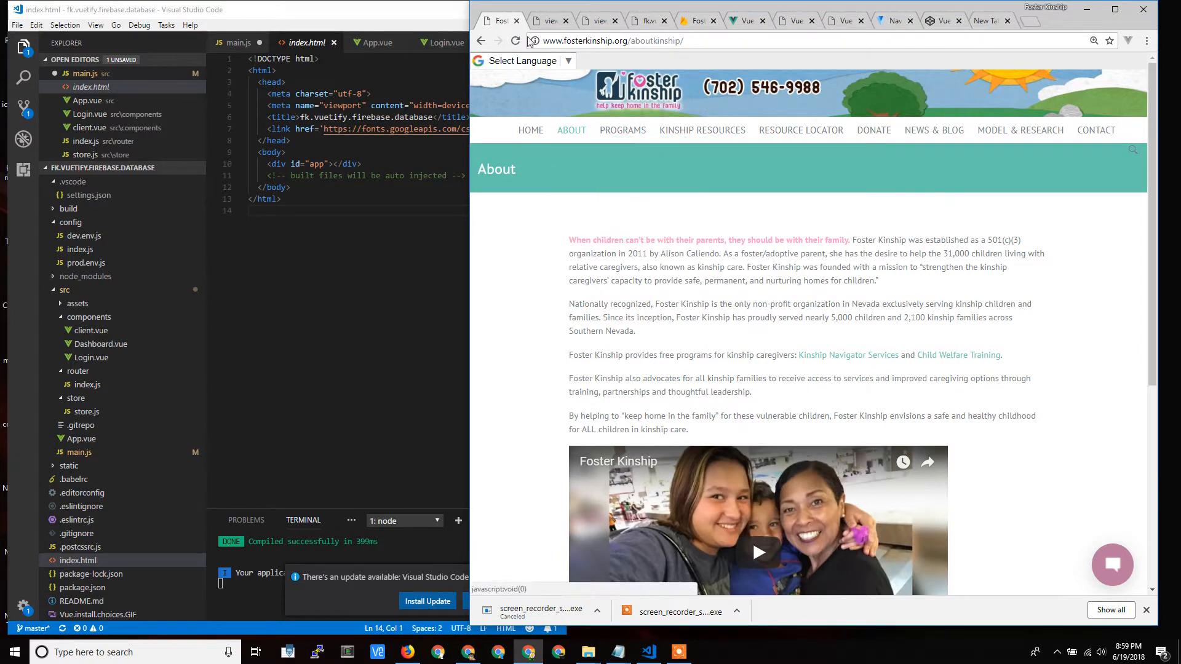
mouse_move(684, 221)
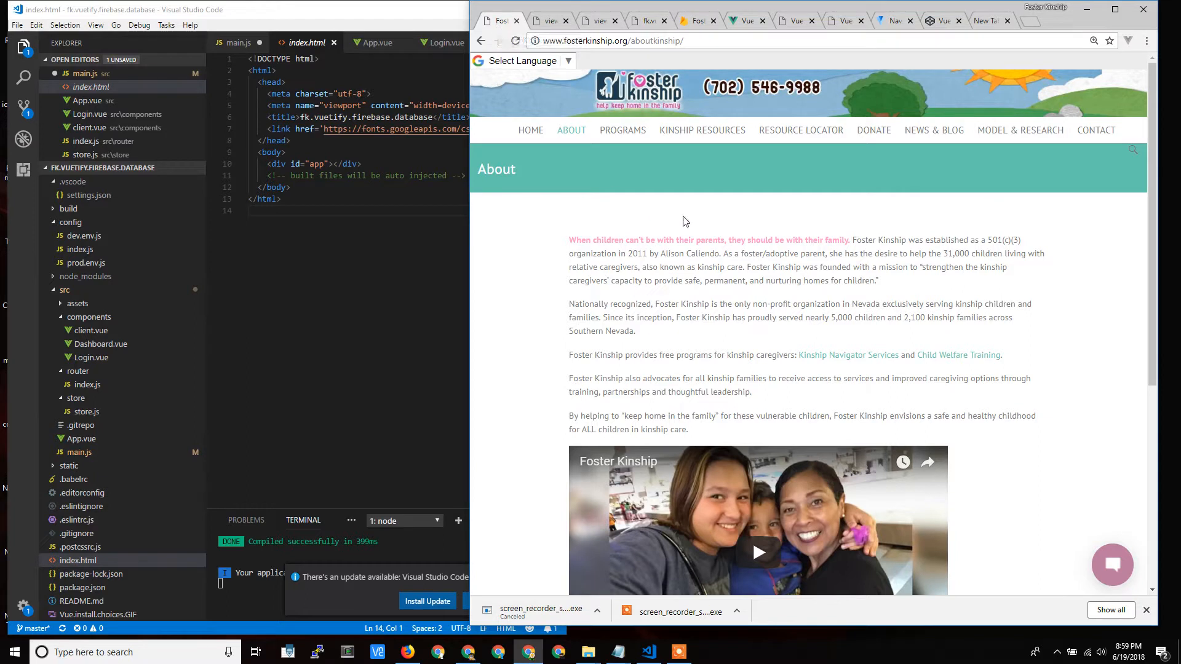
mouse_move(650, 275)
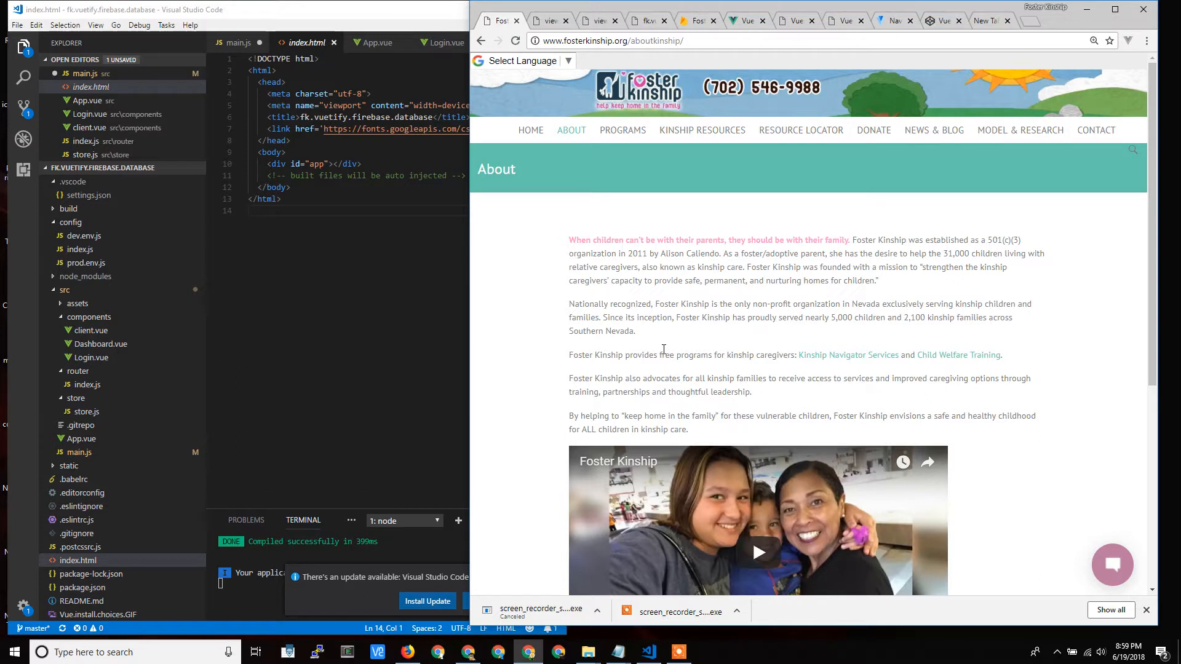
click(622, 129)
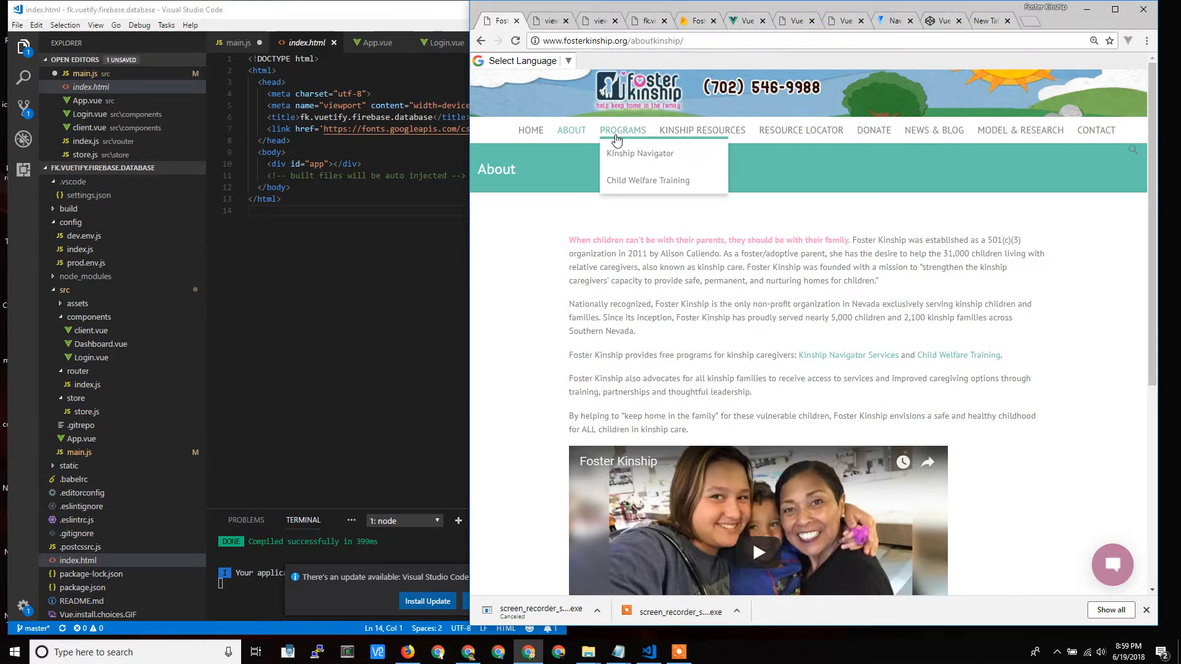
mouse_move(701, 130)
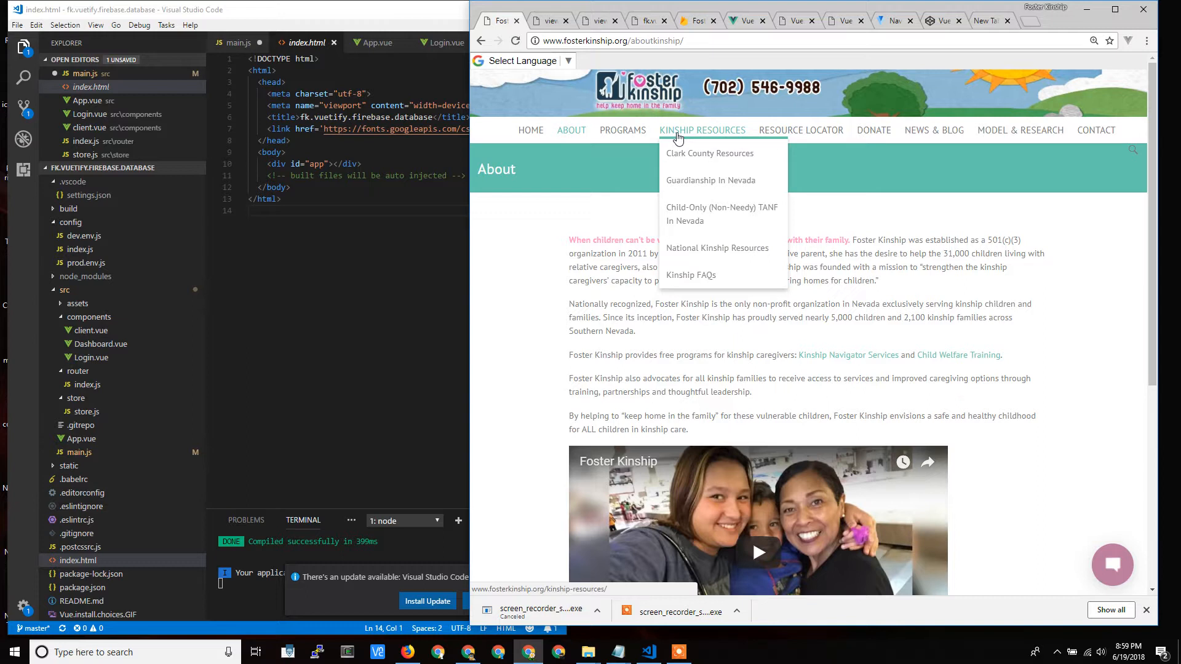
mouse_move(847, 207)
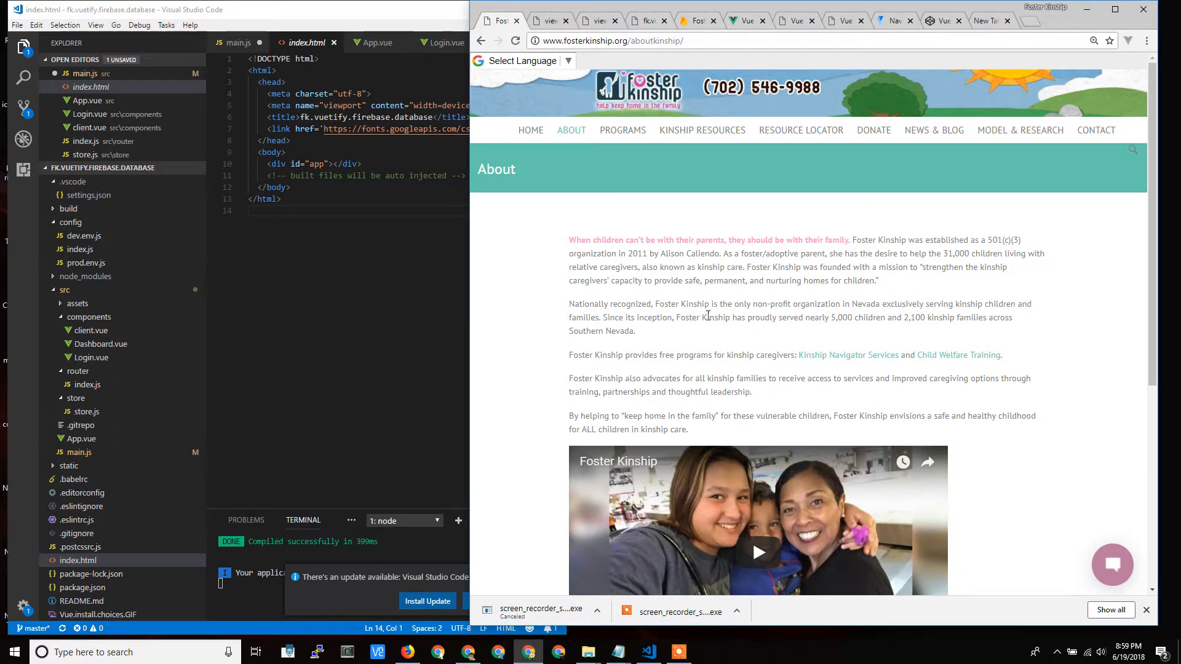
mouse_move(700, 304)
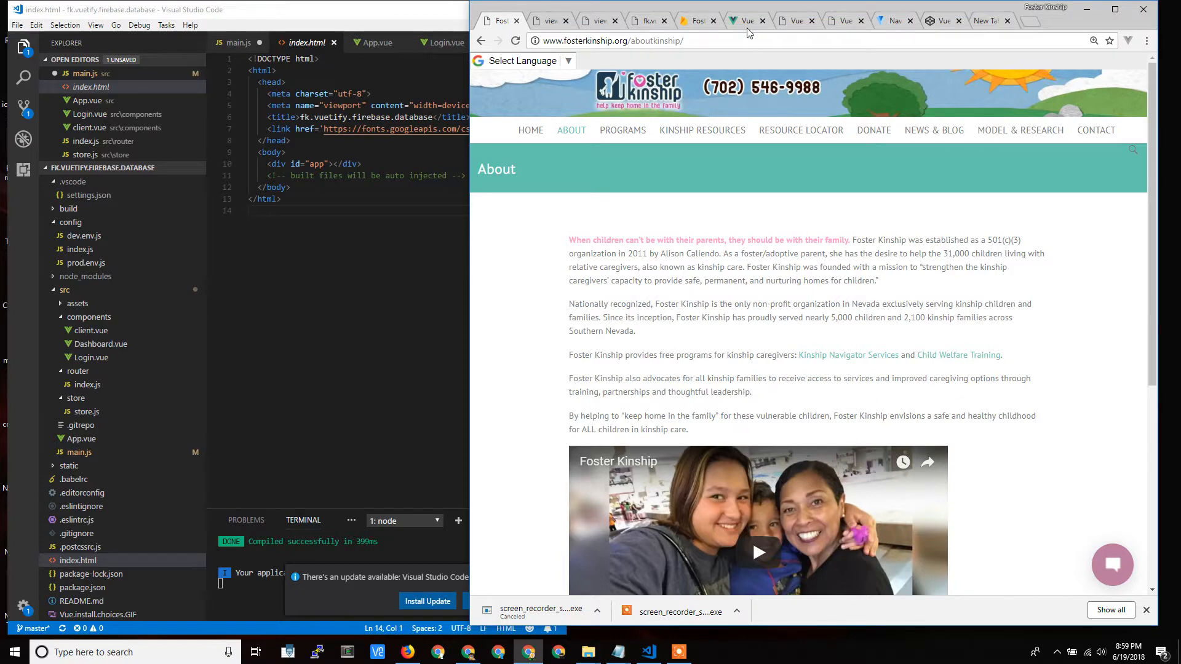
Cycle through the Vue.js, About page and client app tabs, ending on the Vue.js homepage
click(744, 20)
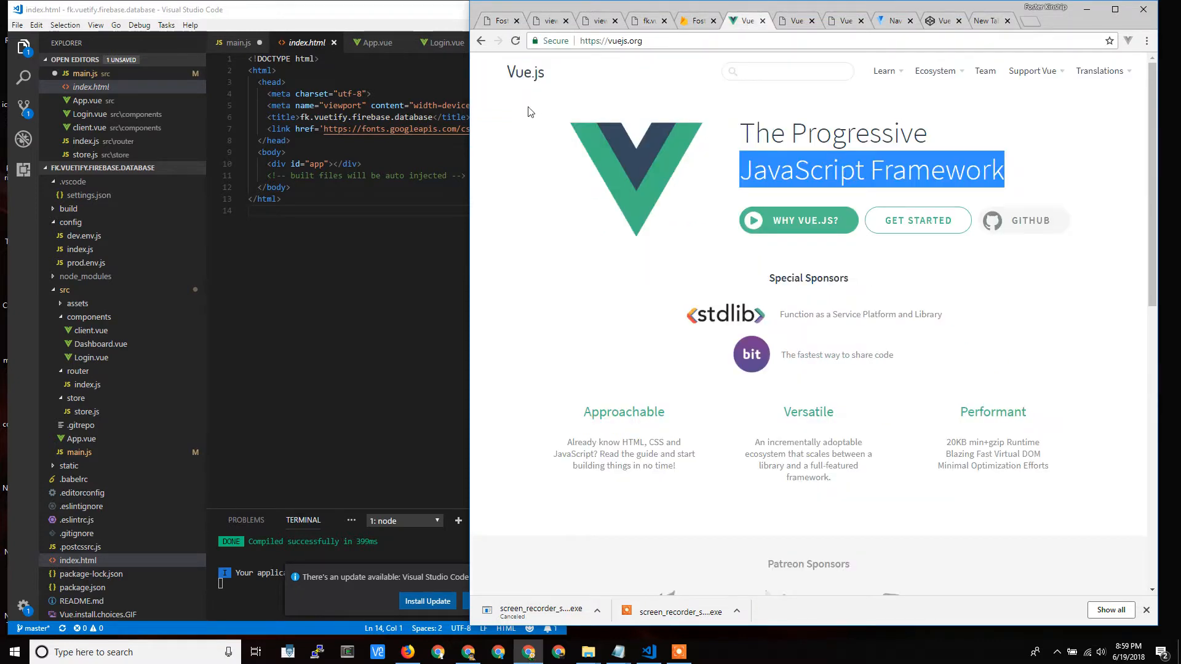
click(753, 175)
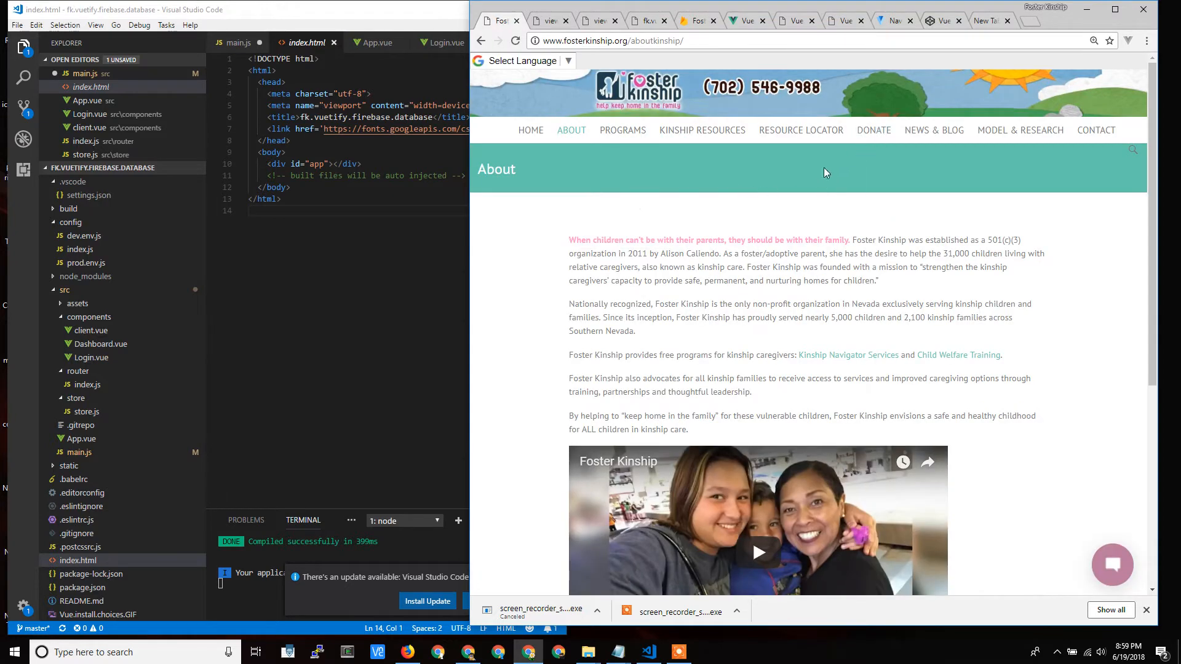
mouse_move(1020, 129)
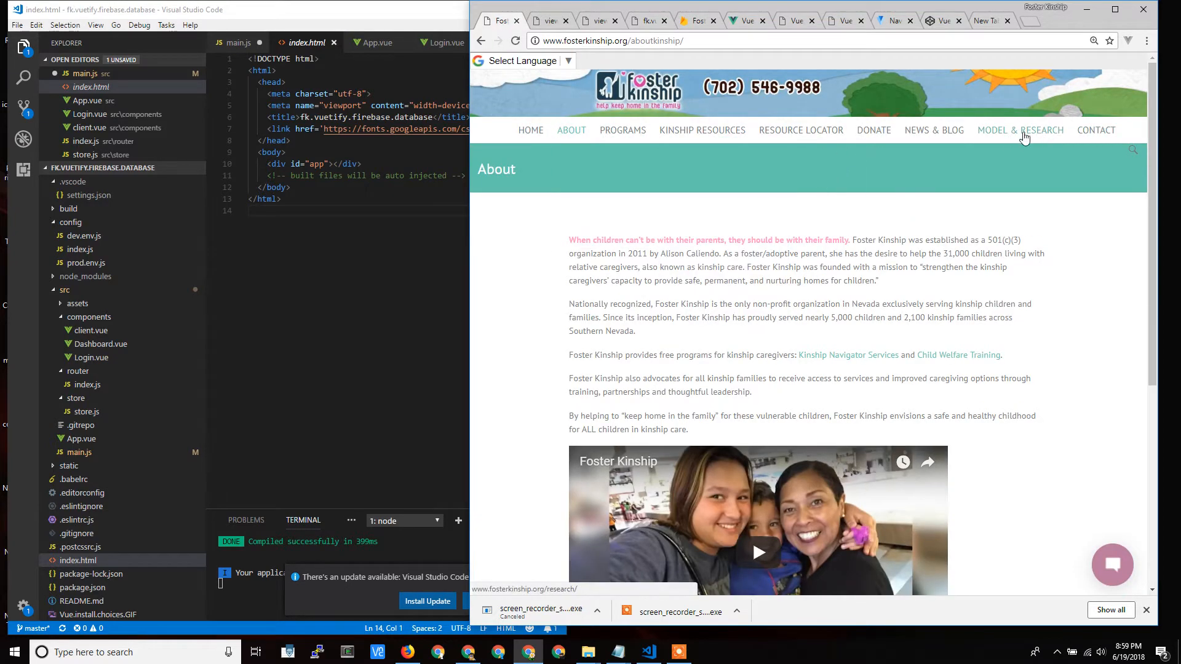
mouse_move(1059, 145)
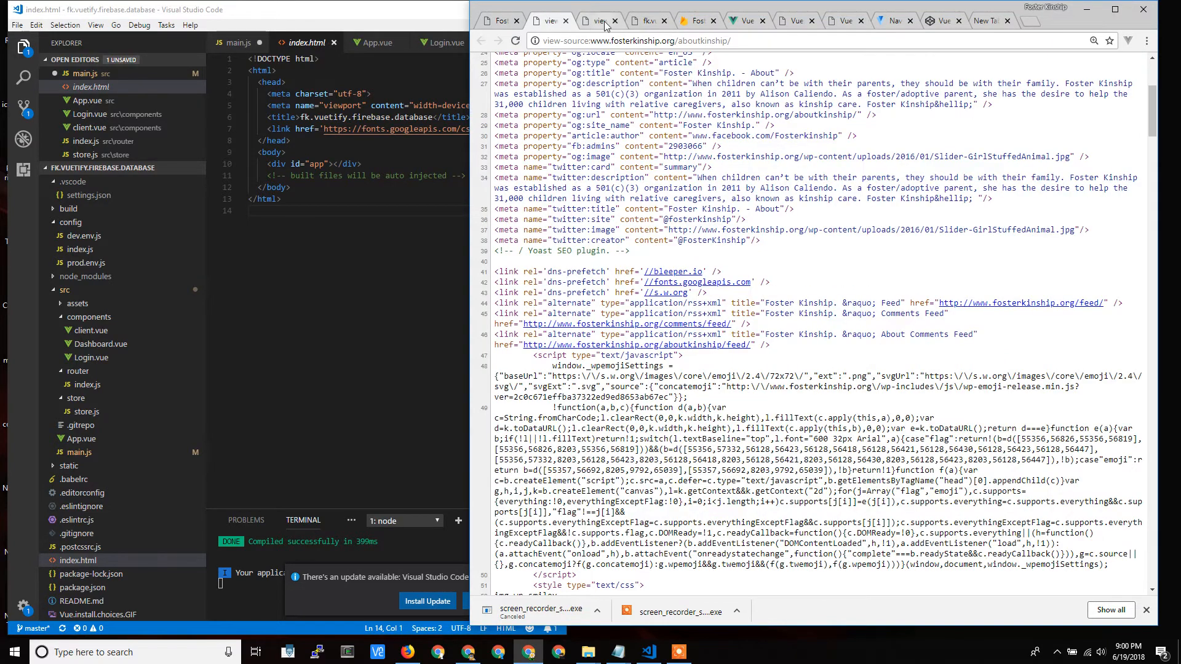
click(500, 20)
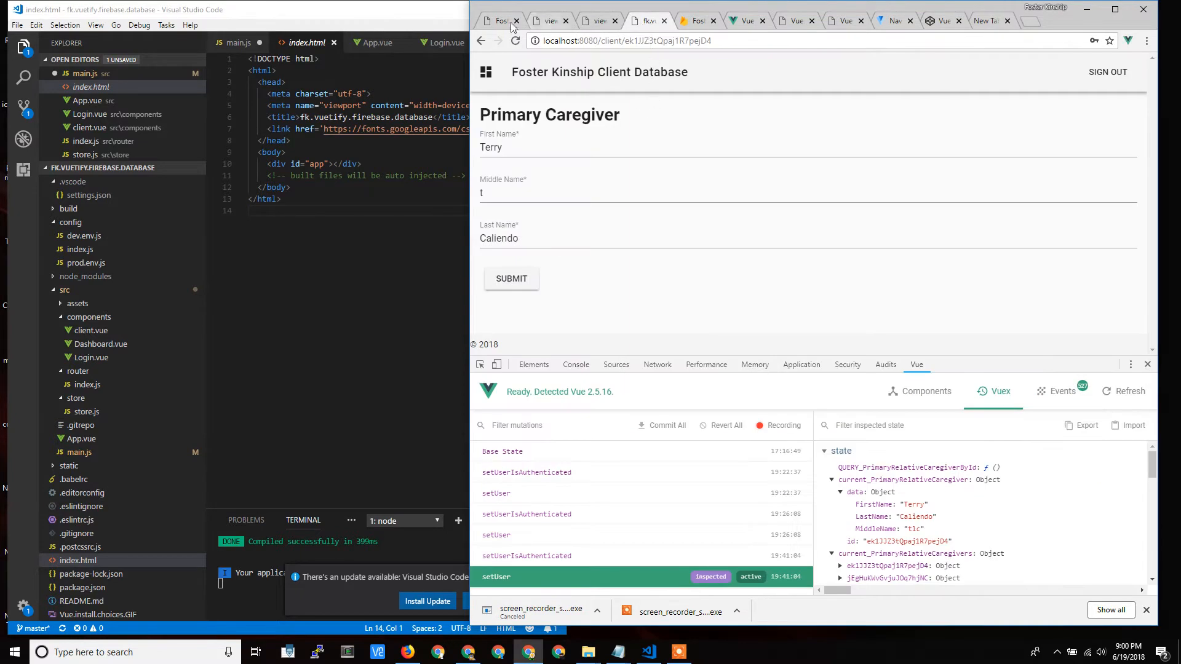
click(546, 20)
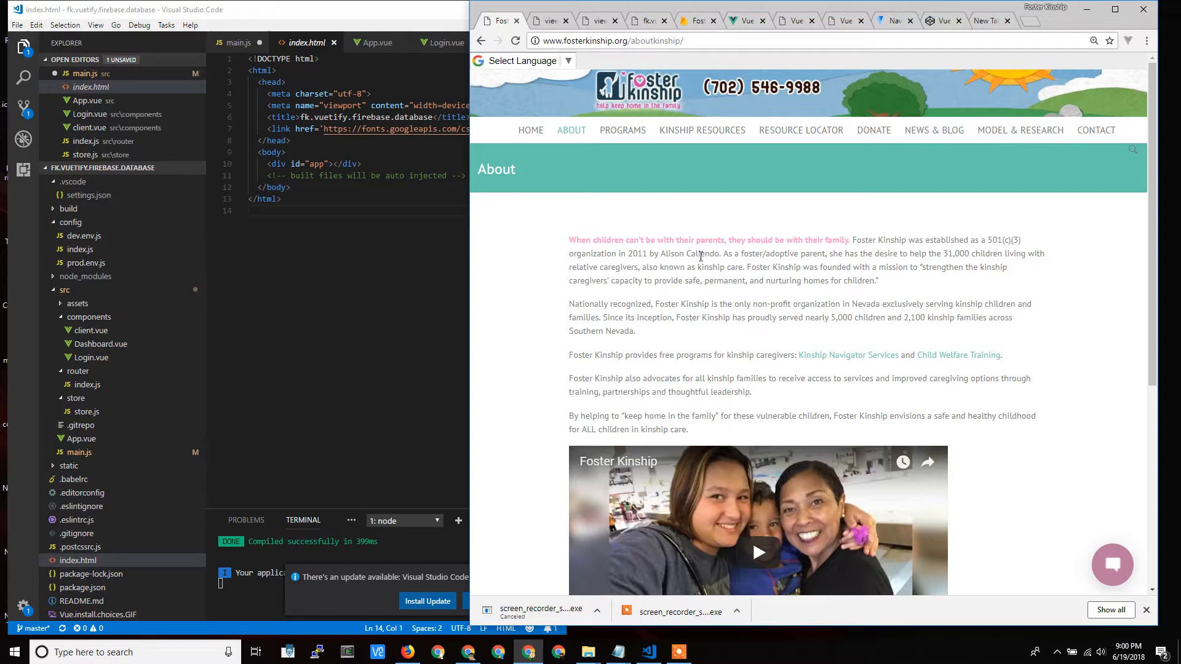
click(745, 20)
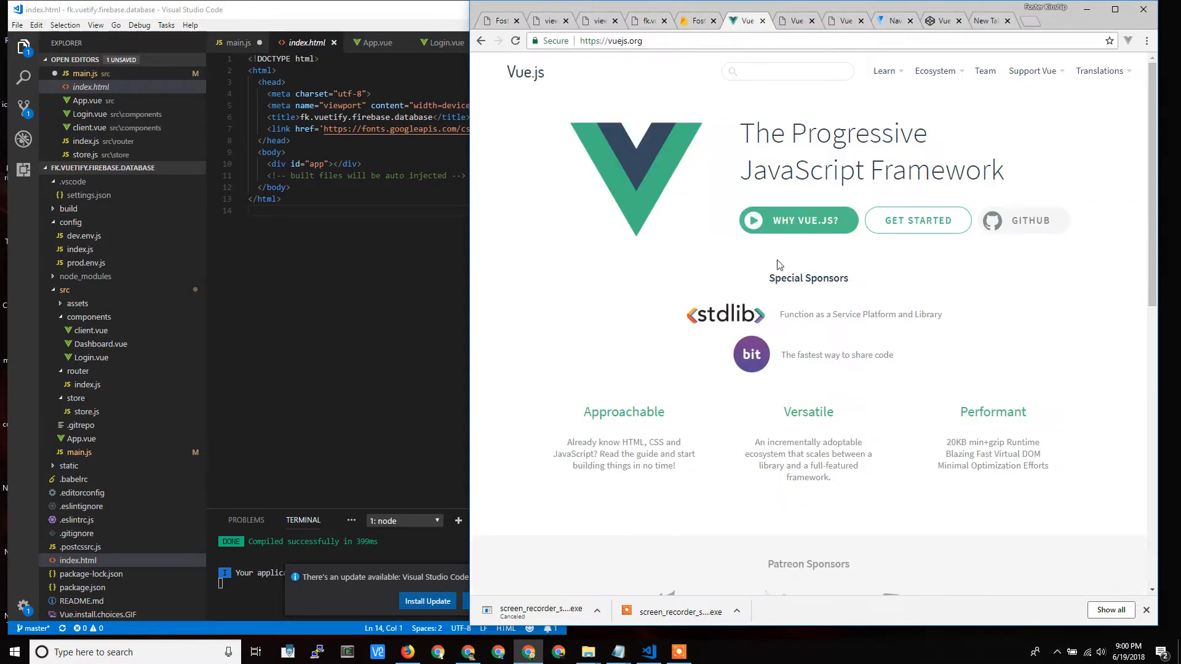
mouse_move(751, 221)
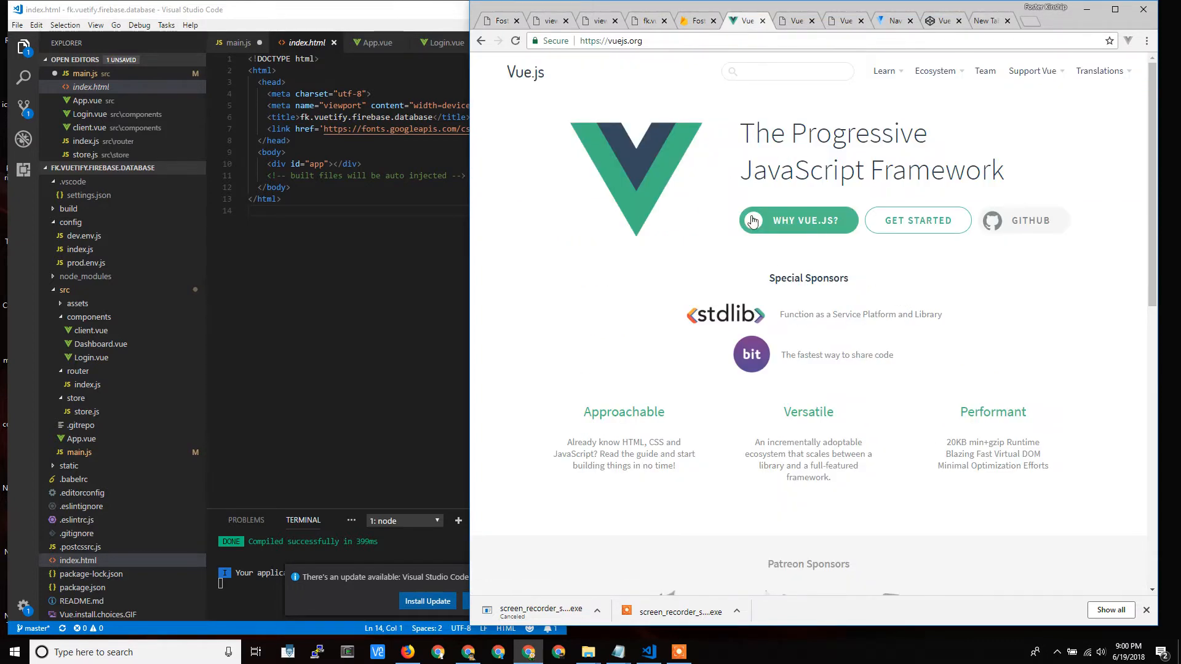
mouse_move(829, 231)
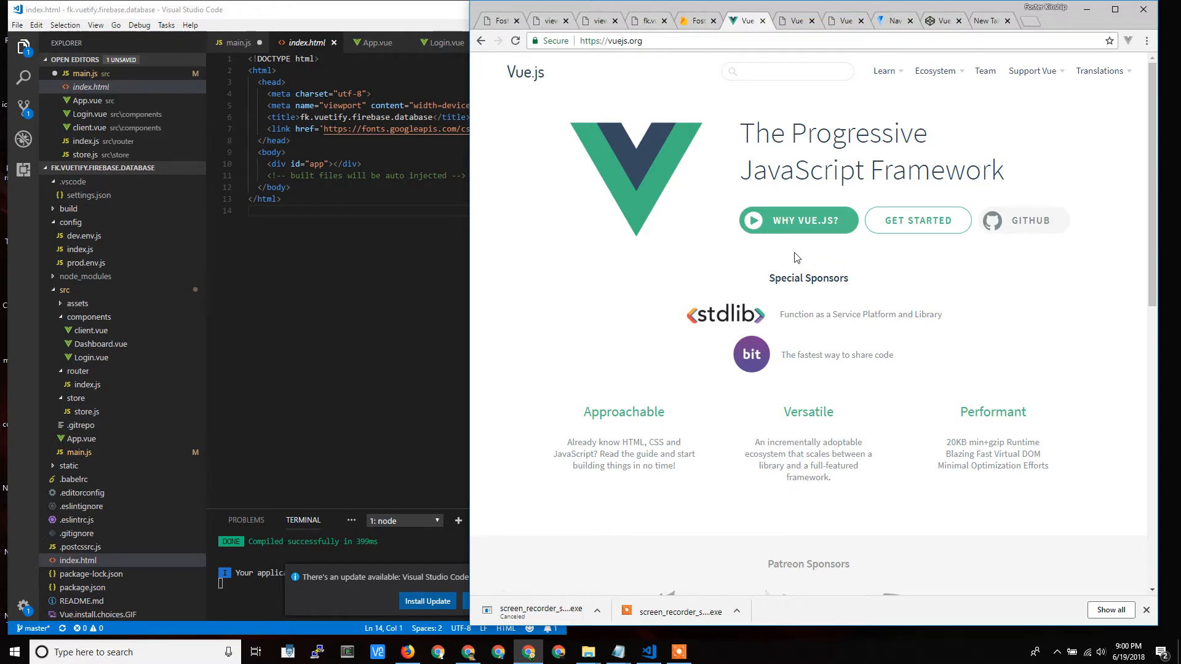
mouse_move(721, 185)
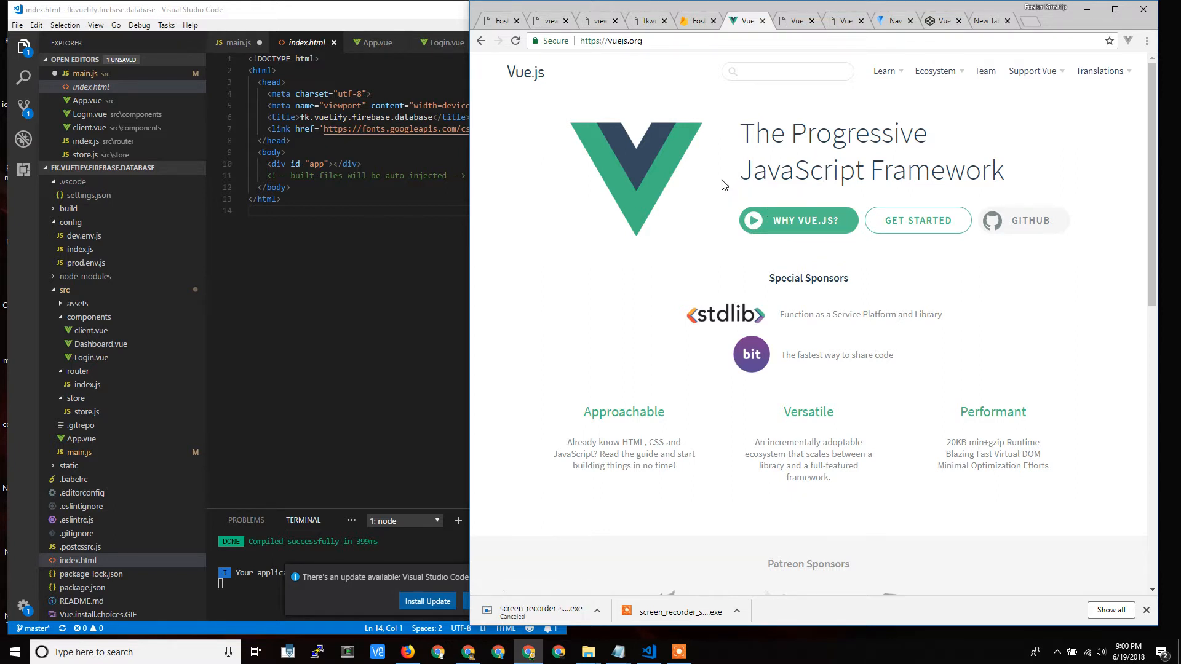
mouse_move(712, 177)
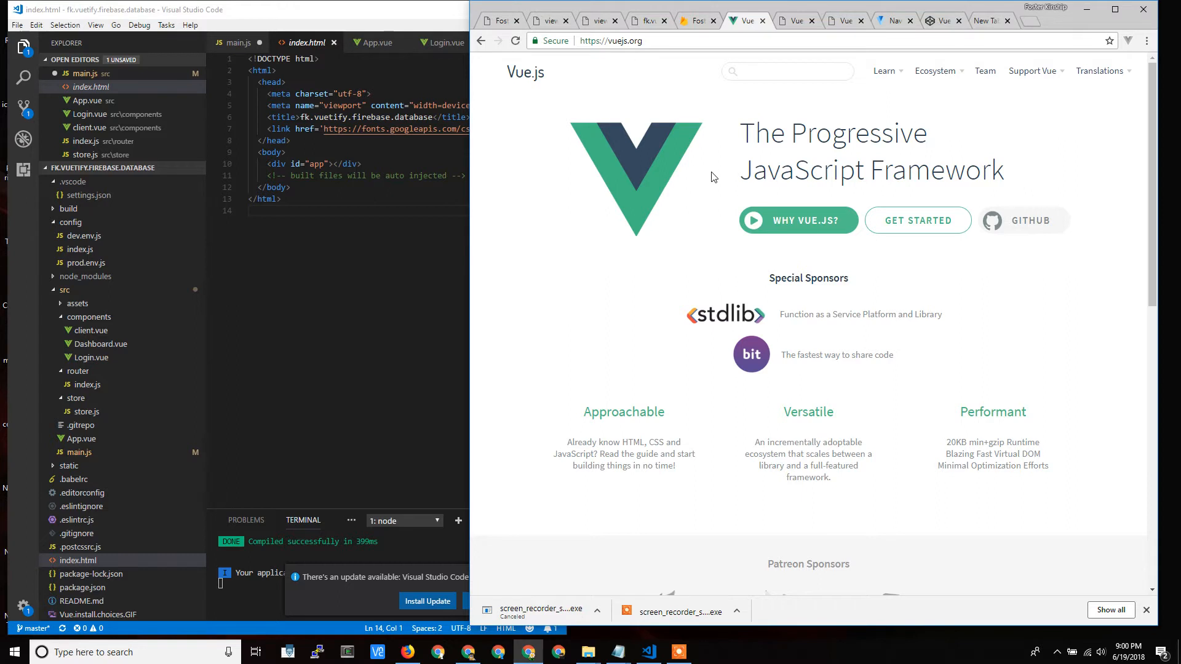
mouse_move(721, 221)
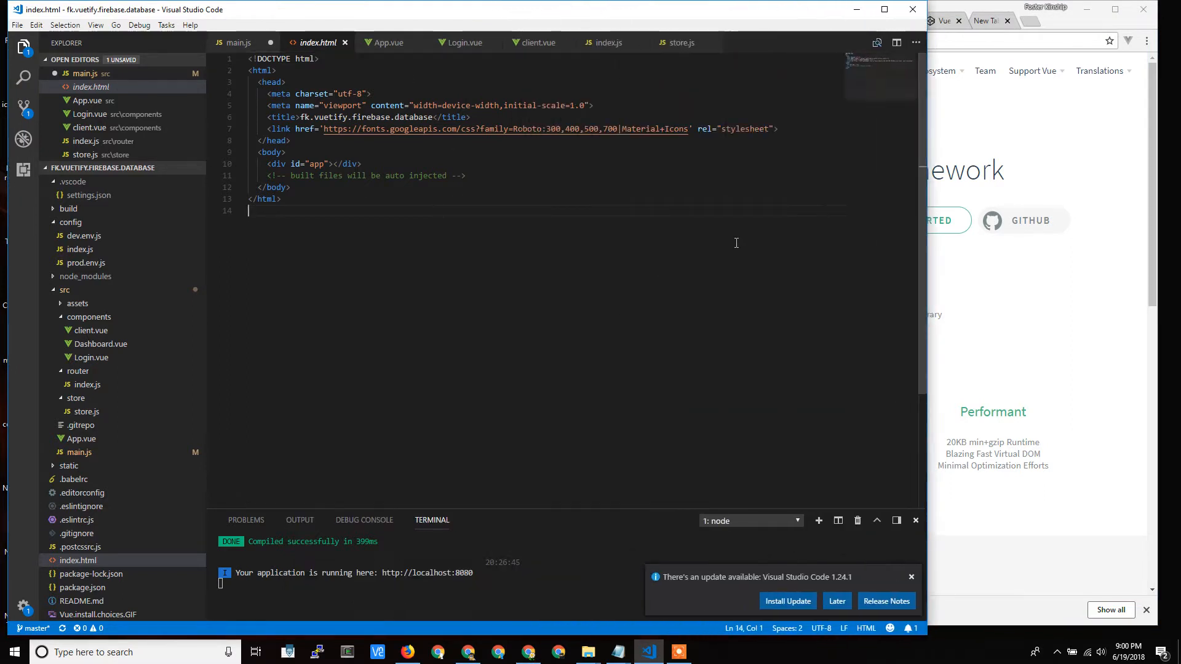
mouse_move(469, 160)
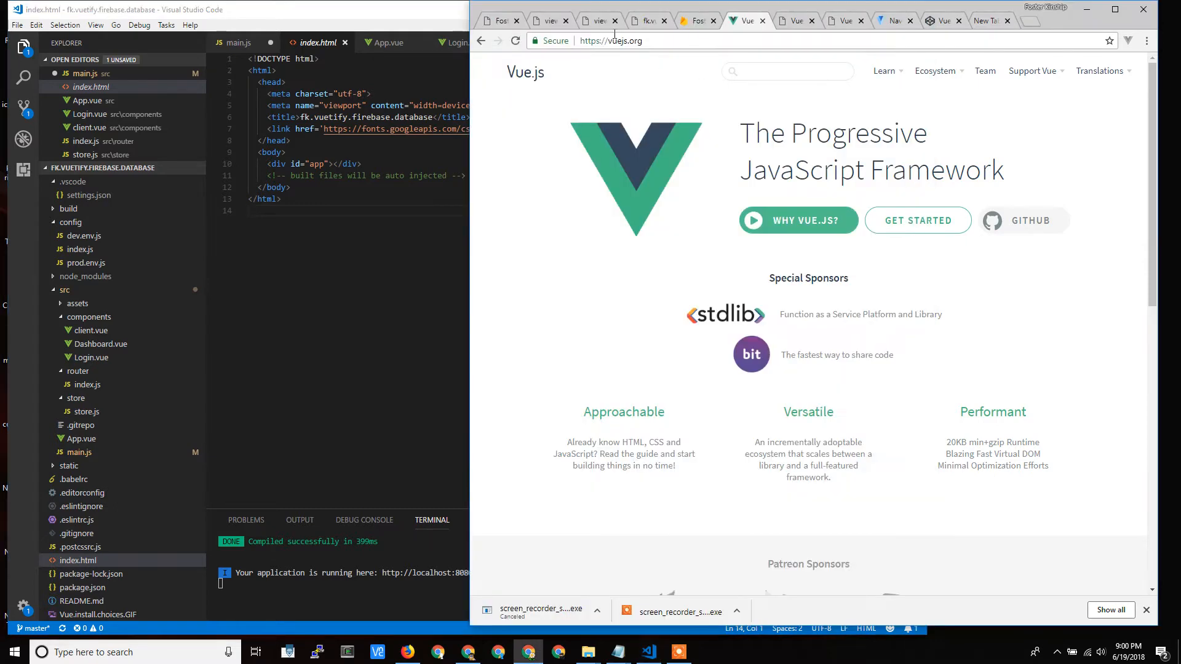
Scroll the fosterkinship.org source to the bottom, then show the localhost:8080 client app
click(547, 20)
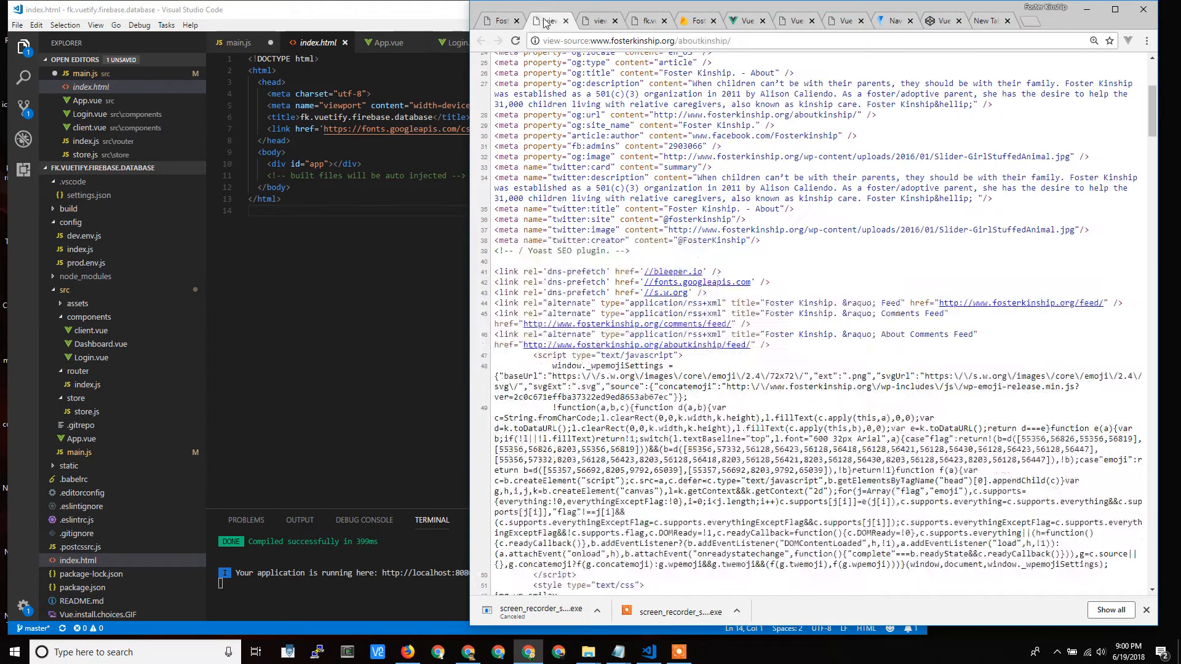
scroll(down, 3)
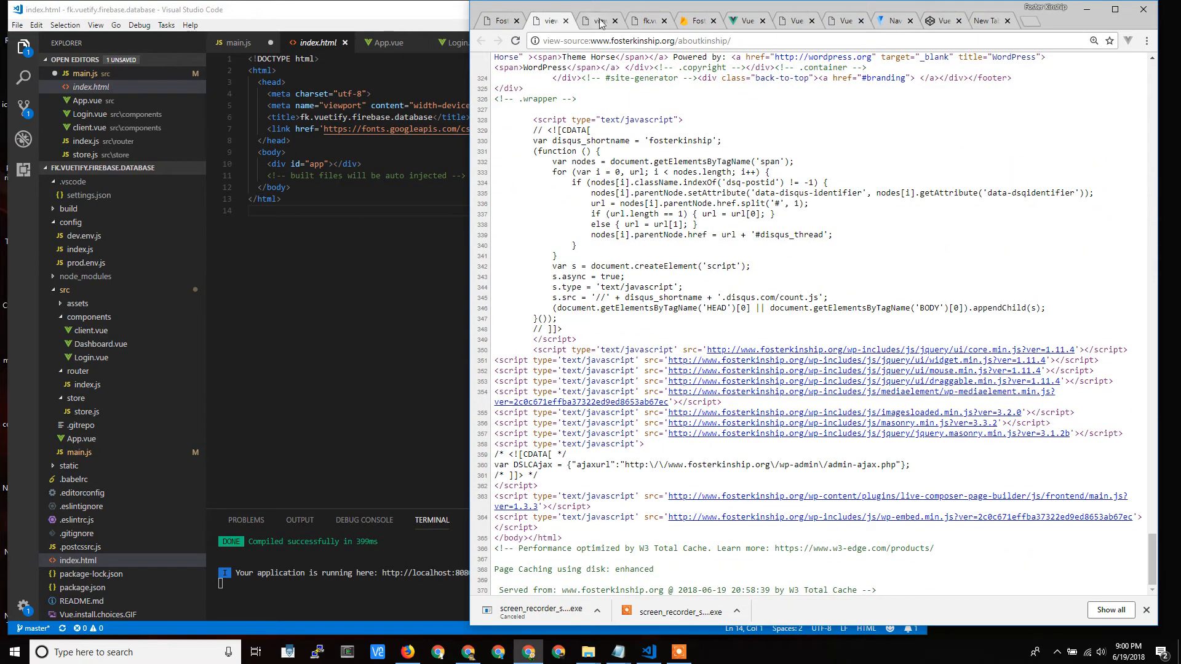
click(594, 21)
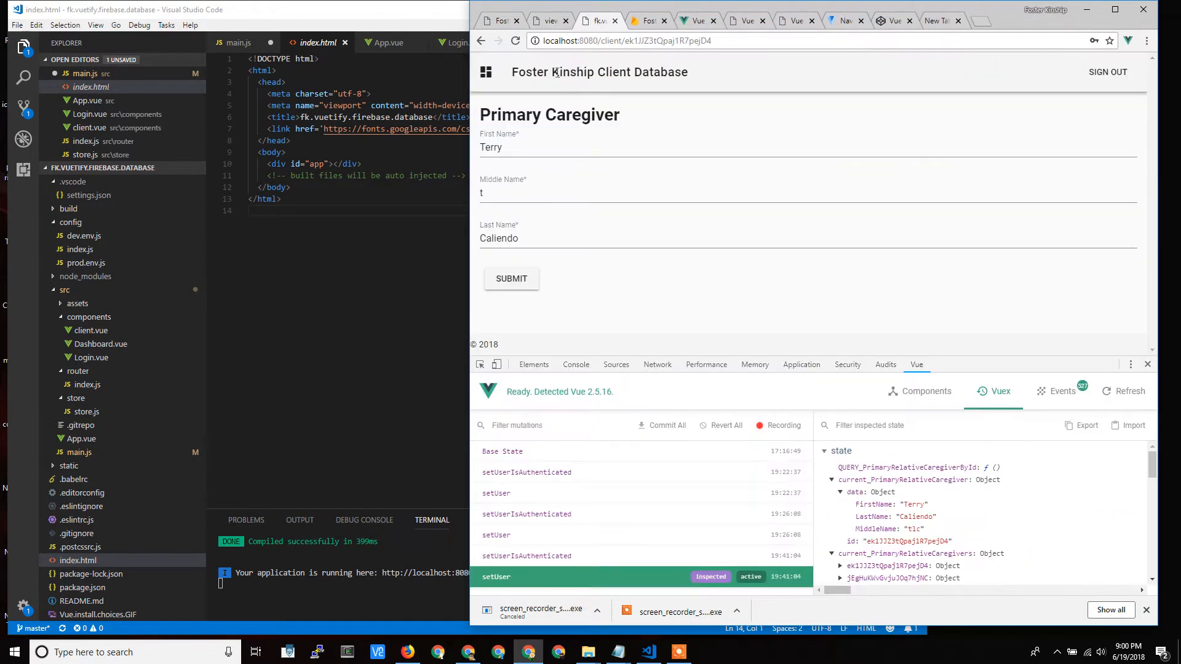
View the client app's page source and highlight its empty app div
right_click(525, 326)
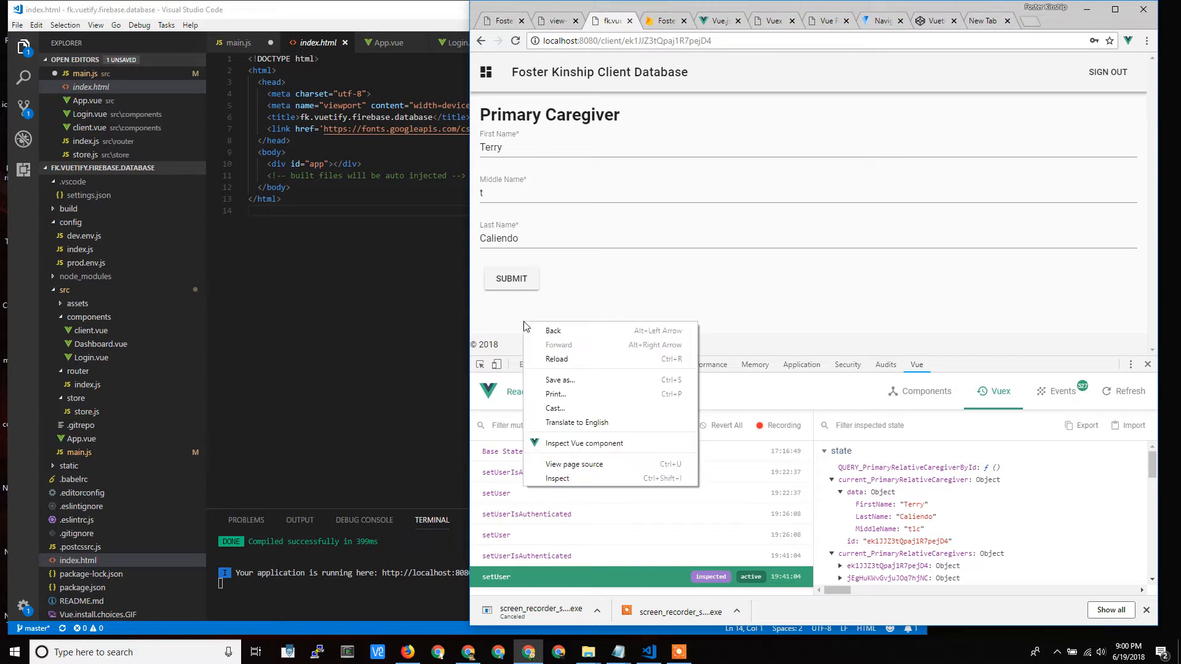
mouse_move(574, 464)
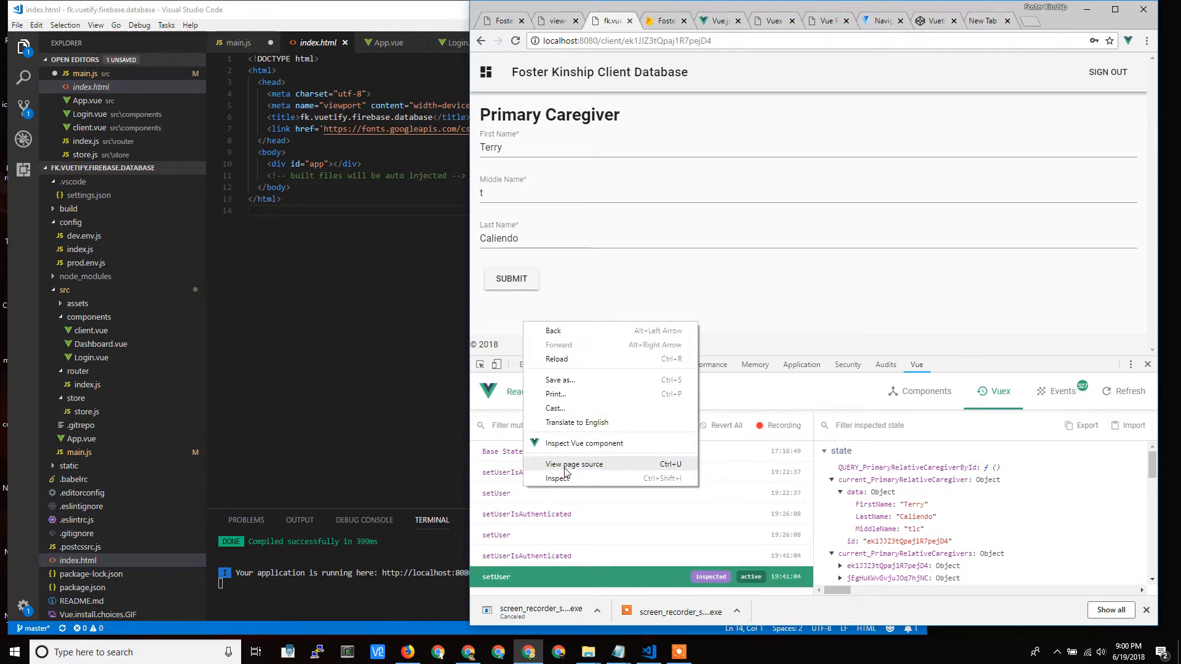
click(574, 463)
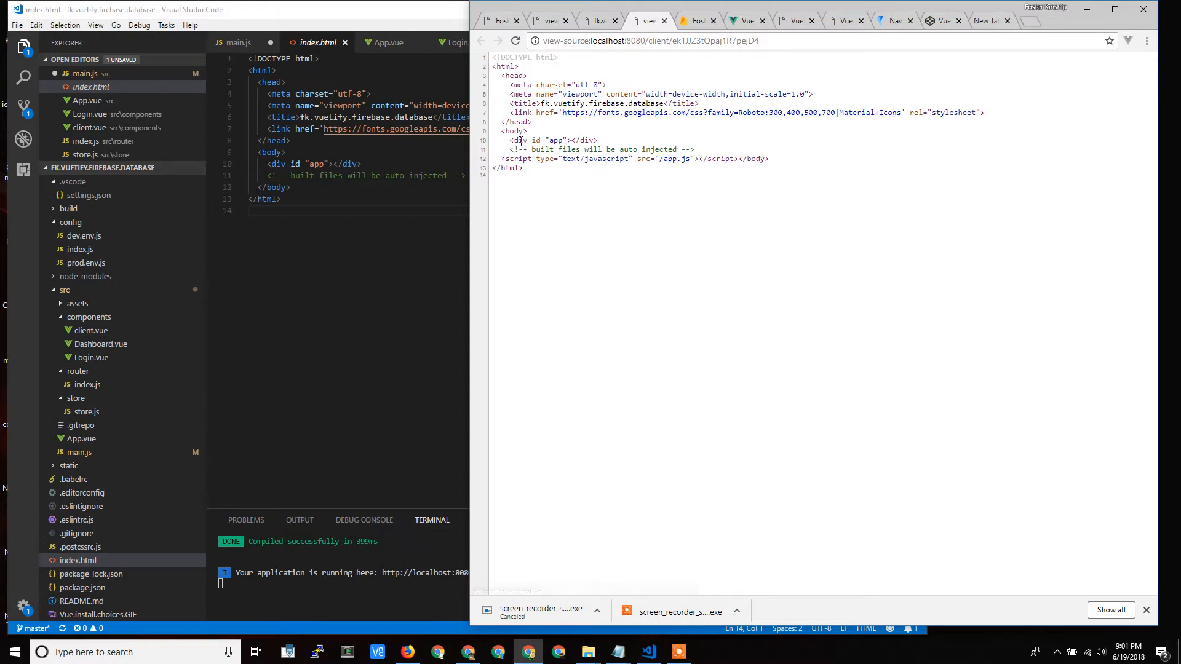
double_click(554, 140)
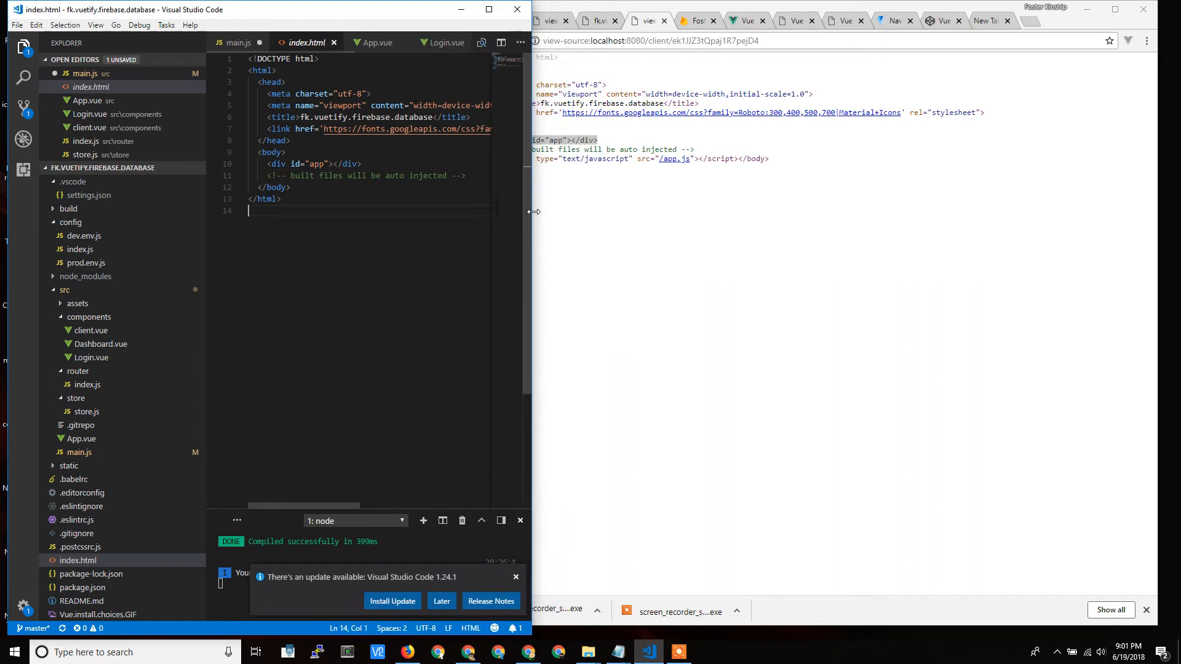
mouse_move(293, 159)
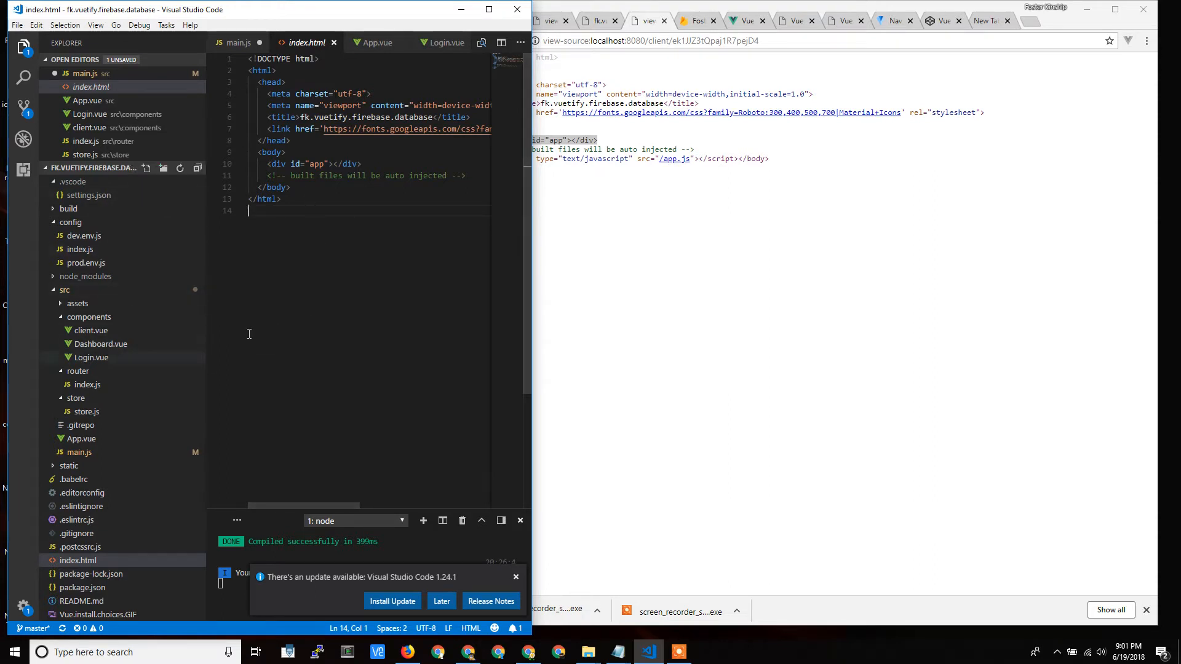
mouse_move(300, 268)
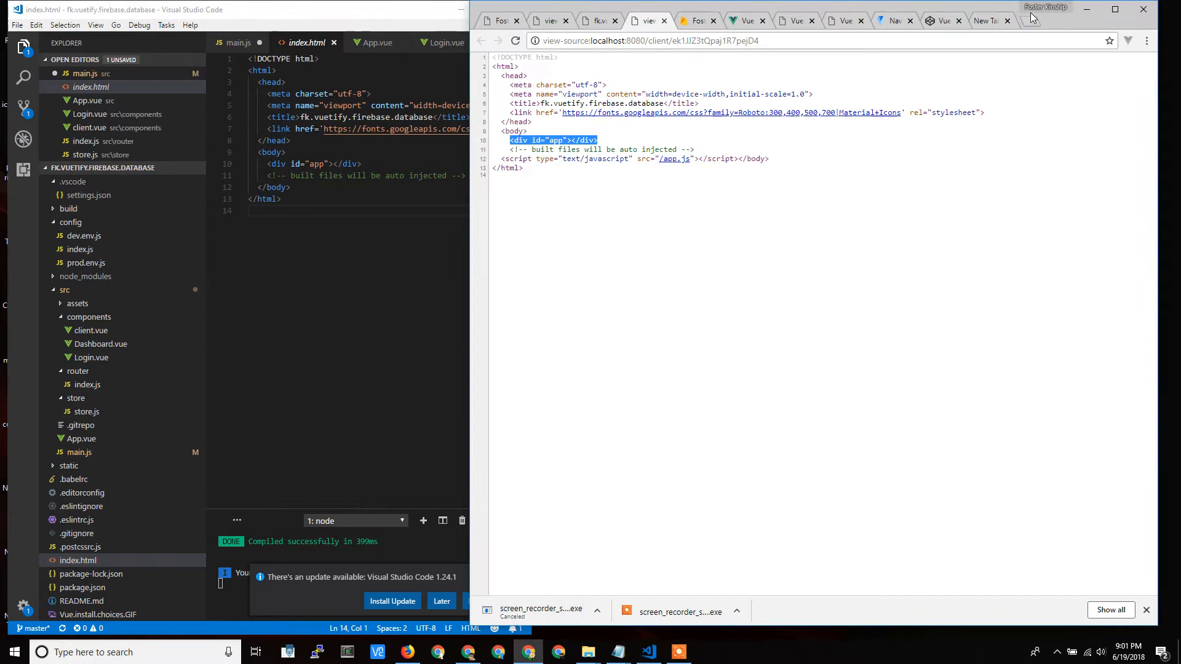
Search Google for webpack, open webpack.js.org, then bring up main.js in the editor
text(webpack)
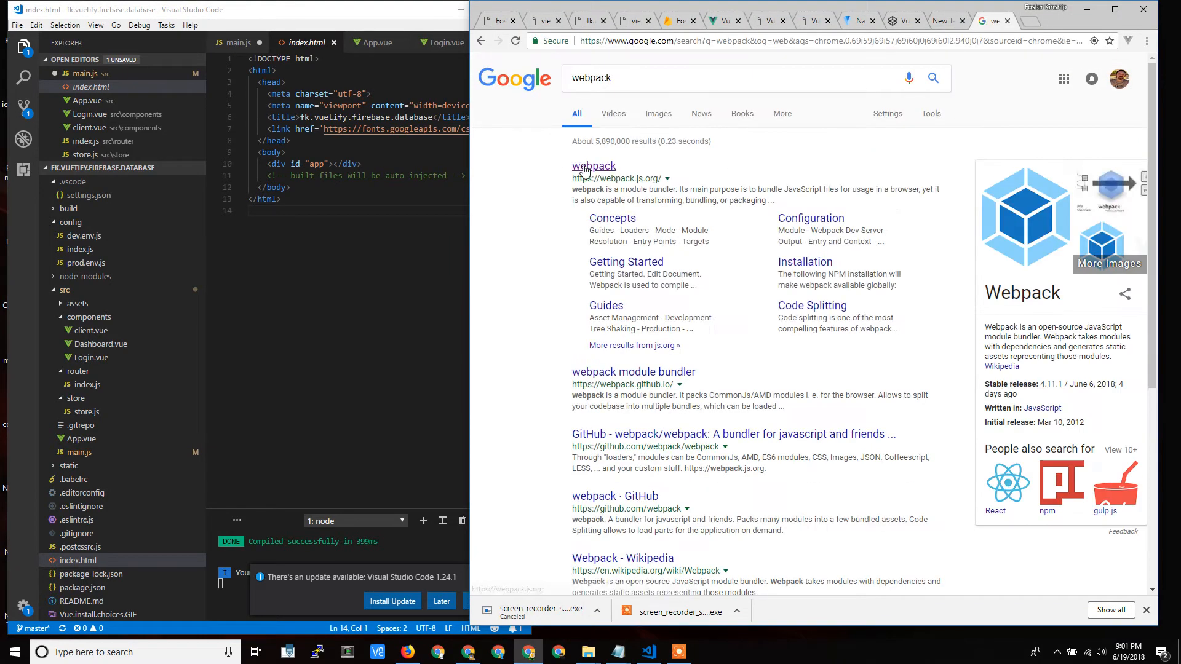
click(594, 165)
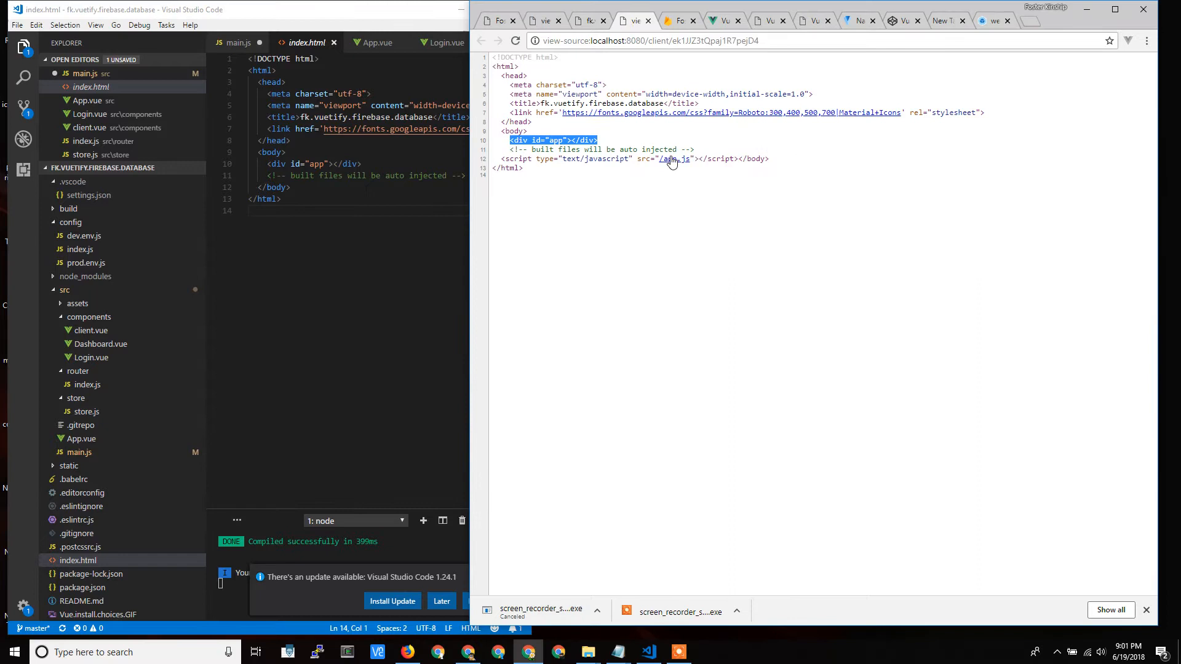
mouse_move(673, 159)
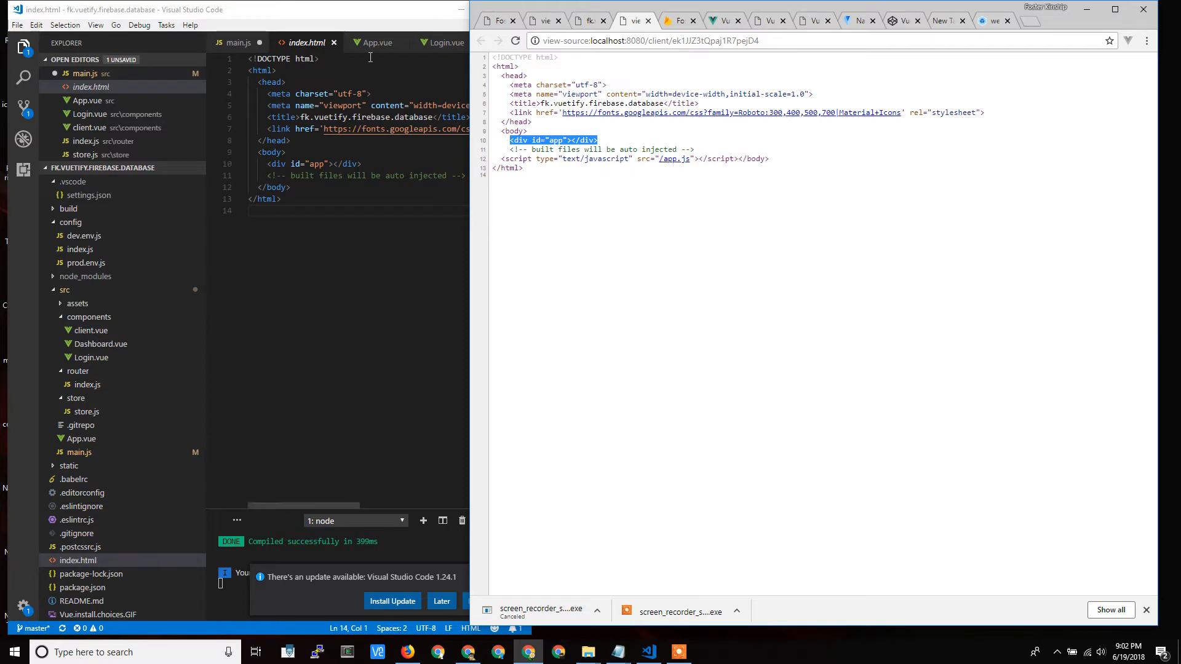
click(239, 43)
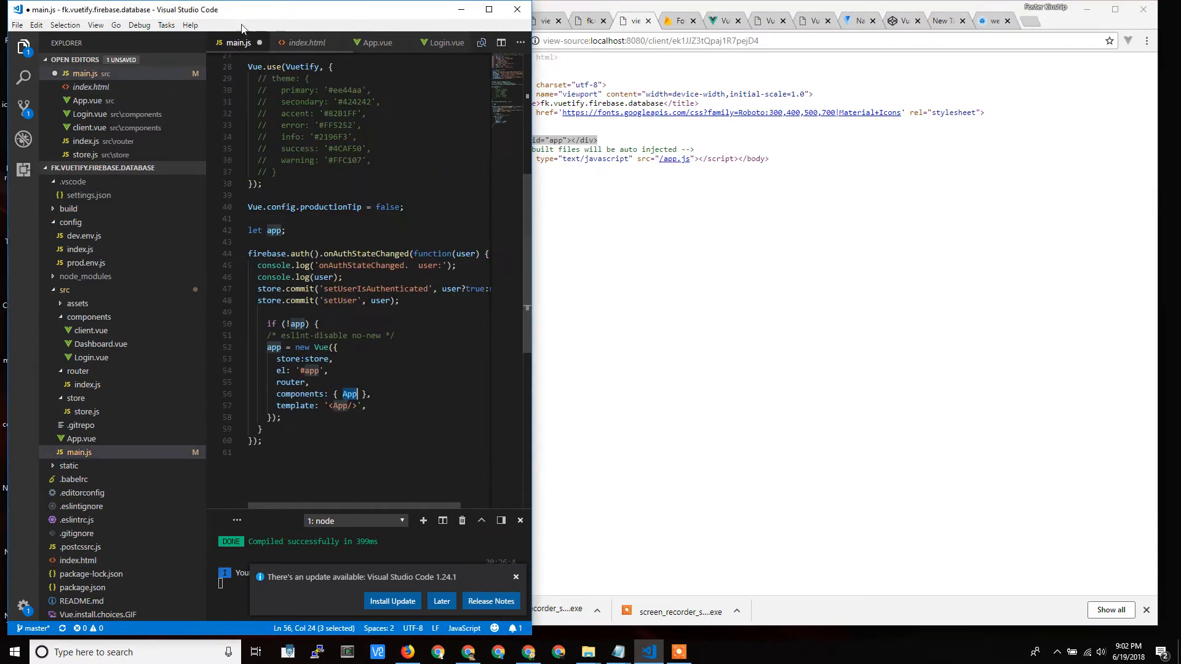
scroll(up, 3)
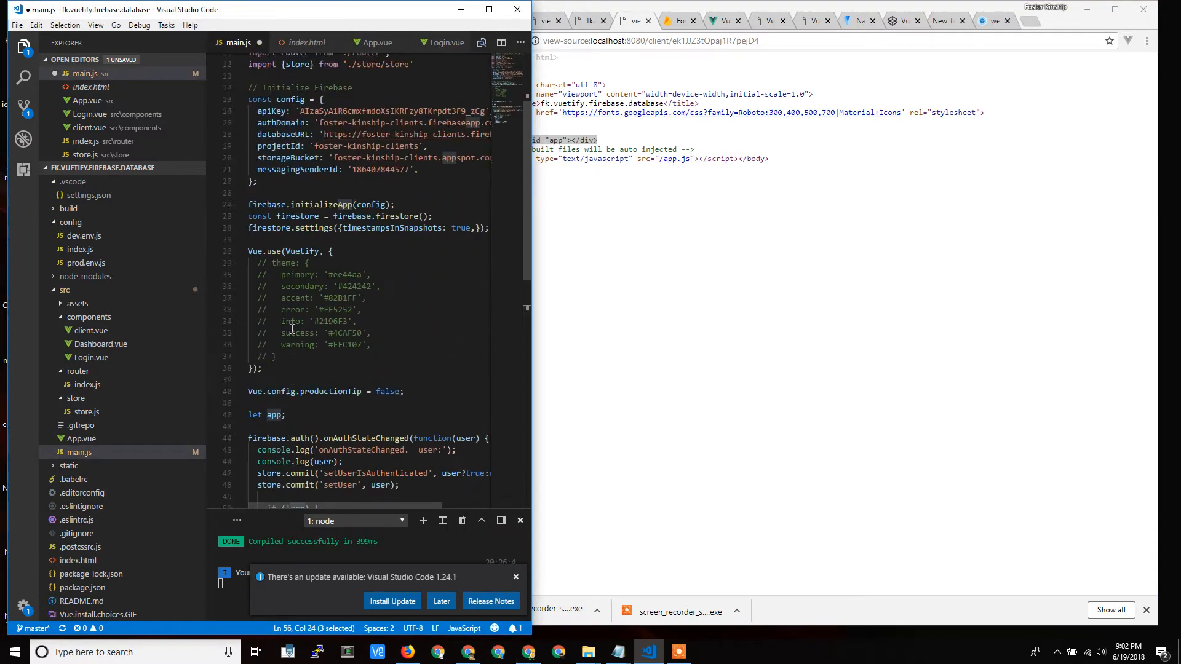
scroll(up, 3)
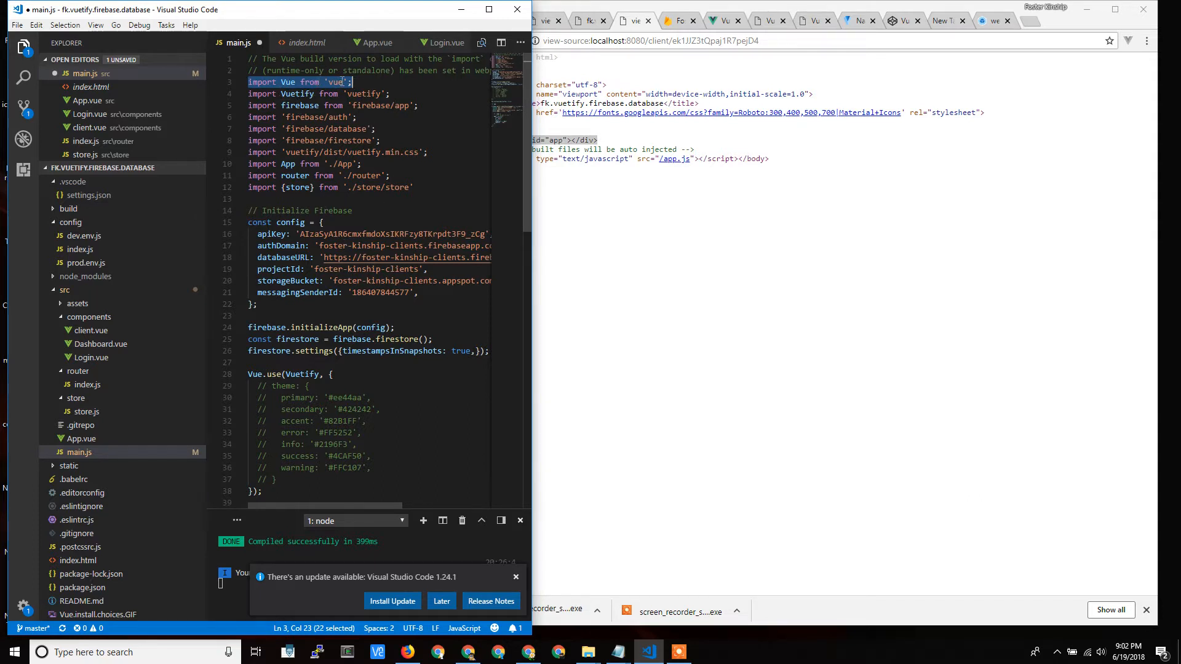
mouse_move(344, 82)
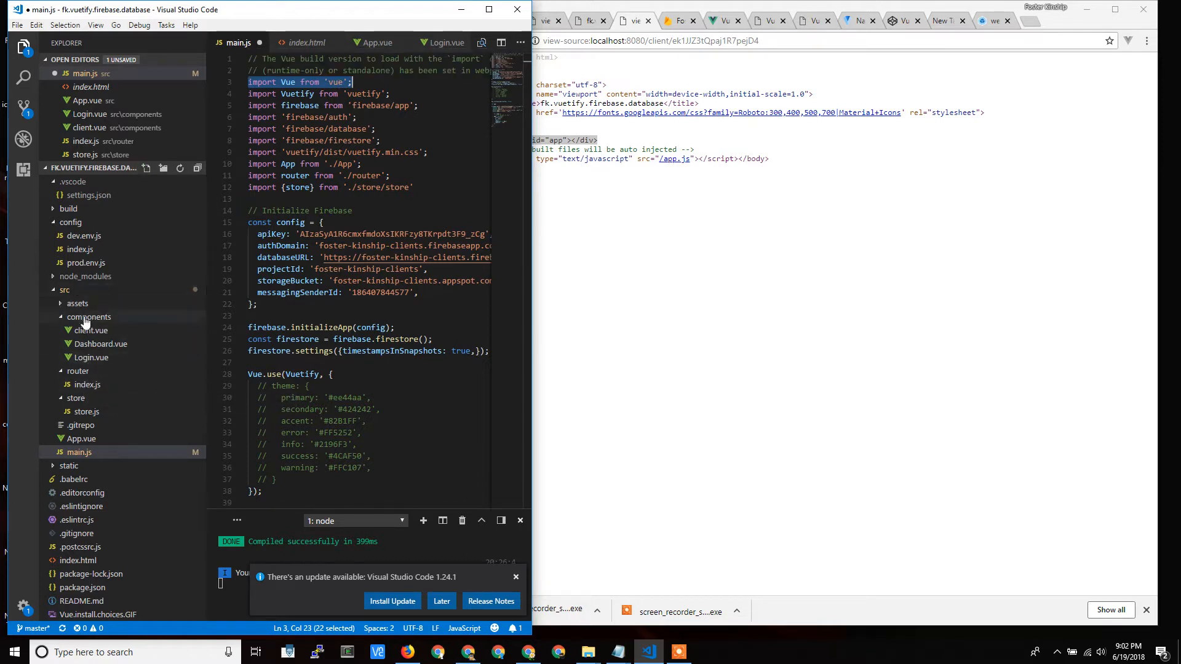
mouse_move(93, 397)
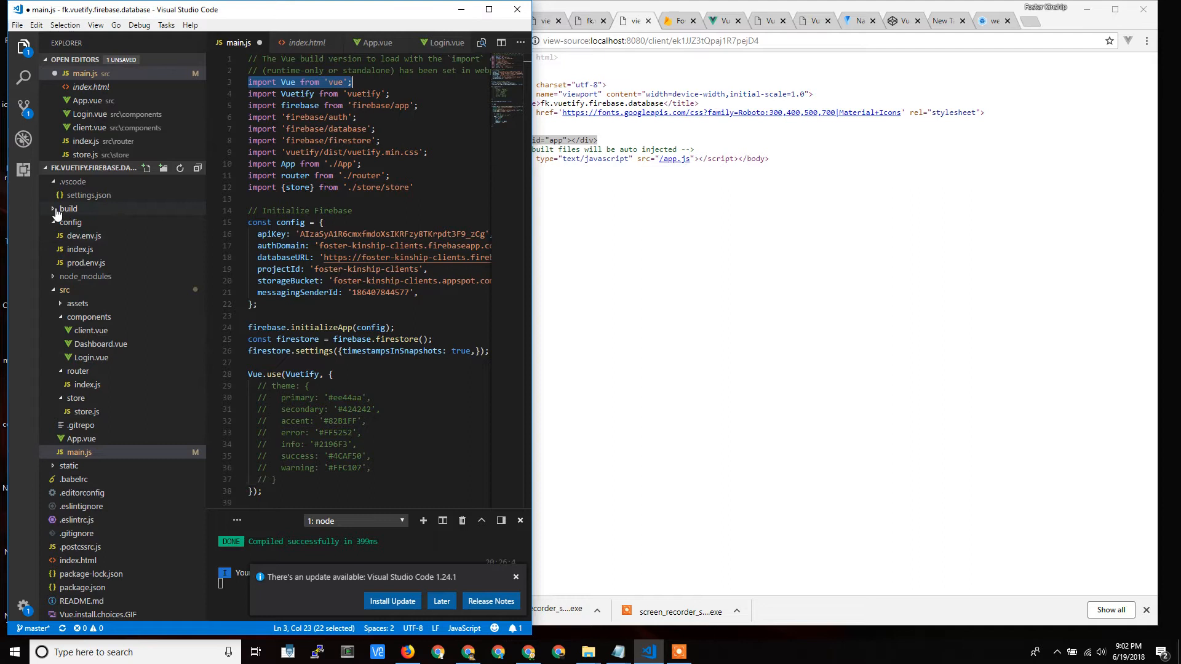
click(69, 208)
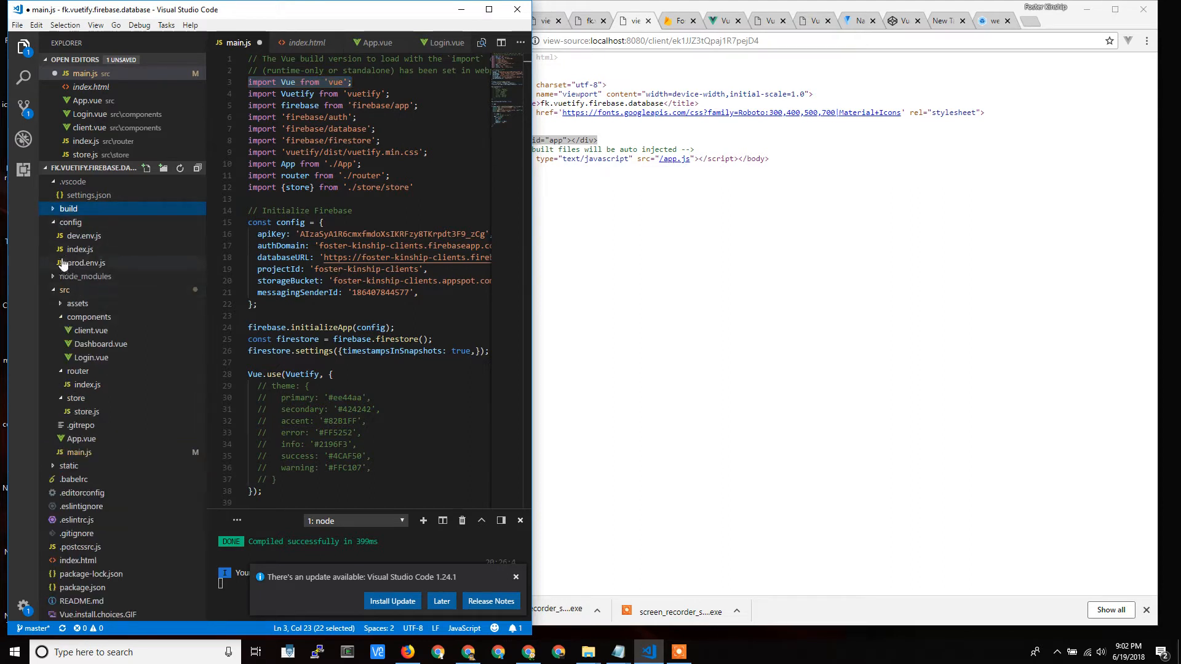
mouse_move(63, 321)
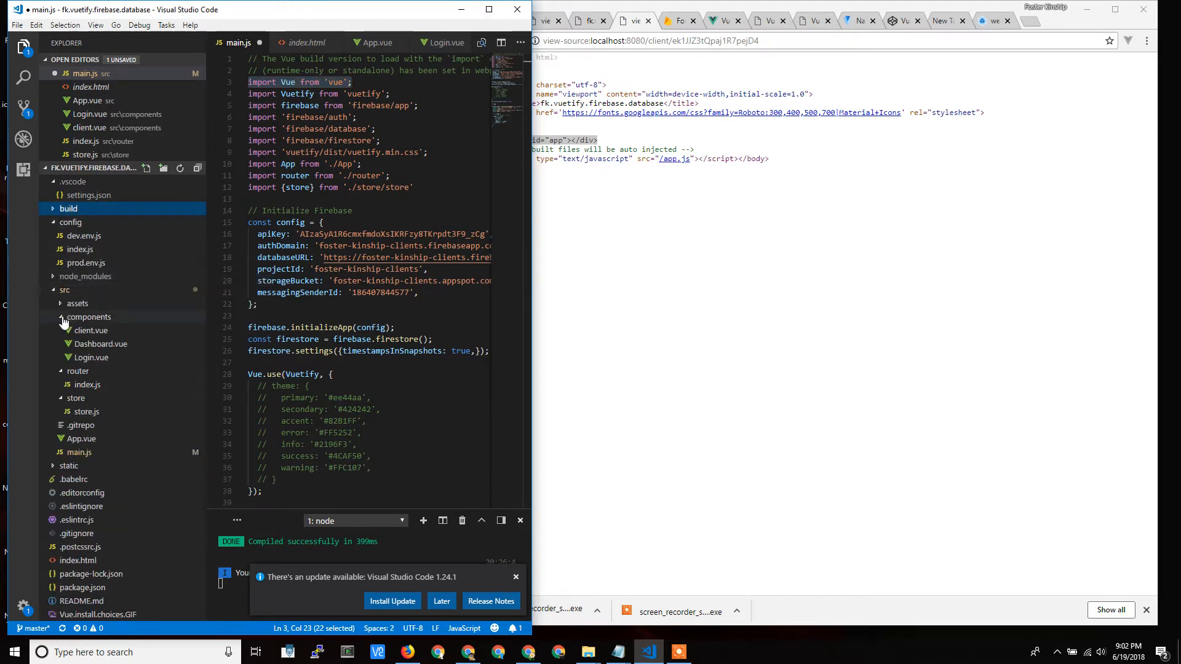
Expand node_modules in the Explorer and scroll through its installed packages
click(89, 317)
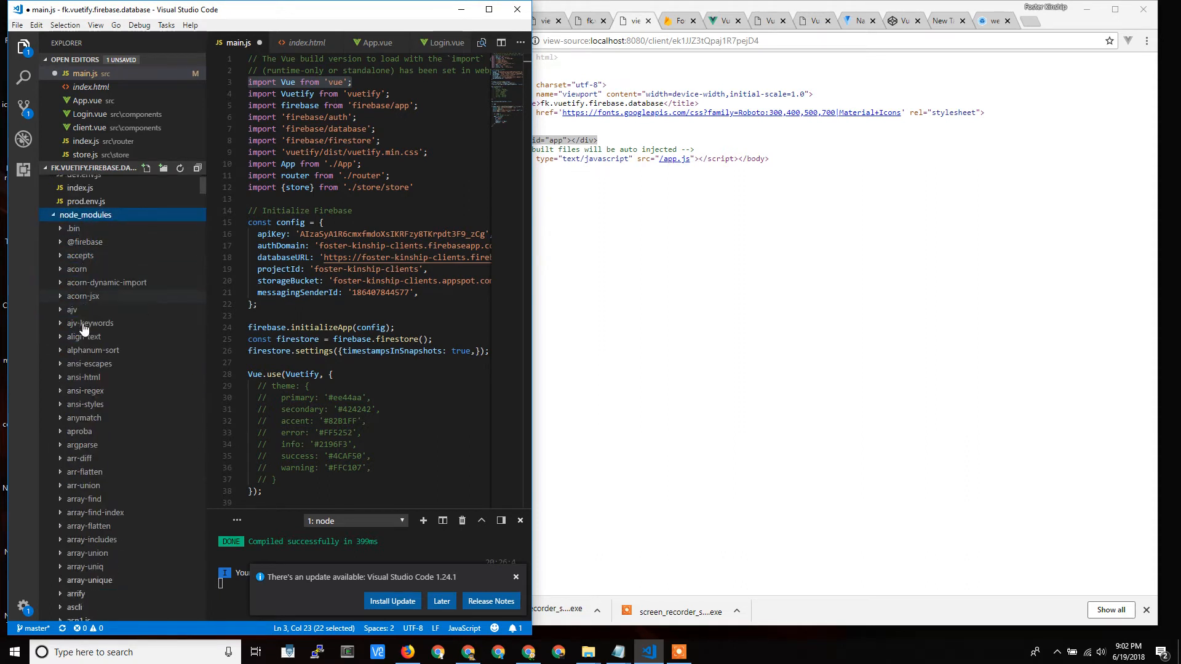
scroll(down, 3)
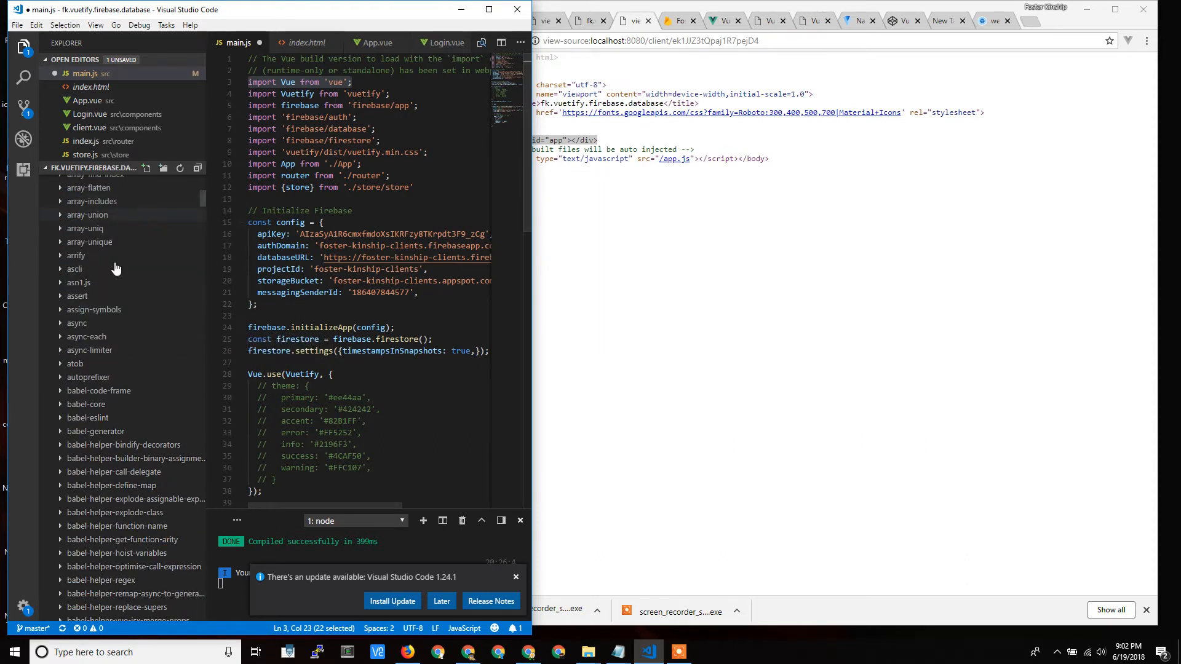
scroll(down, 3)
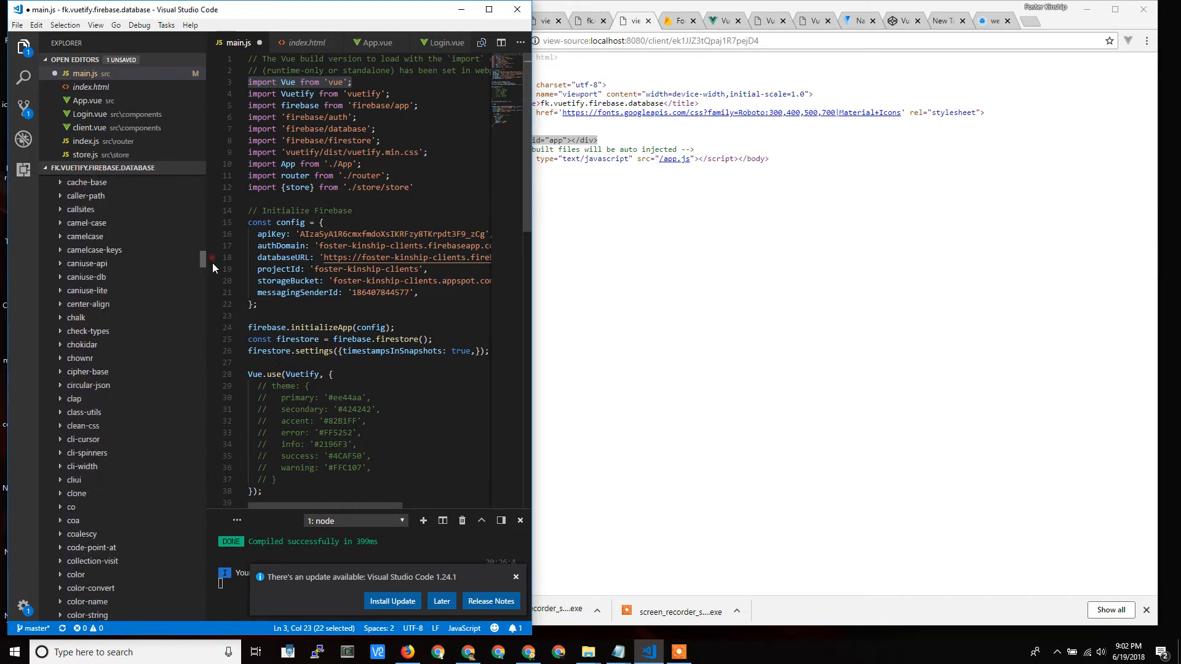
scroll(down, 3)
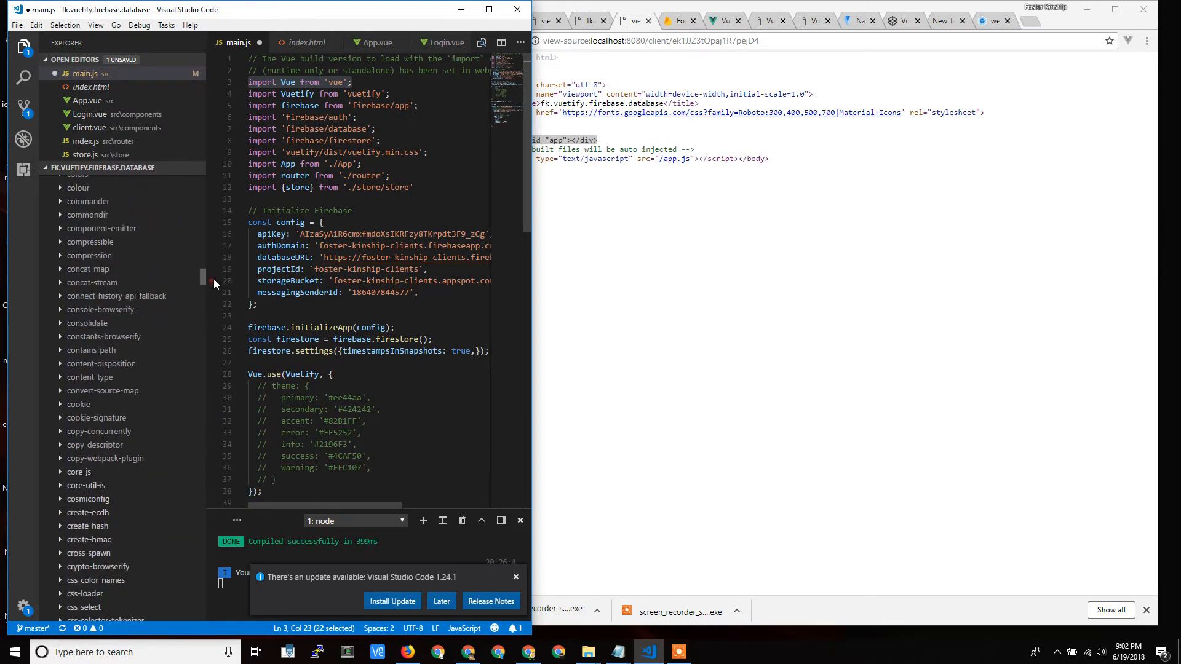
scroll(down, 3)
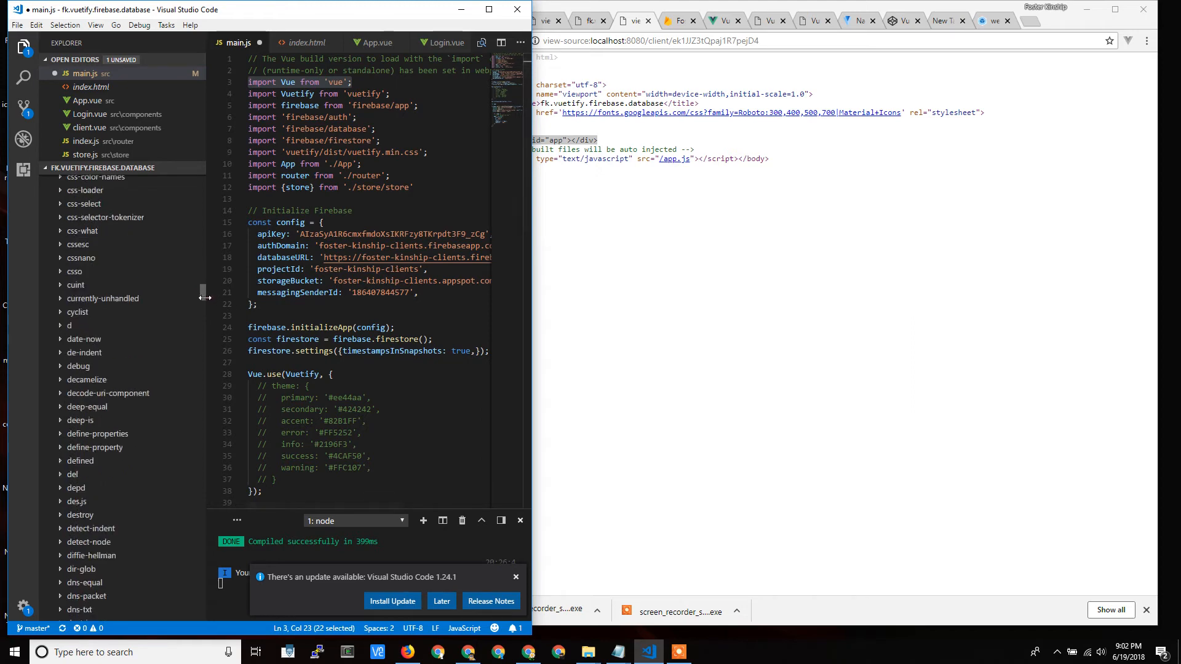
scroll(down, 3)
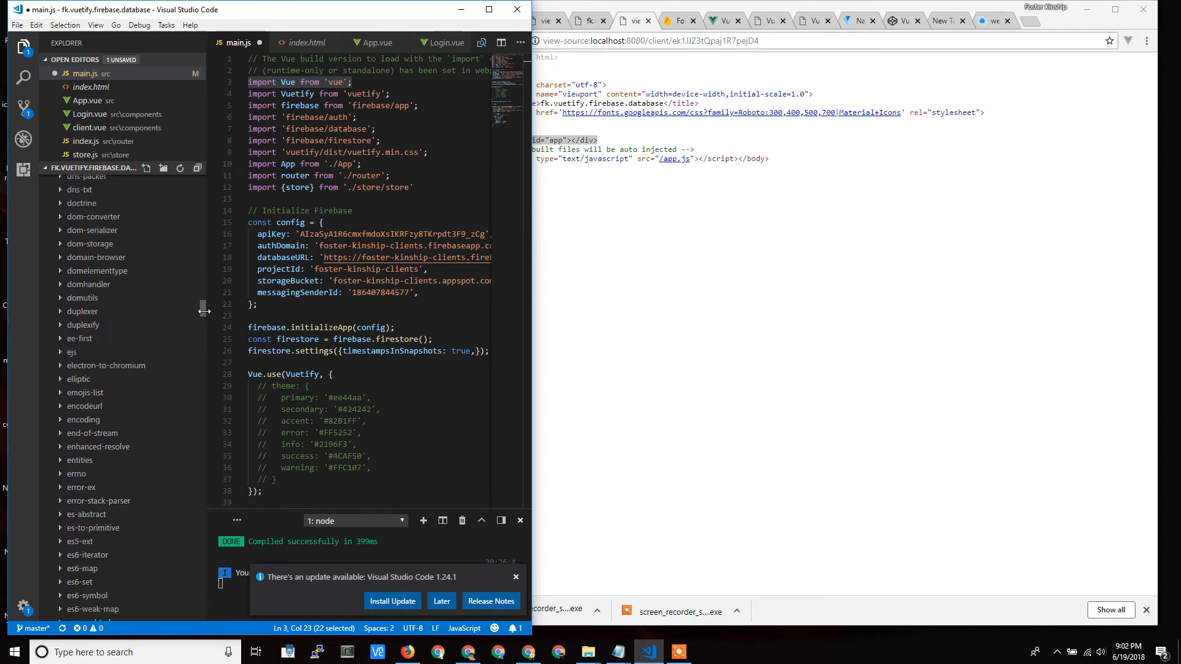
scroll(down, 3)
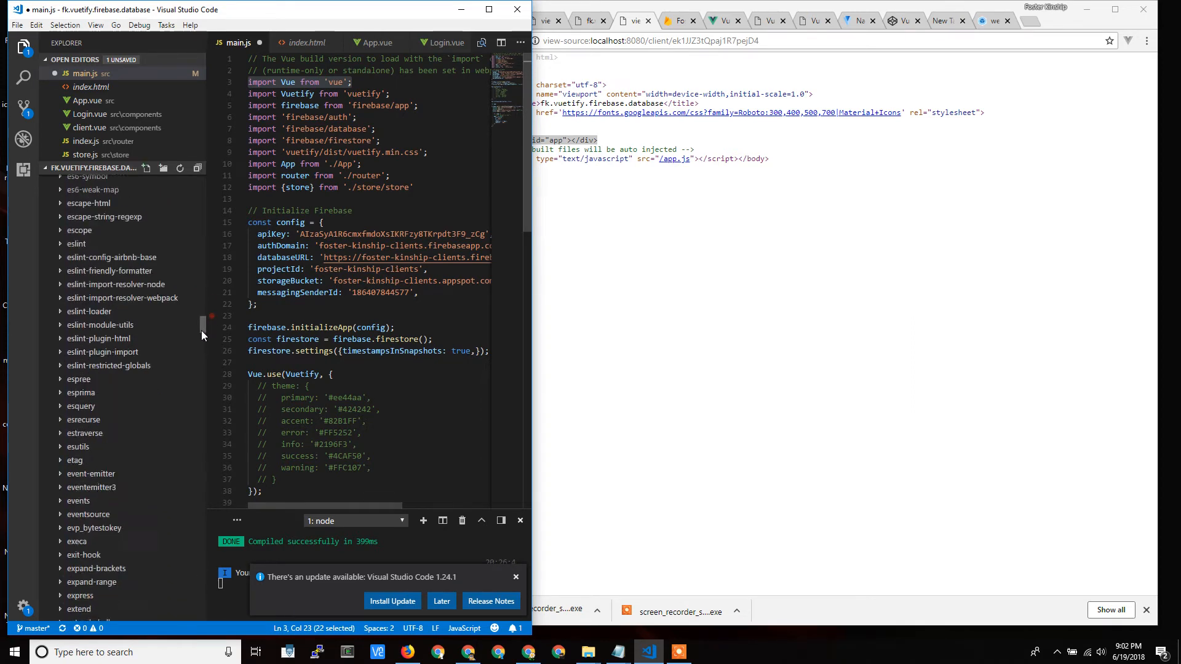
scroll(down, 3)
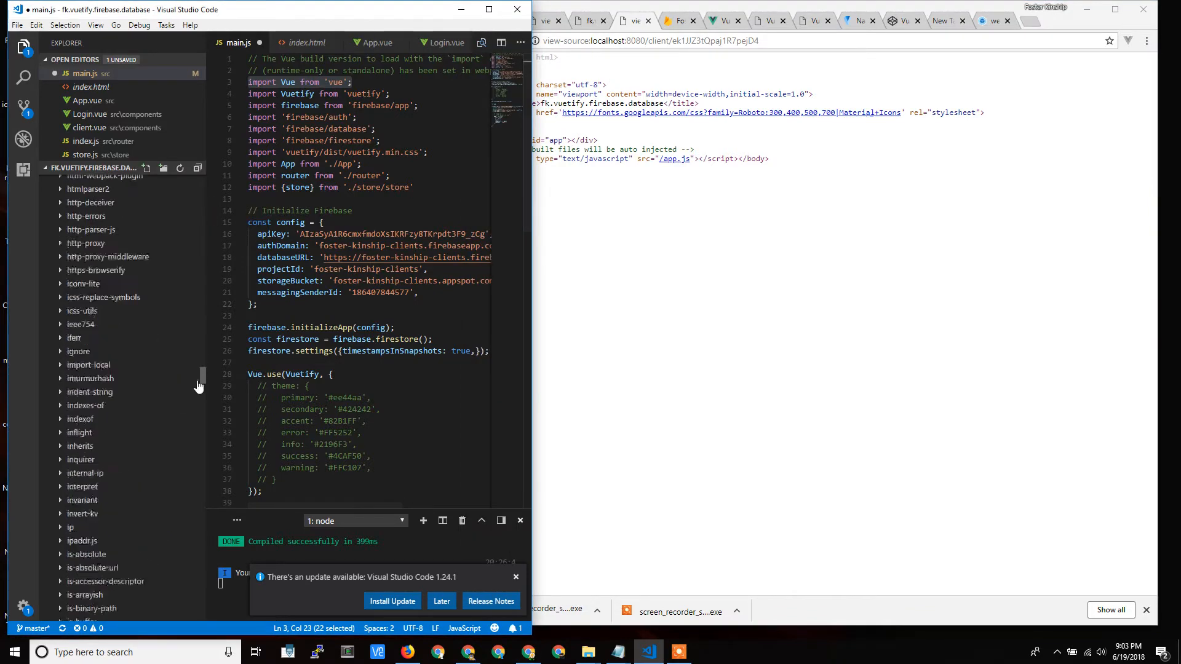
Scroll further down the package list, then collapse the node_modules folder
scroll(down, 3)
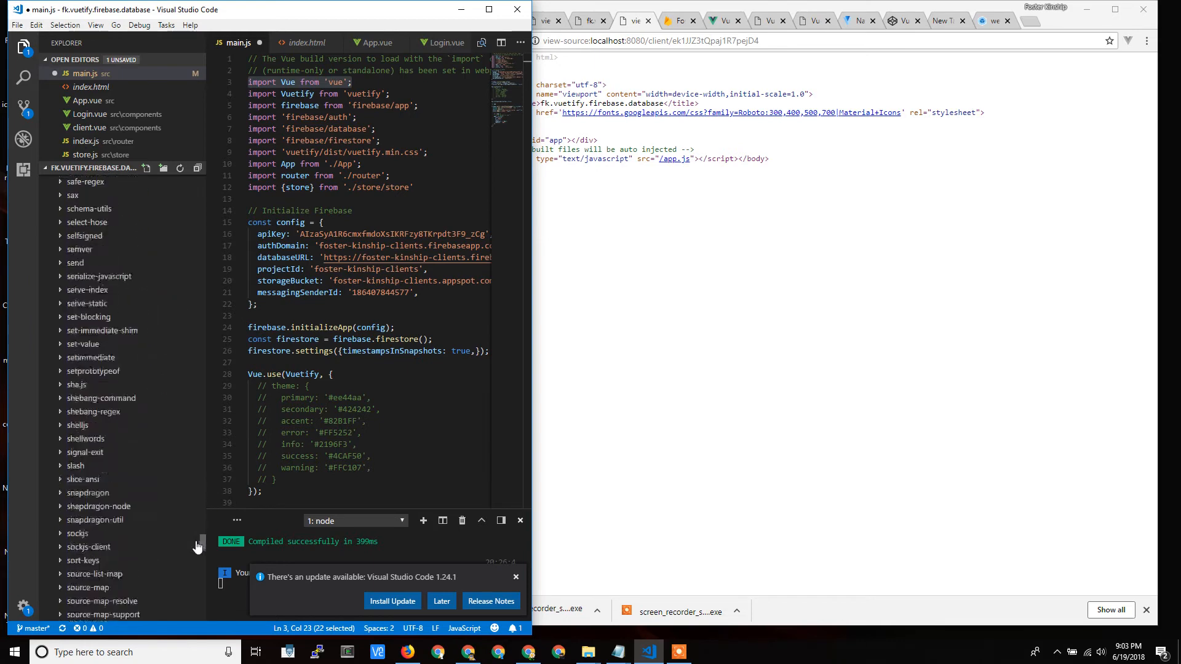
scroll(down, 3)
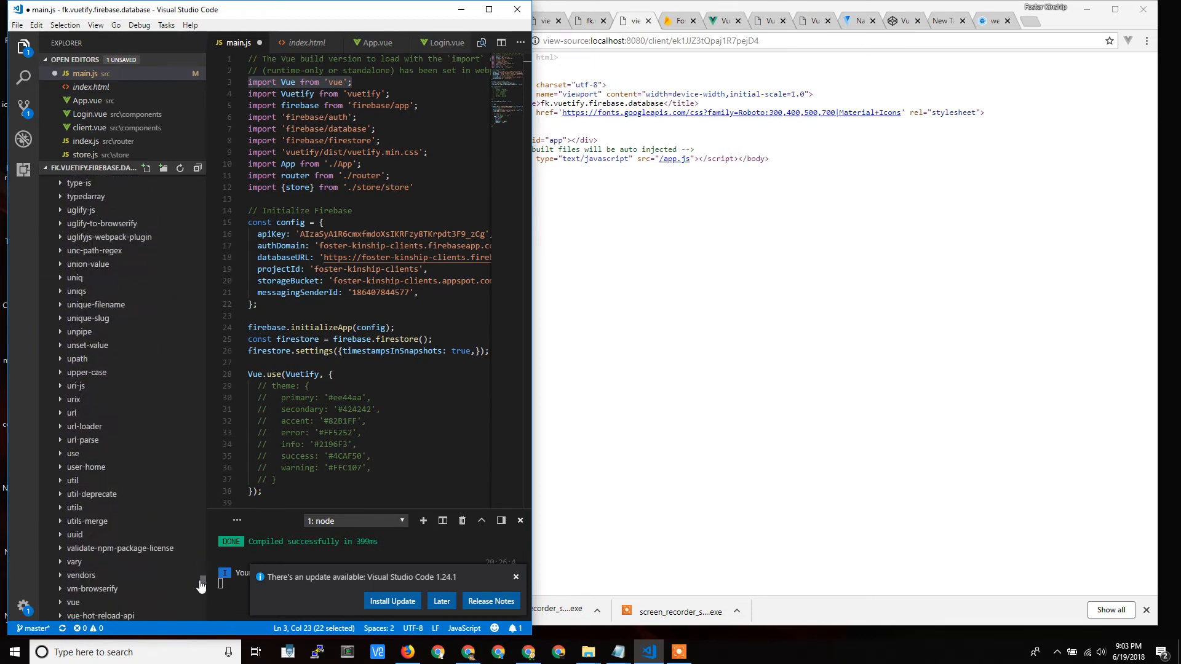
scroll(down, 3)
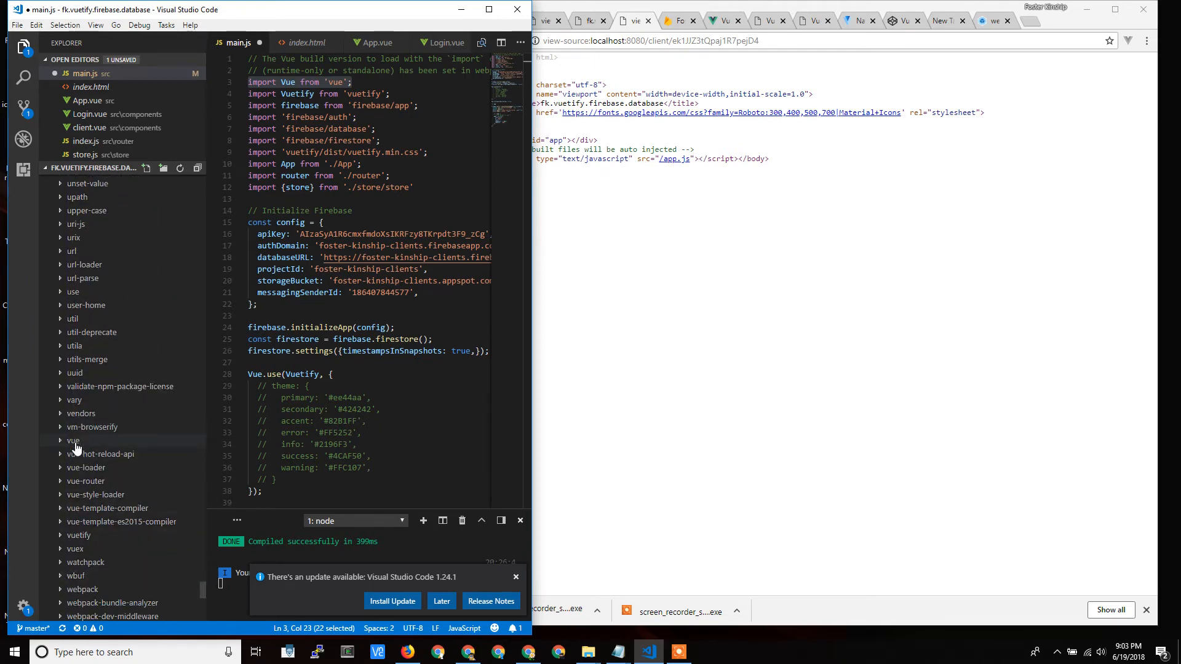
click(73, 440)
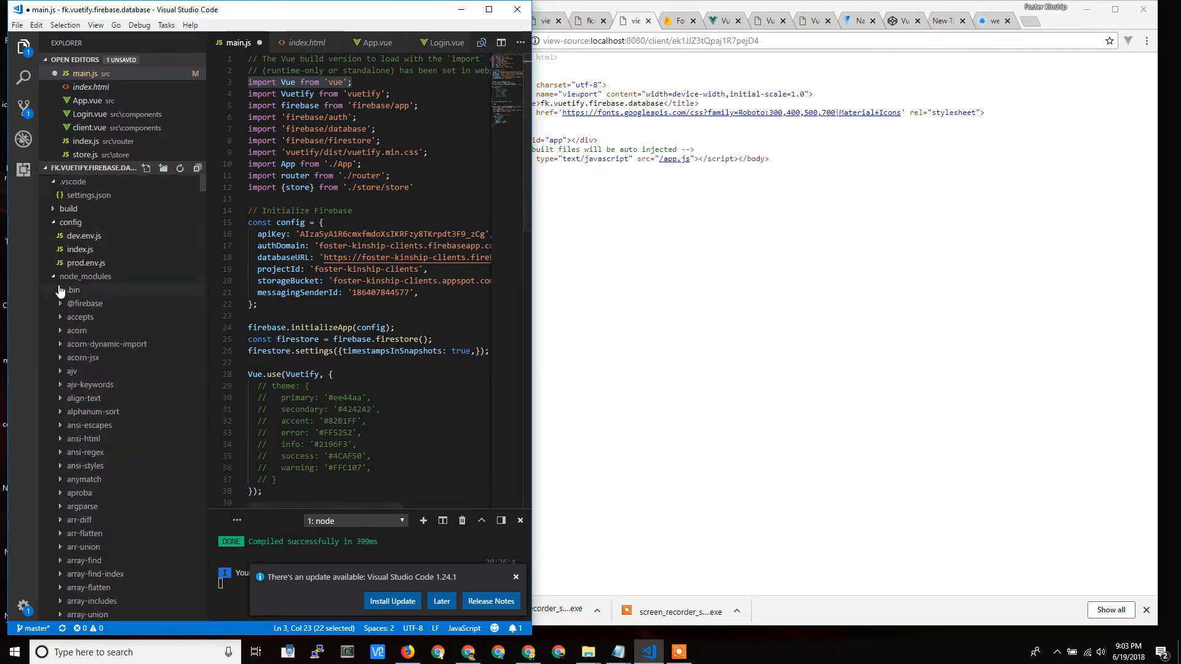
click(86, 276)
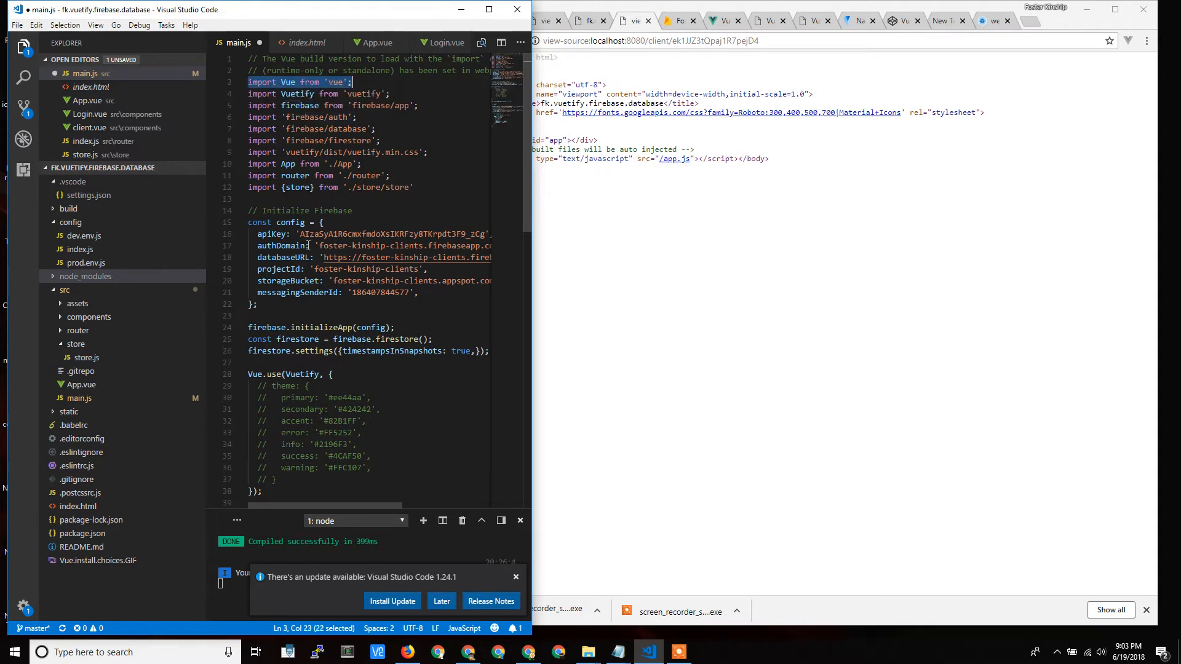
Scroll main.js to the new Vue({...}) block and select el: '#app'
scroll(down, 3)
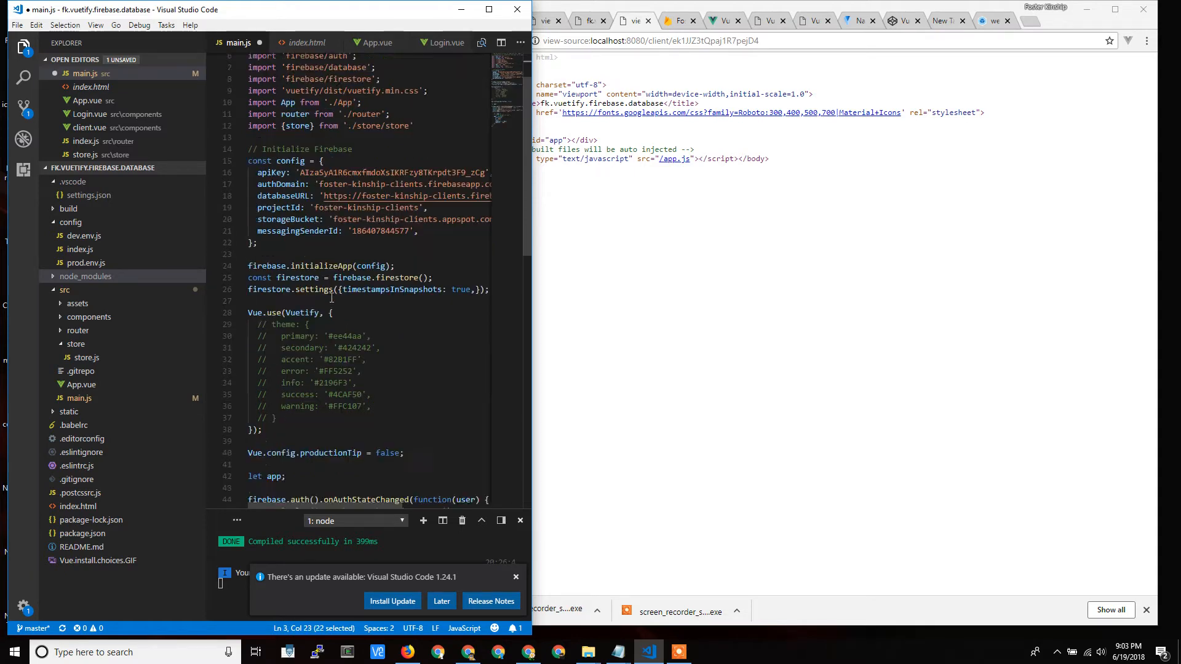
scroll(down, 3)
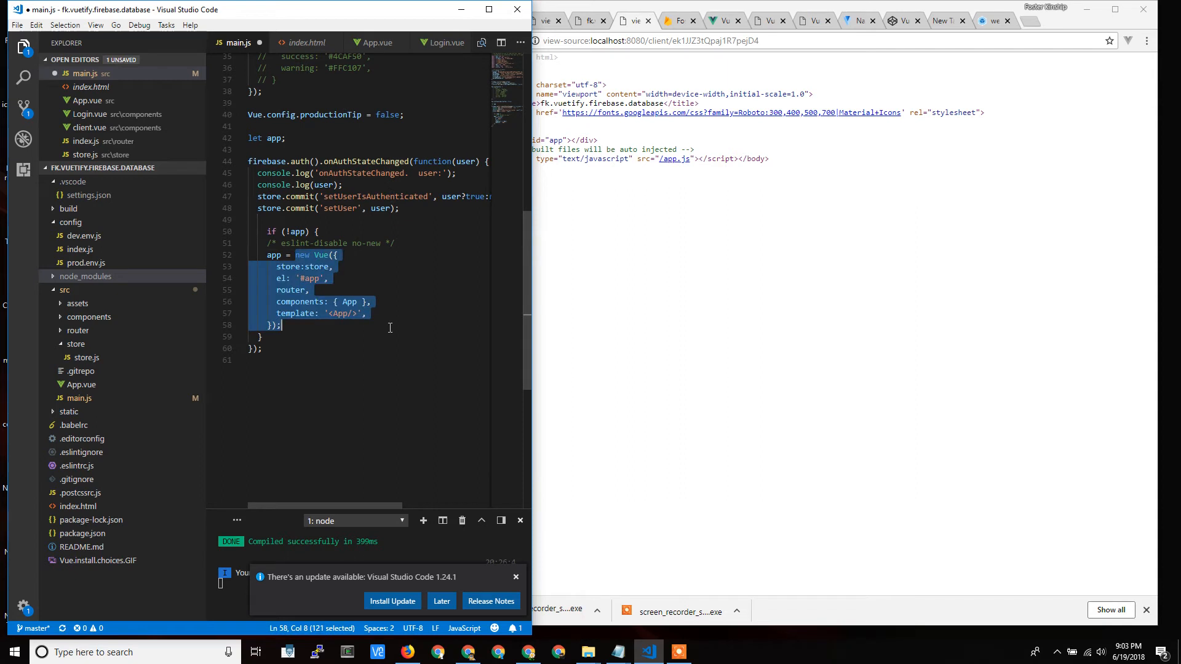
scroll(up, 3)
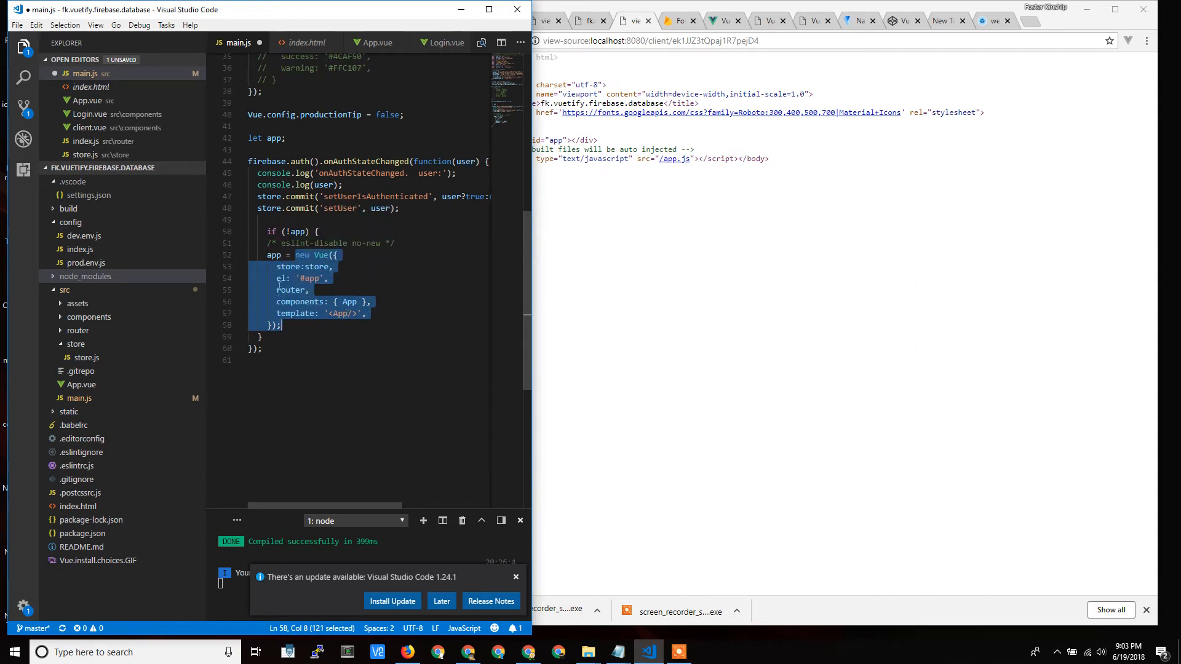
click(309, 278)
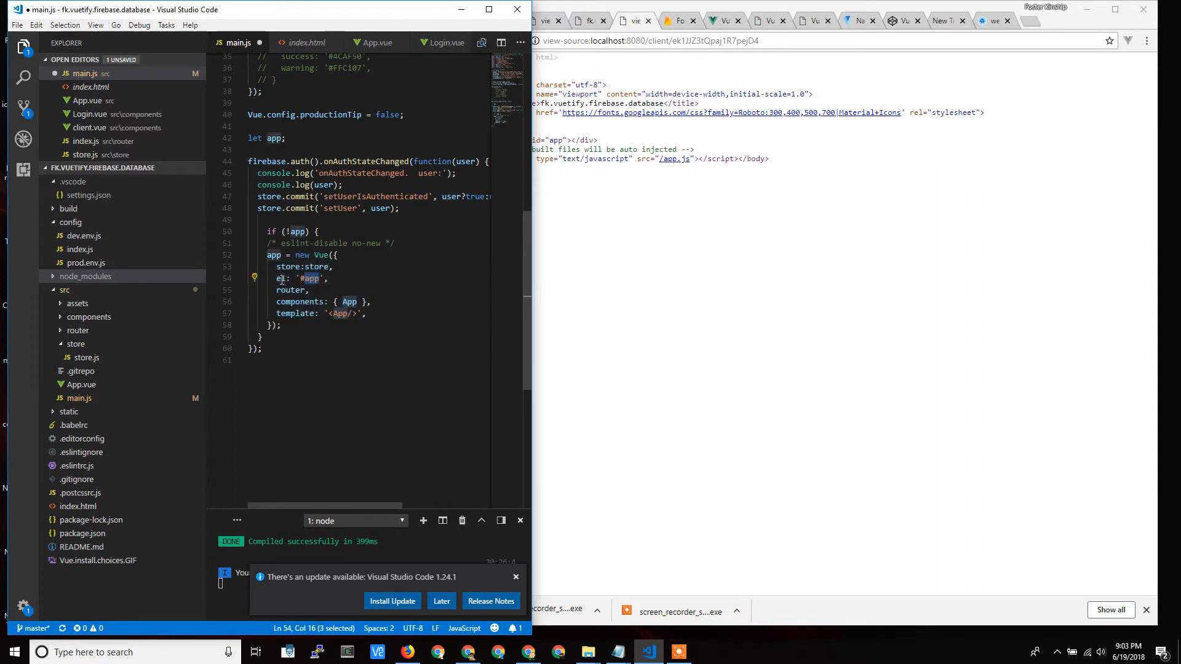
mouse_move(335, 345)
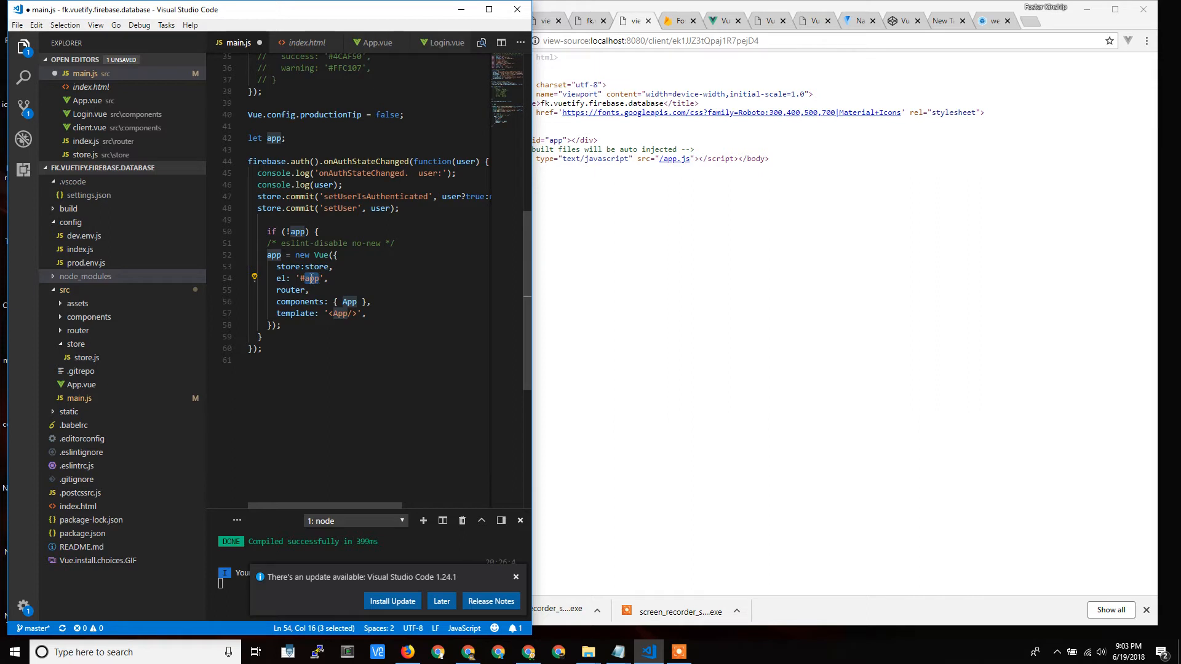
Compare with the div id="app" selected in Chrome's page source
click(306, 278)
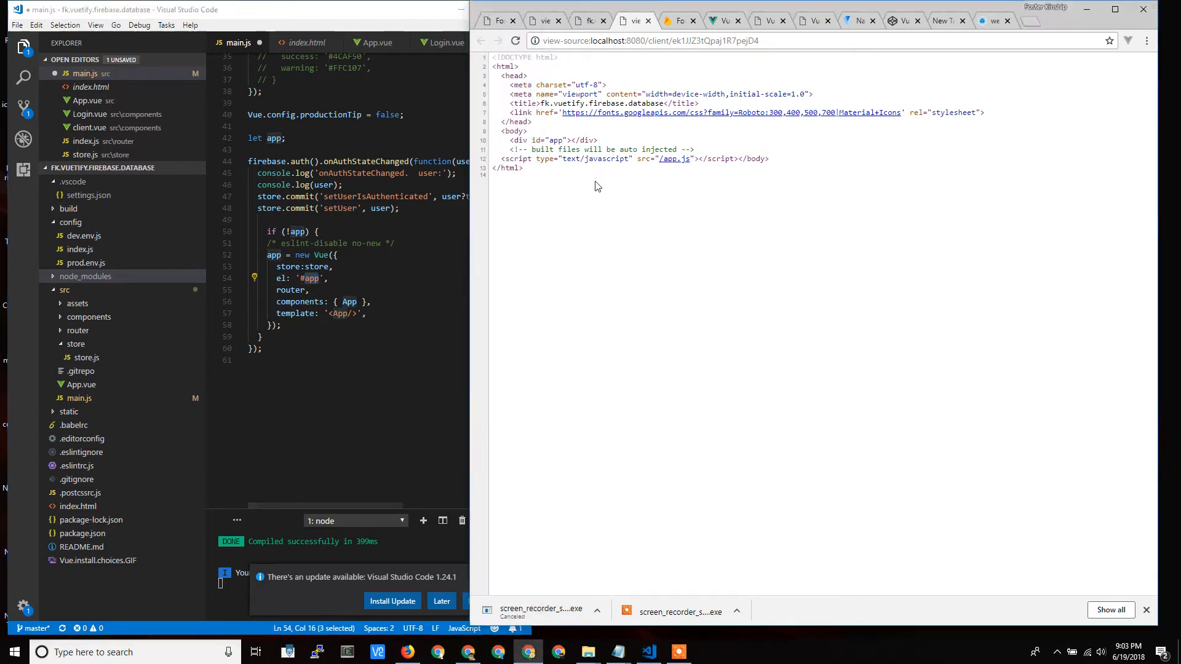
double_click(550, 140)
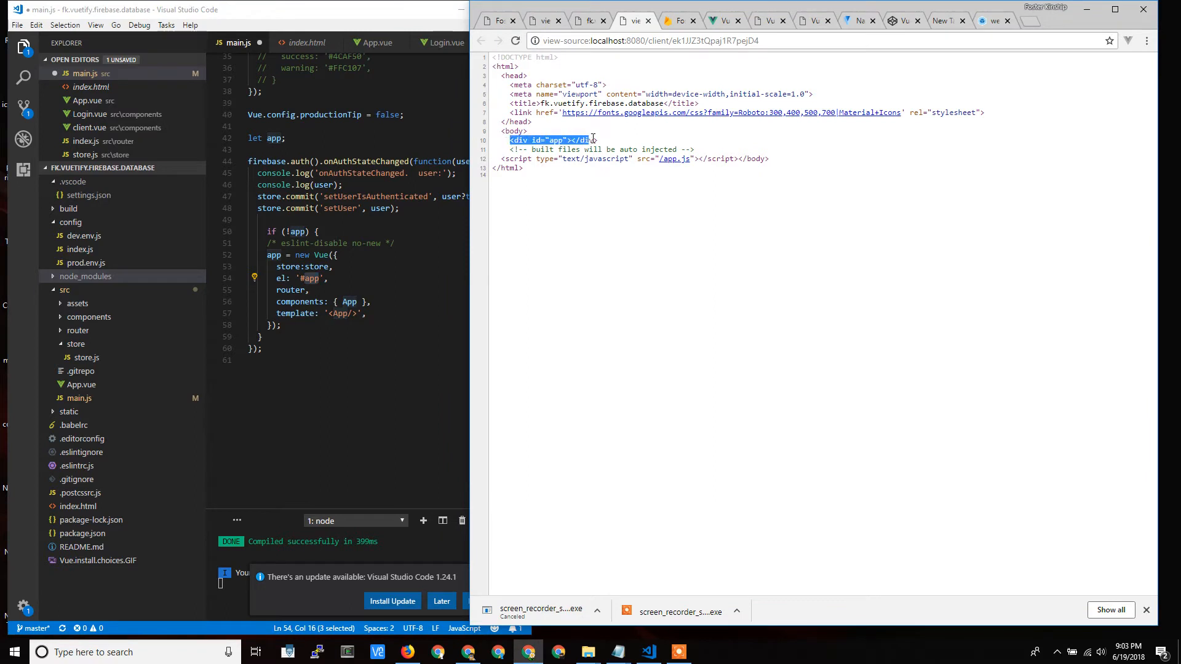
double_click(550, 140)
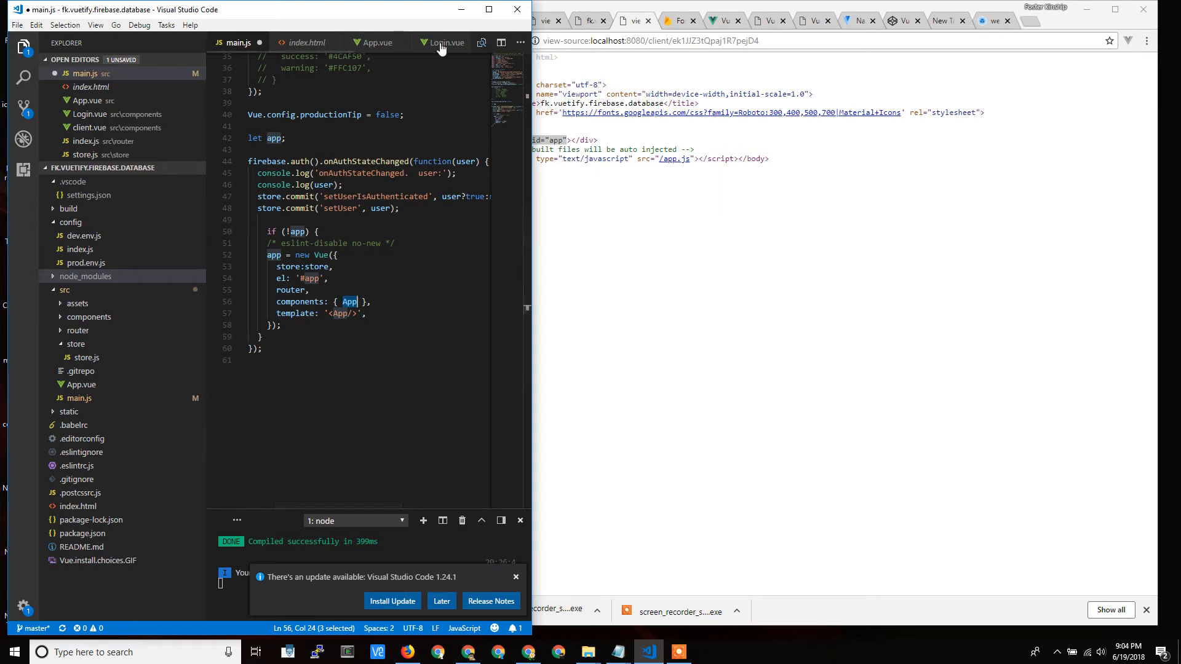
Open App.vue and highlight its v-app template block and toolbar section
click(376, 43)
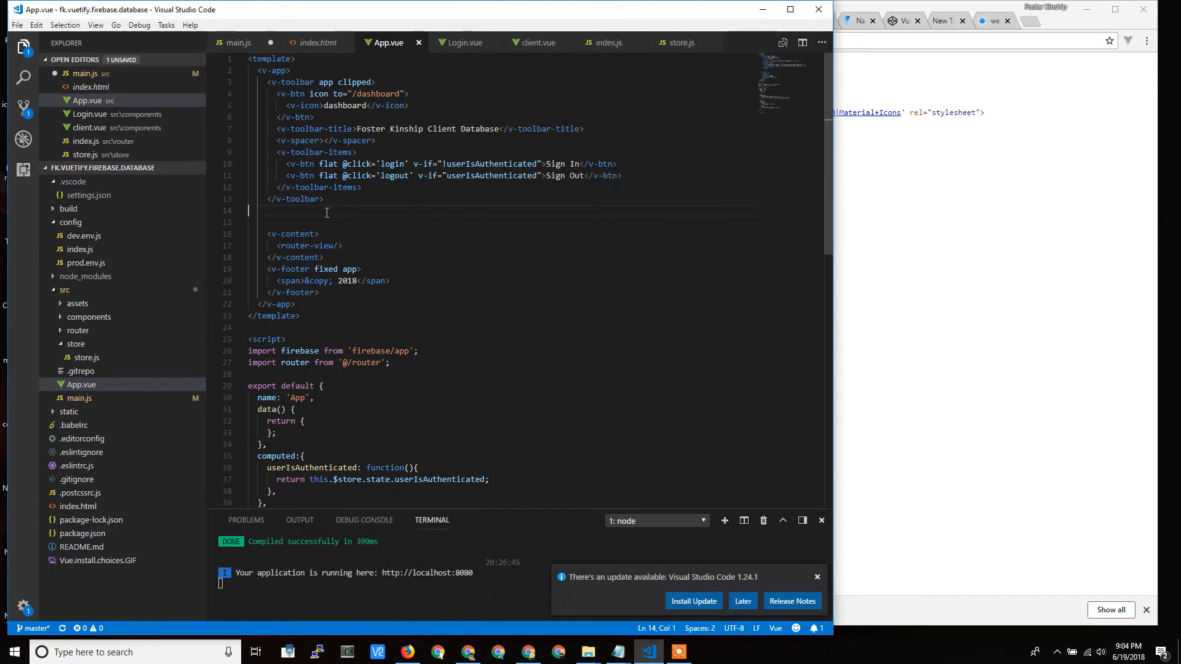
mouse_move(263, 81)
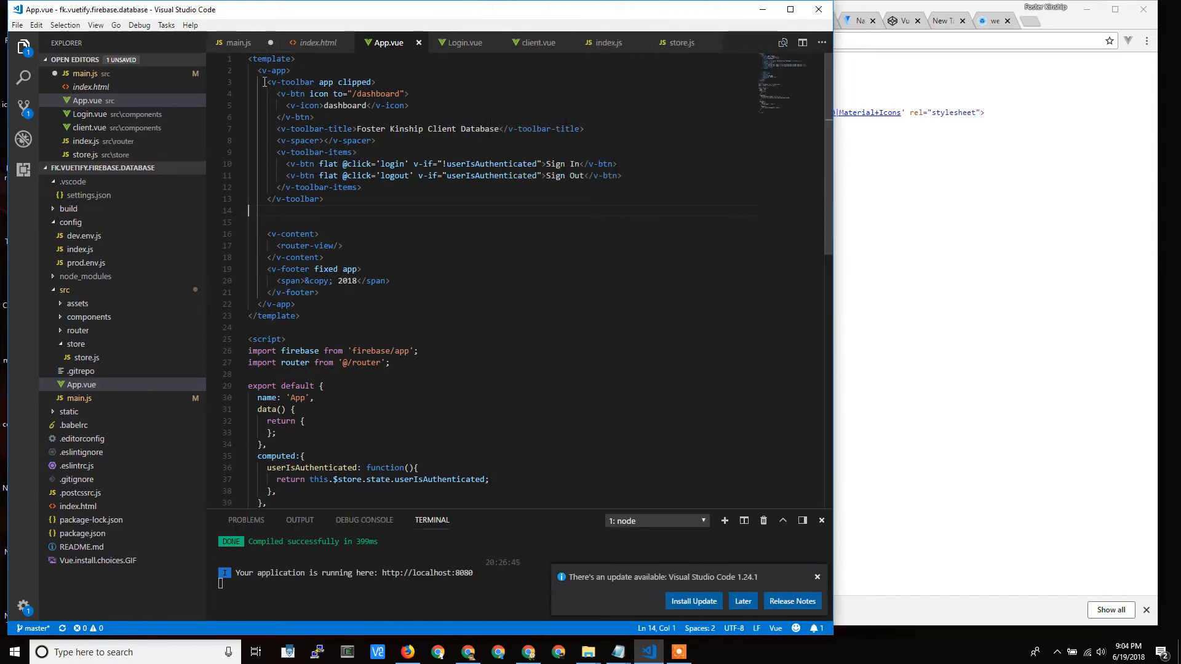
double_click(275, 70)
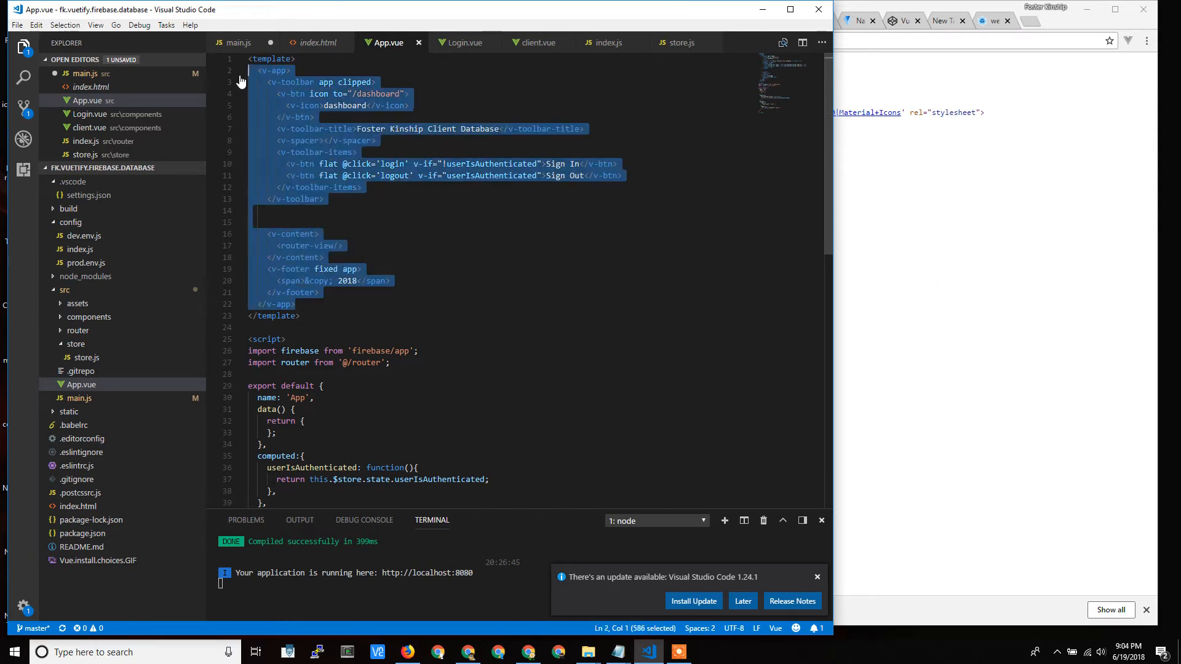
click(310, 117)
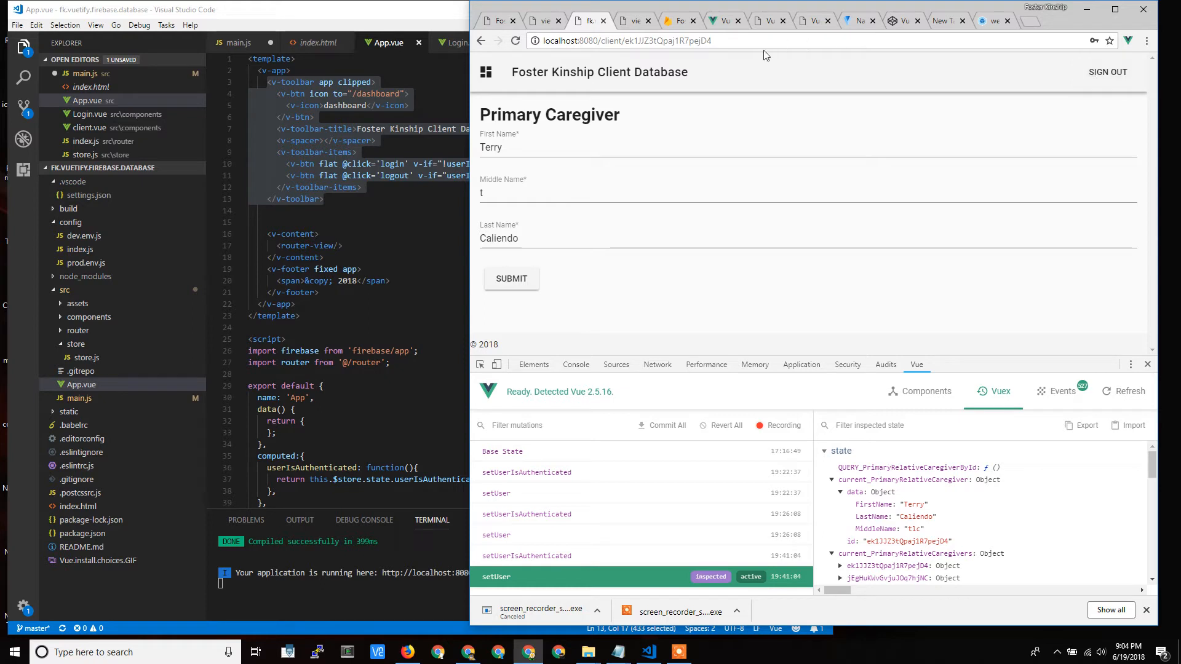
mouse_move(517, 87)
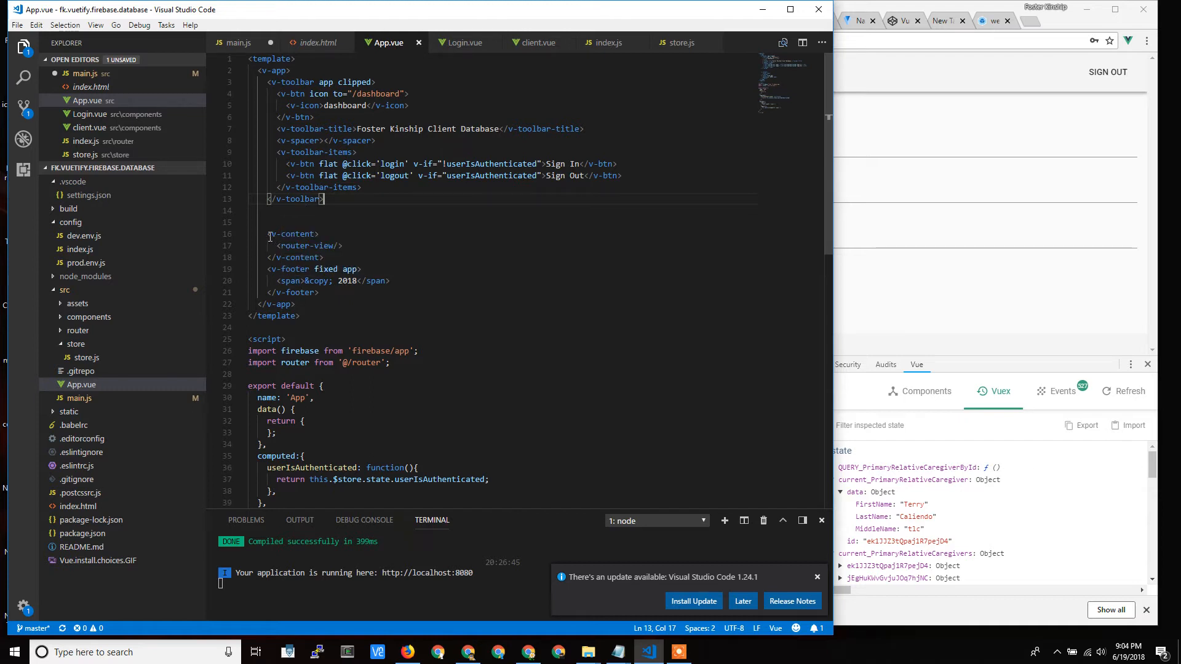
Highlight the v-content area and its <router-view/> tag
double_click(305, 246)
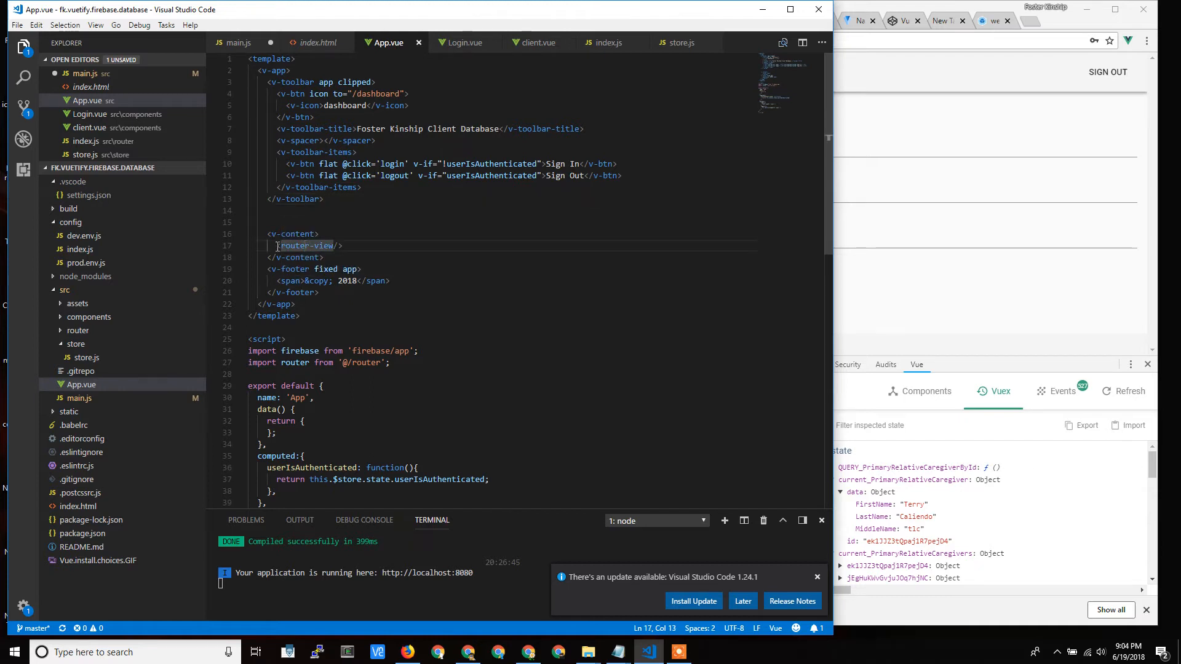
double_click(305, 245)
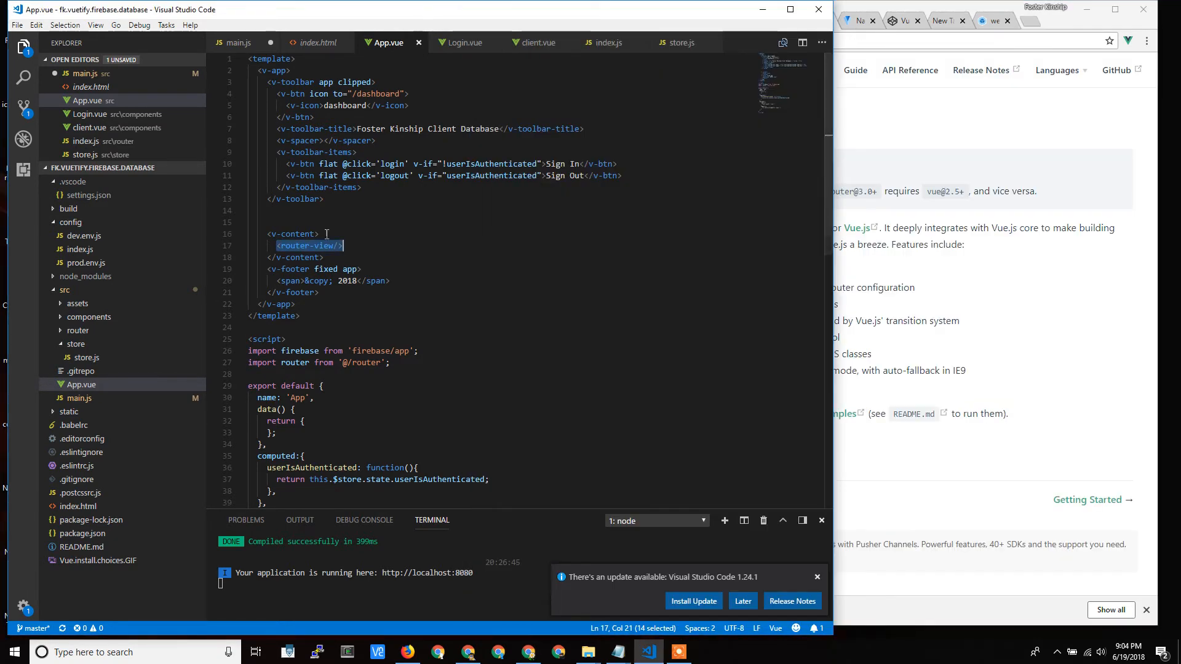
double_click(350, 280)
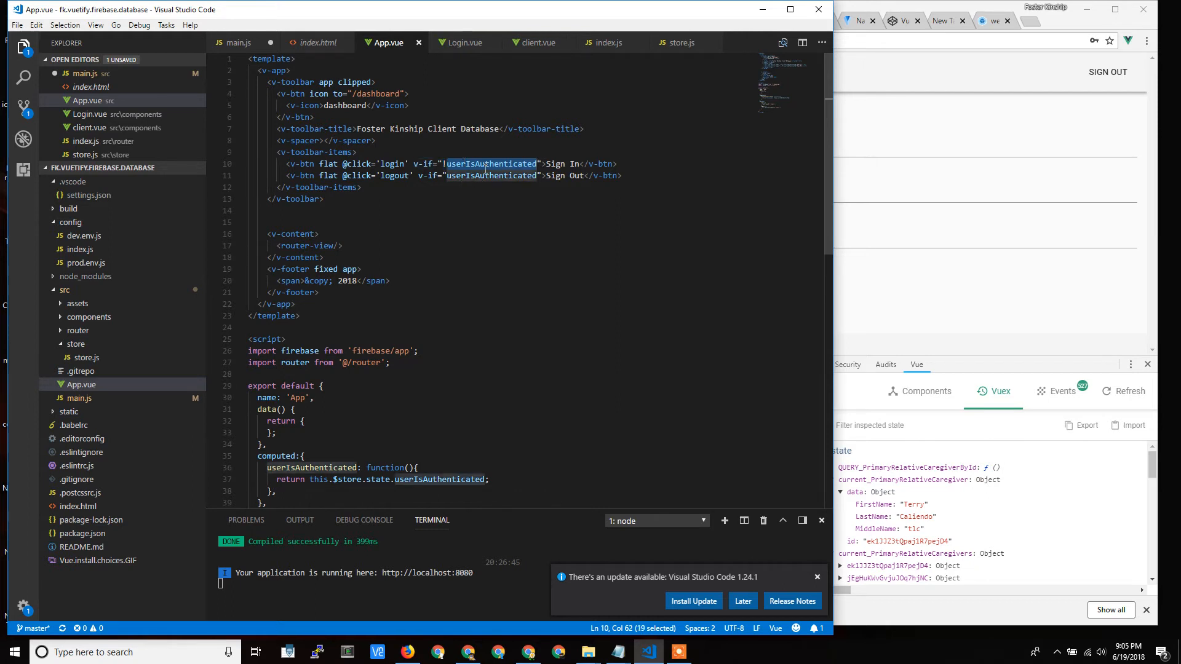
mouse_move(1108, 71)
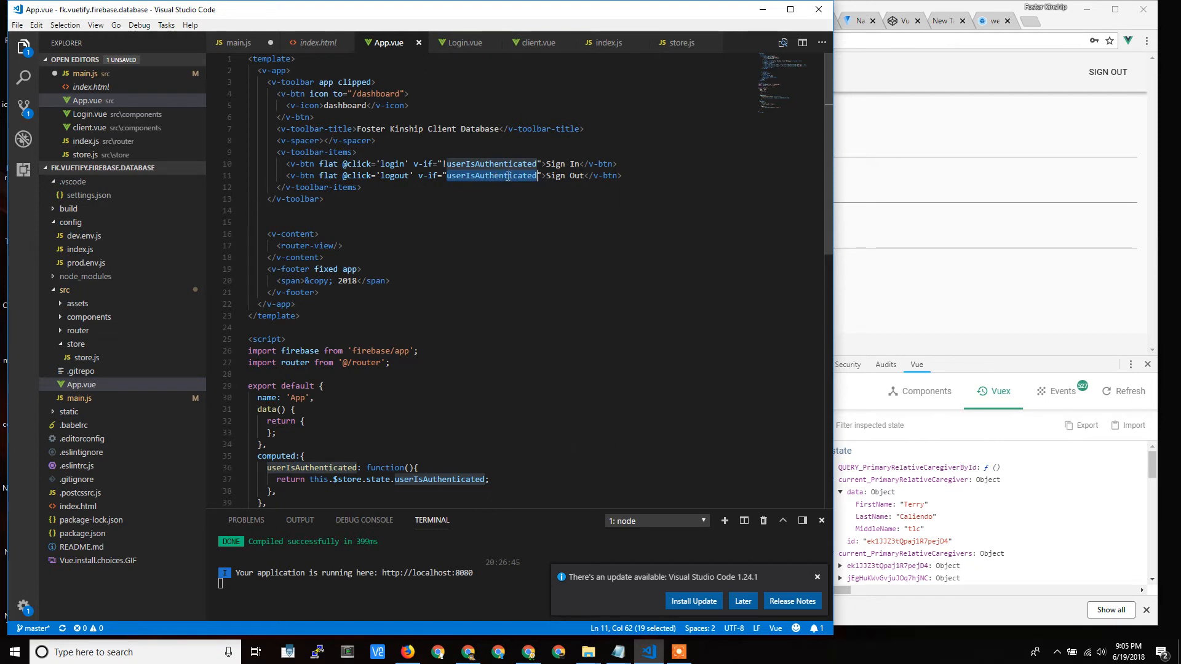
click(547, 175)
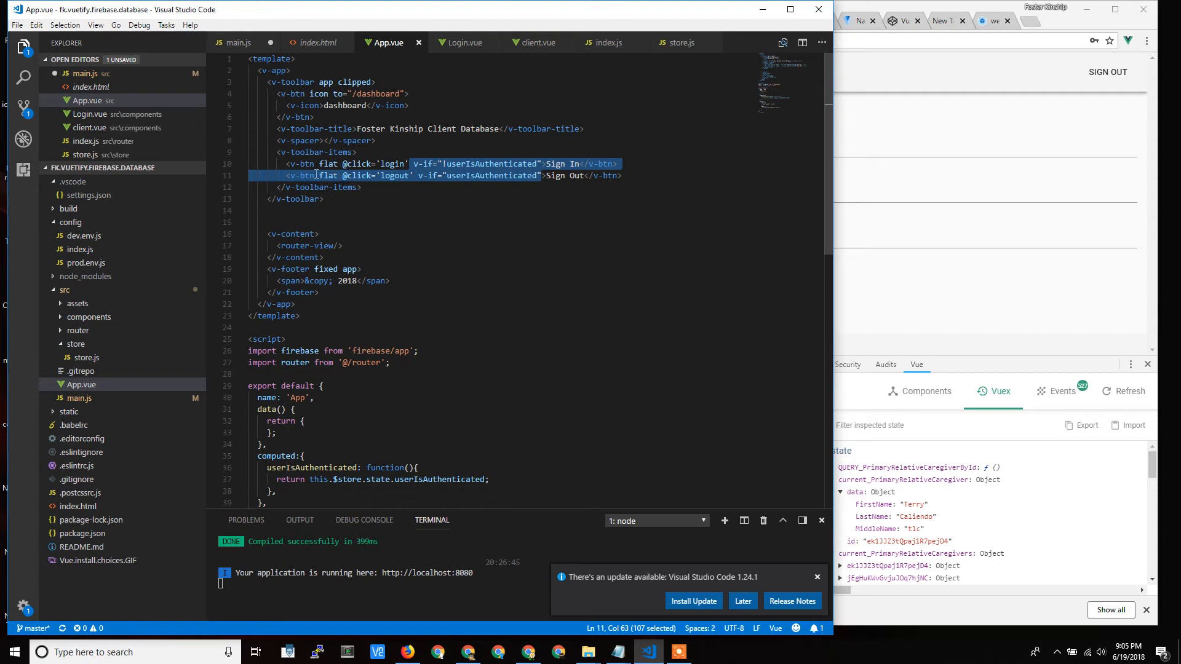
mouse_move(1089, 102)
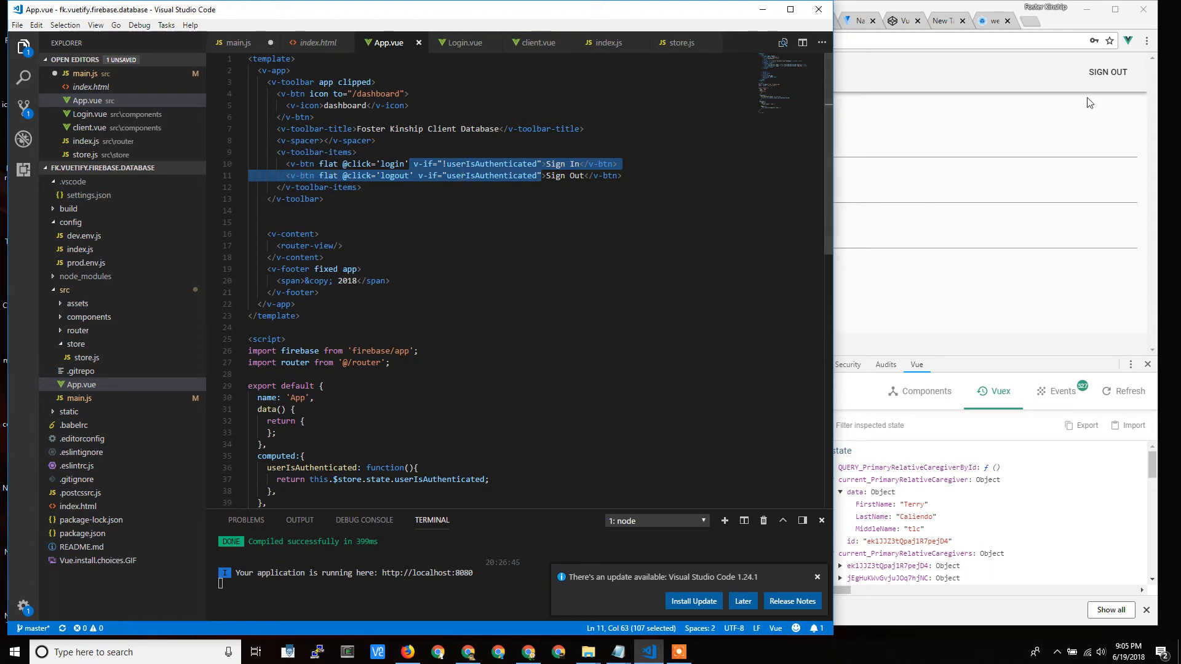
mouse_move(1108, 71)
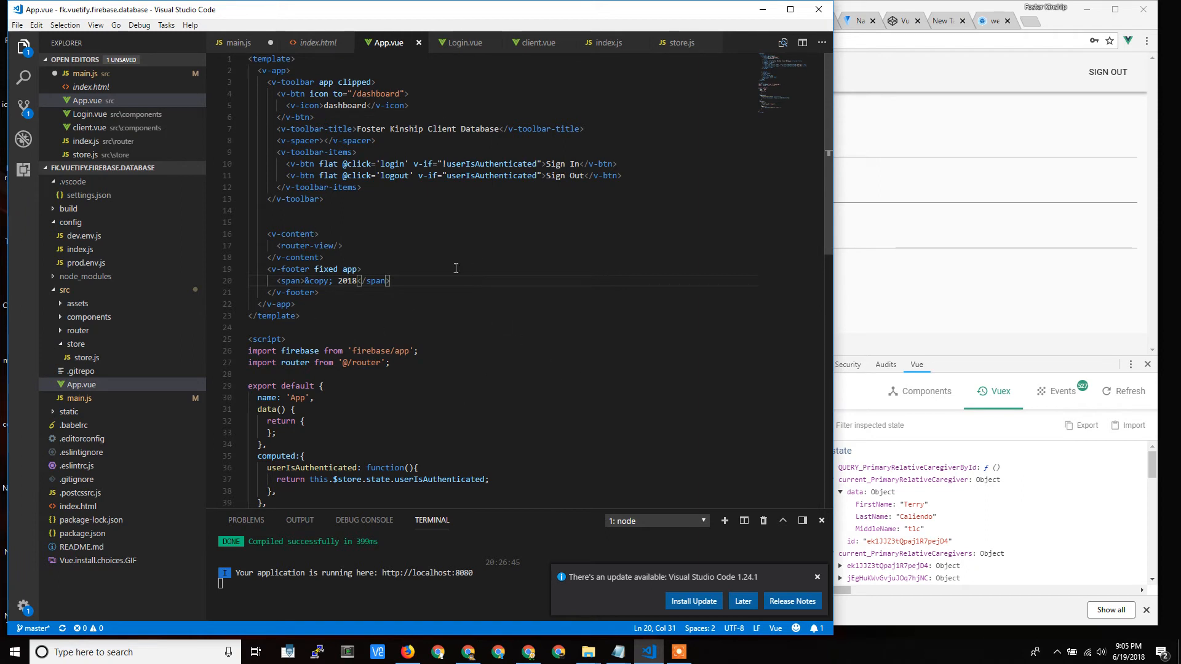
mouse_move(392, 208)
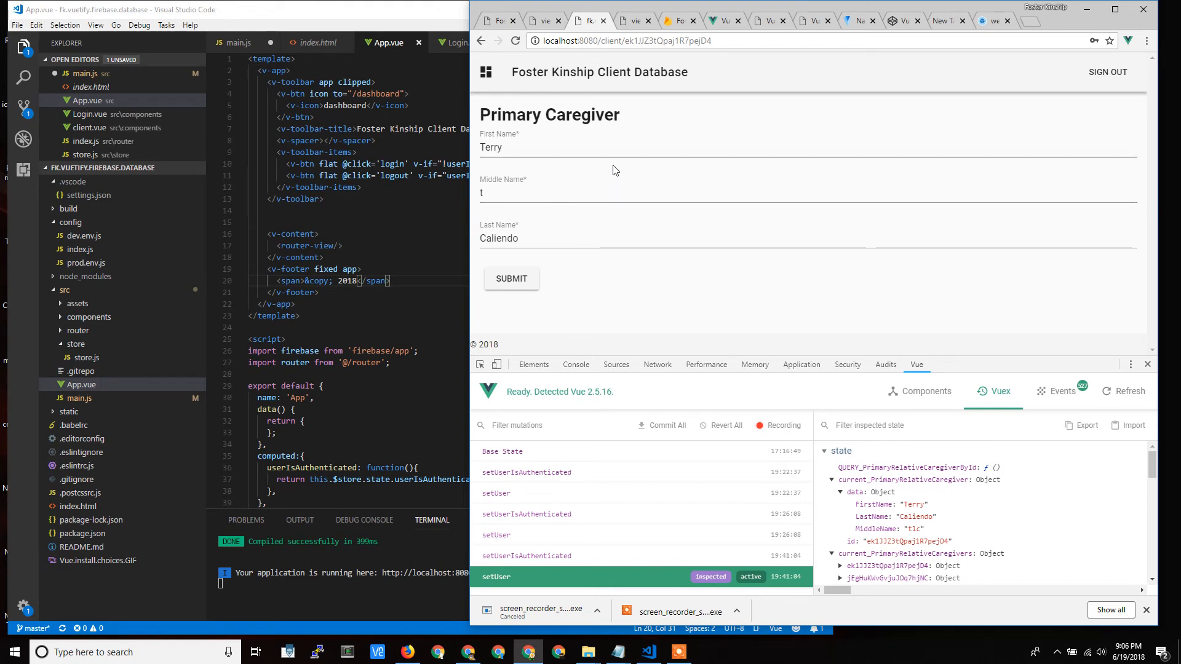
mouse_move(637, 232)
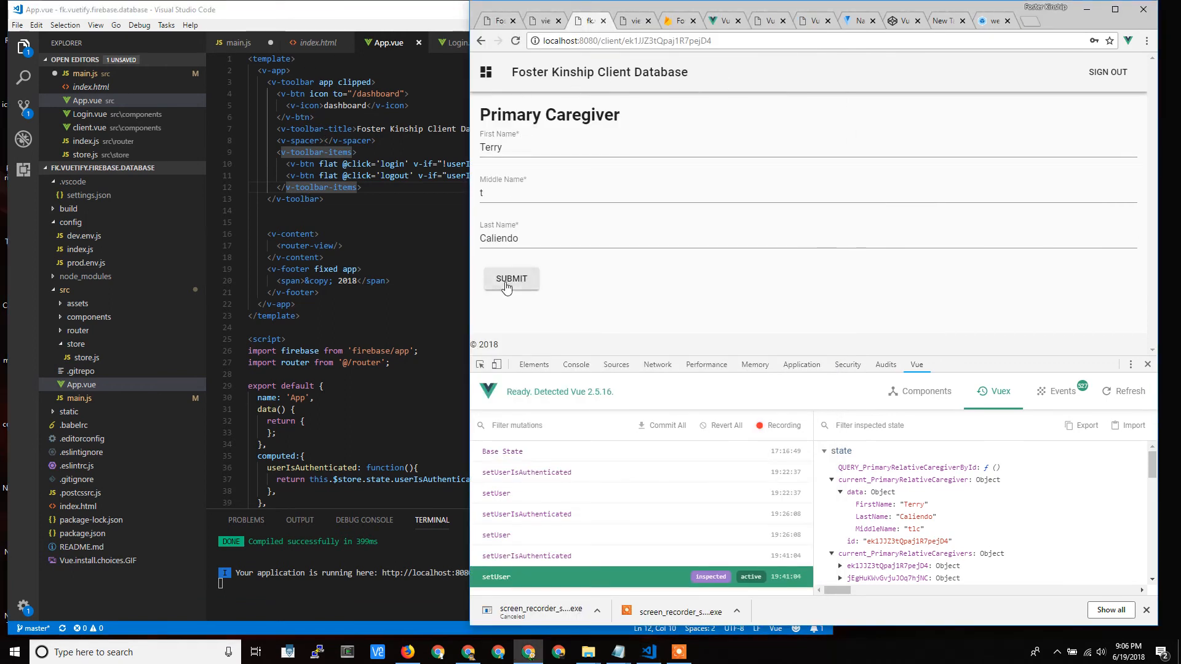
mouse_move(1108, 71)
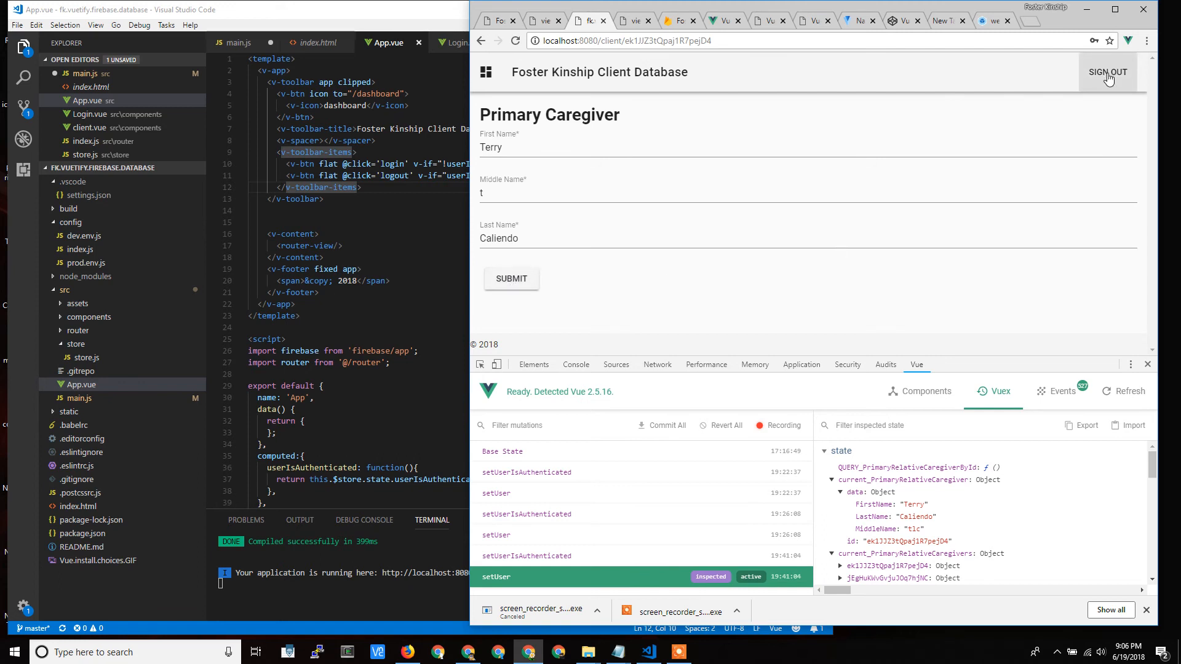
Click SIGN OUT in the app toolbar to reach the Dashboard
click(486, 71)
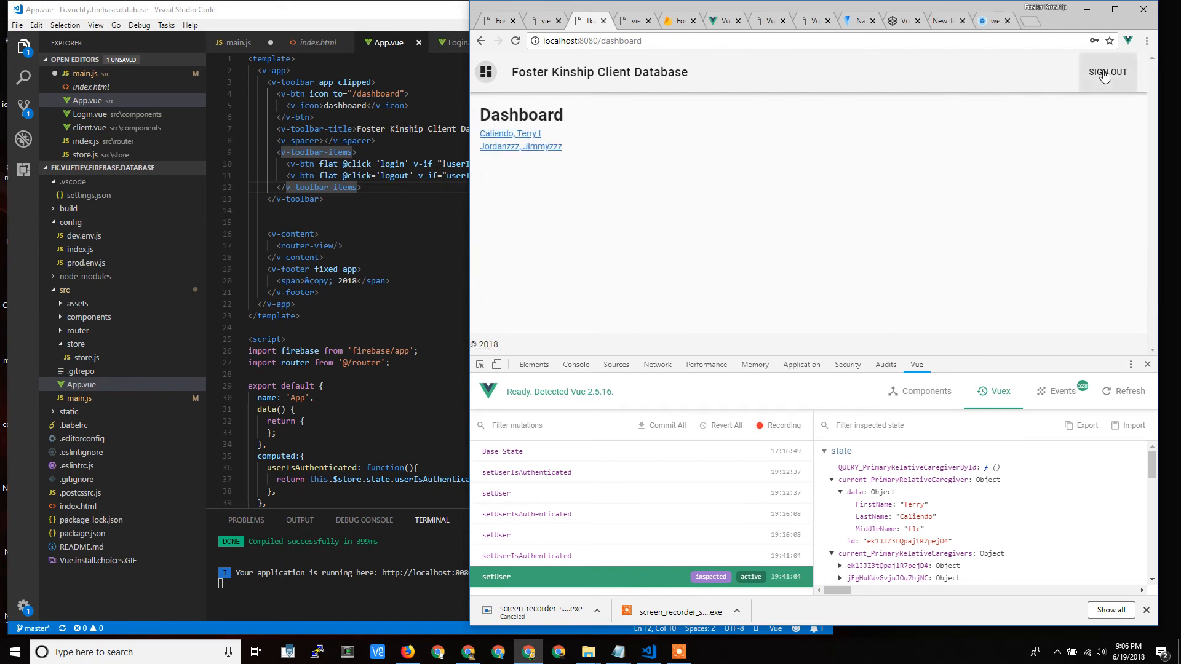
mouse_move(490, 21)
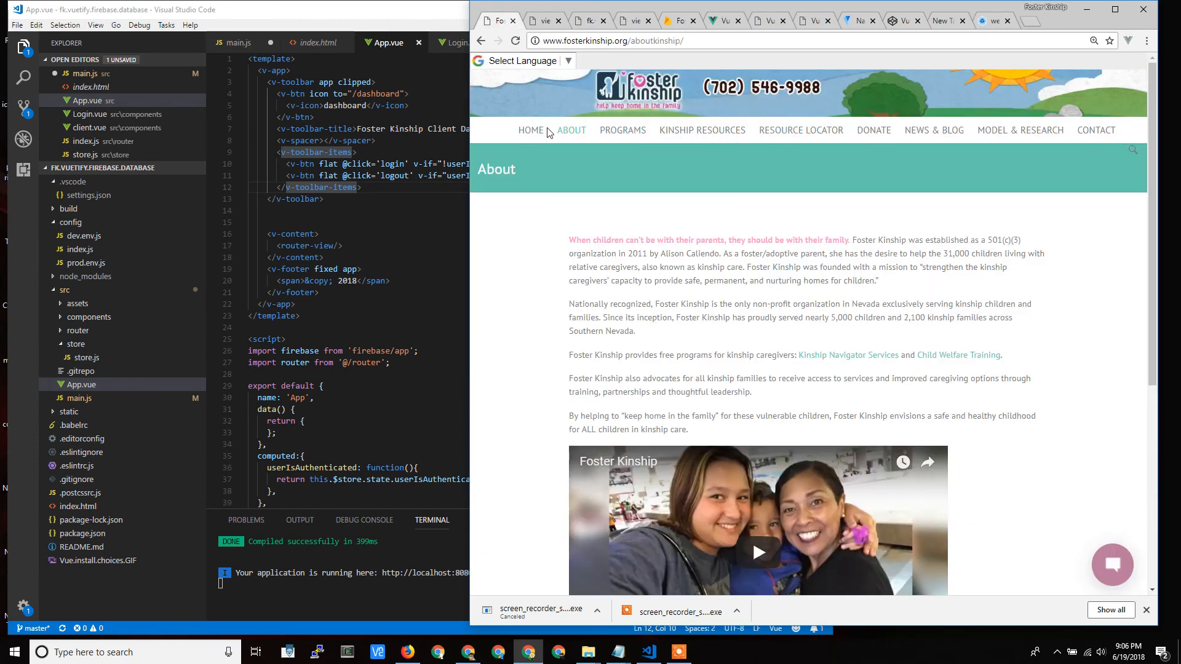
mouse_move(571, 130)
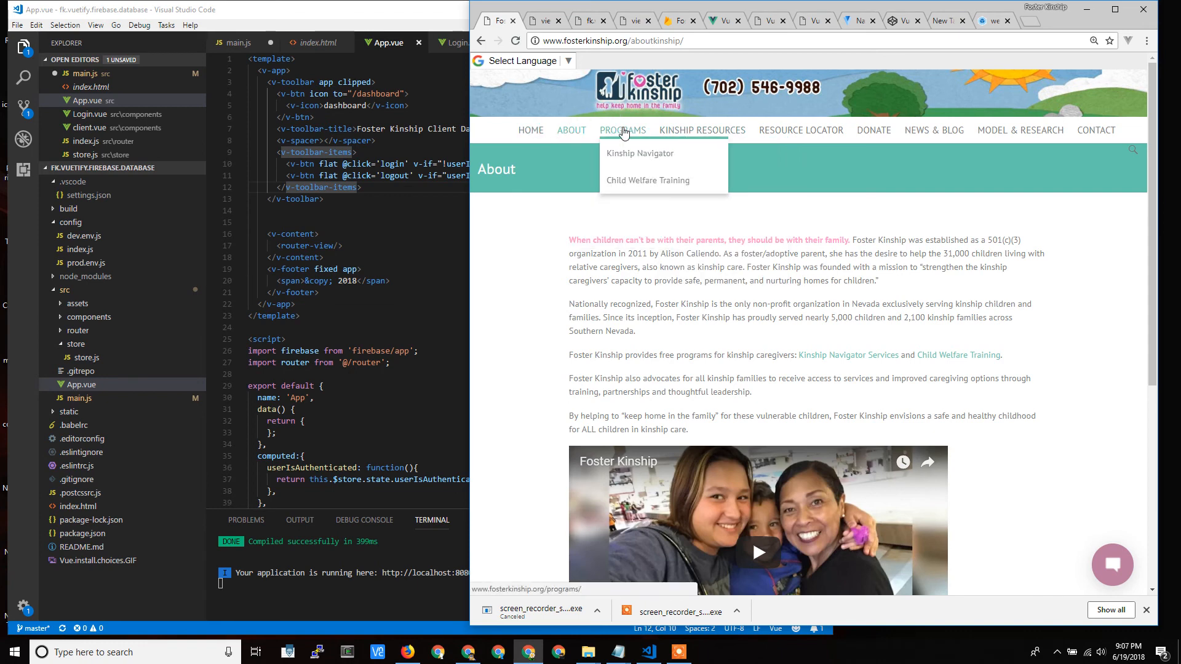
Open PROGRAMS in the fosterkinship.org navigation bar
click(622, 130)
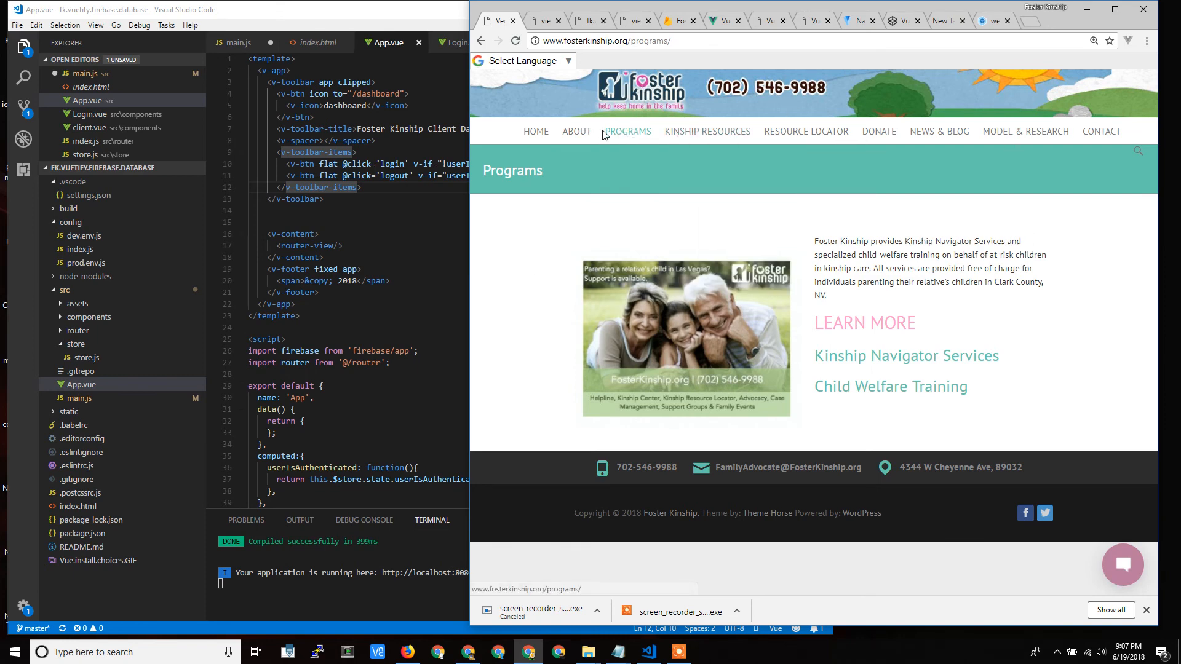
mouse_move(732, 134)
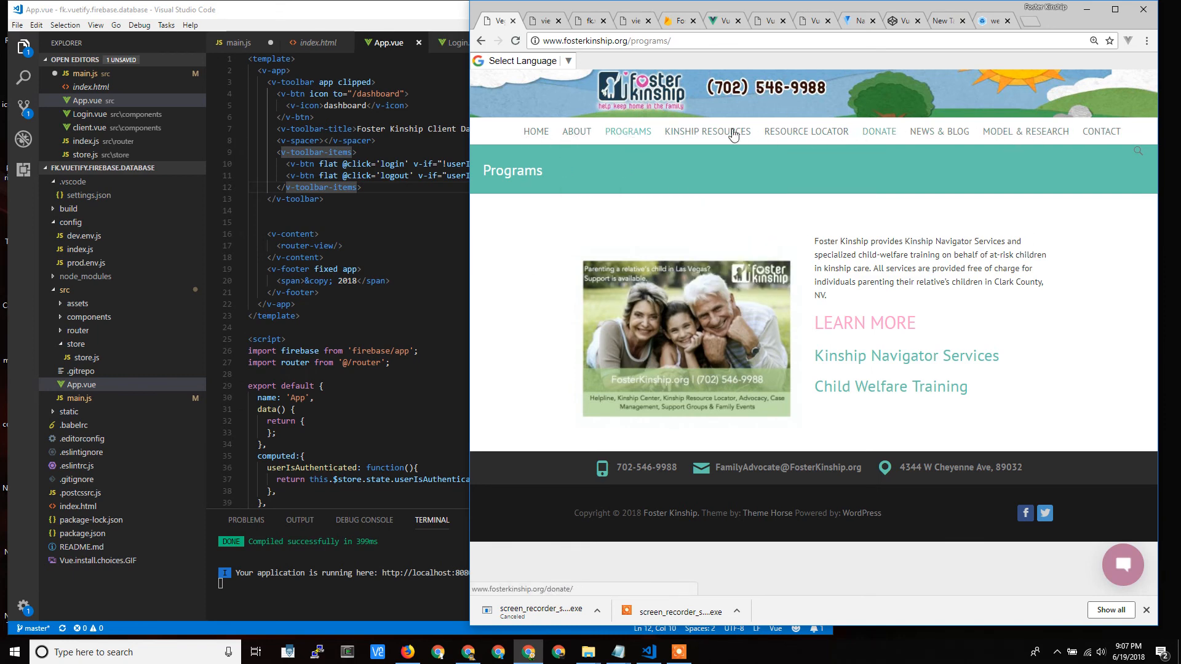
mouse_move(707, 131)
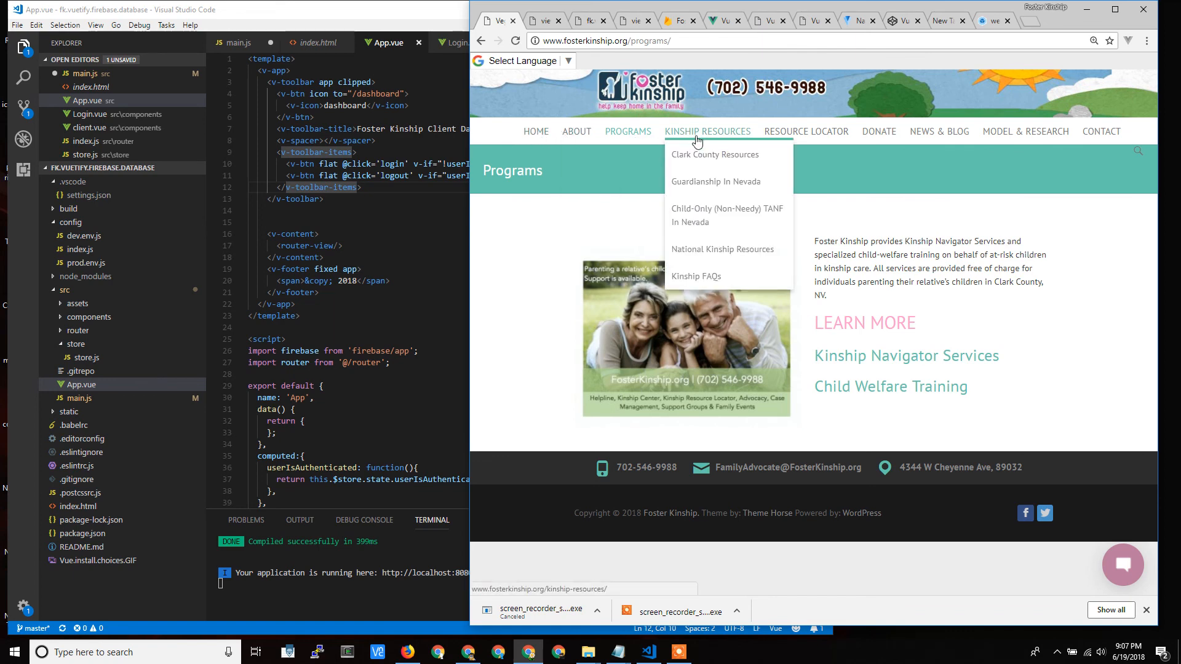
mouse_move(577, 131)
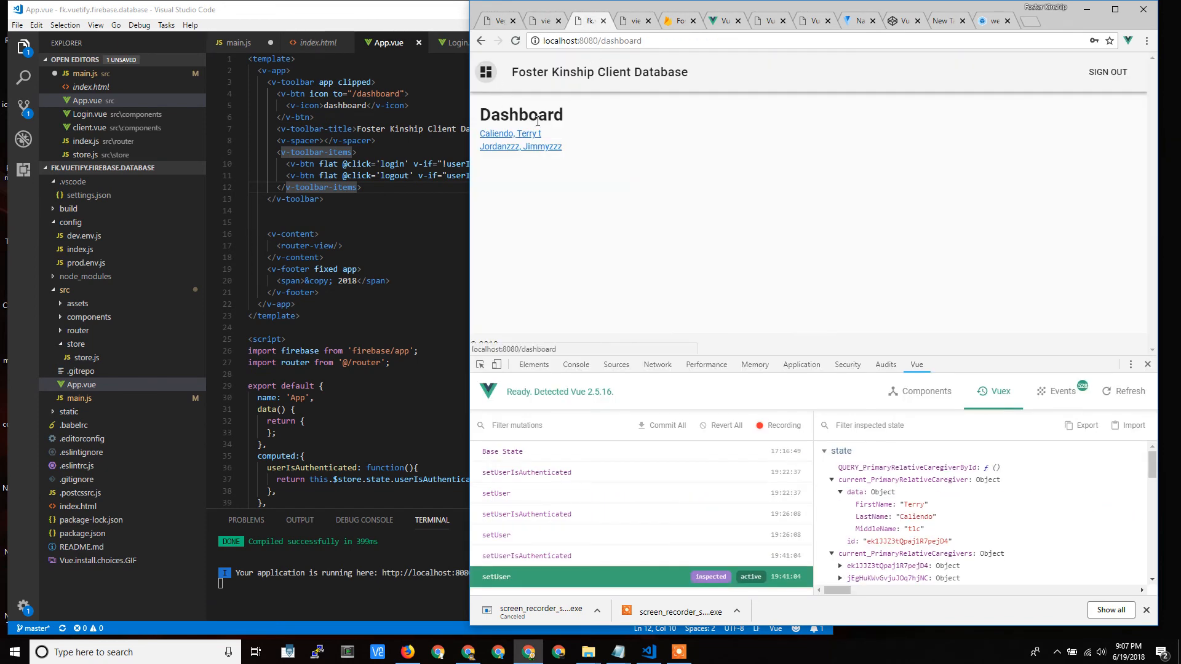
mouse_move(544, 135)
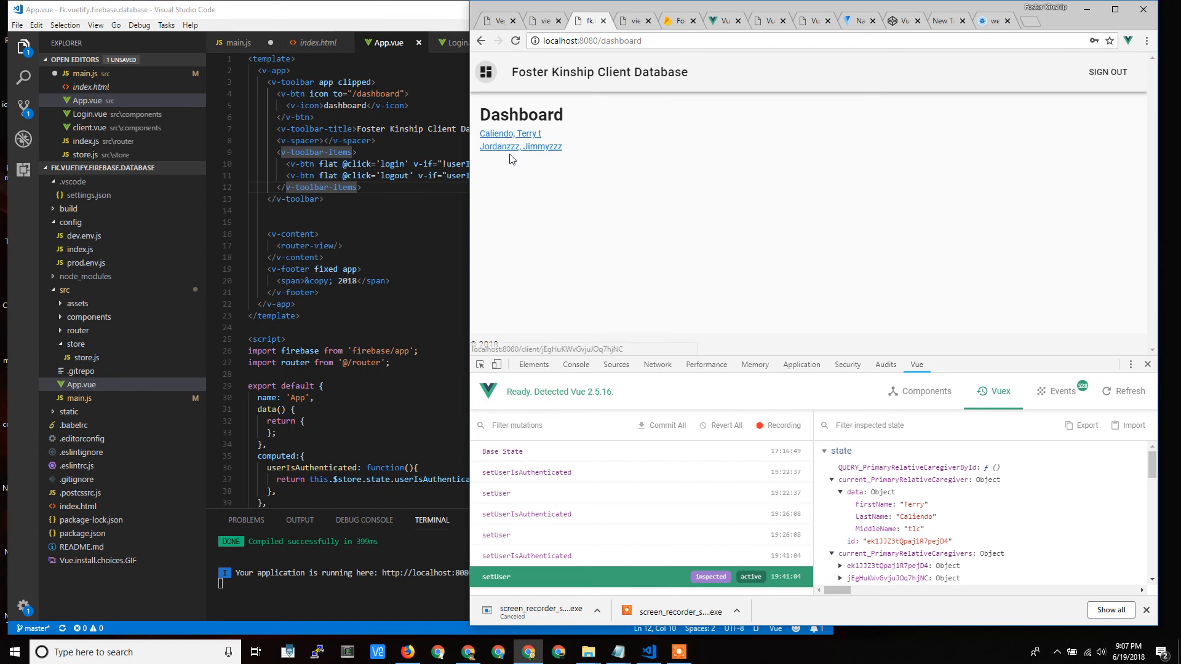
mouse_move(504, 153)
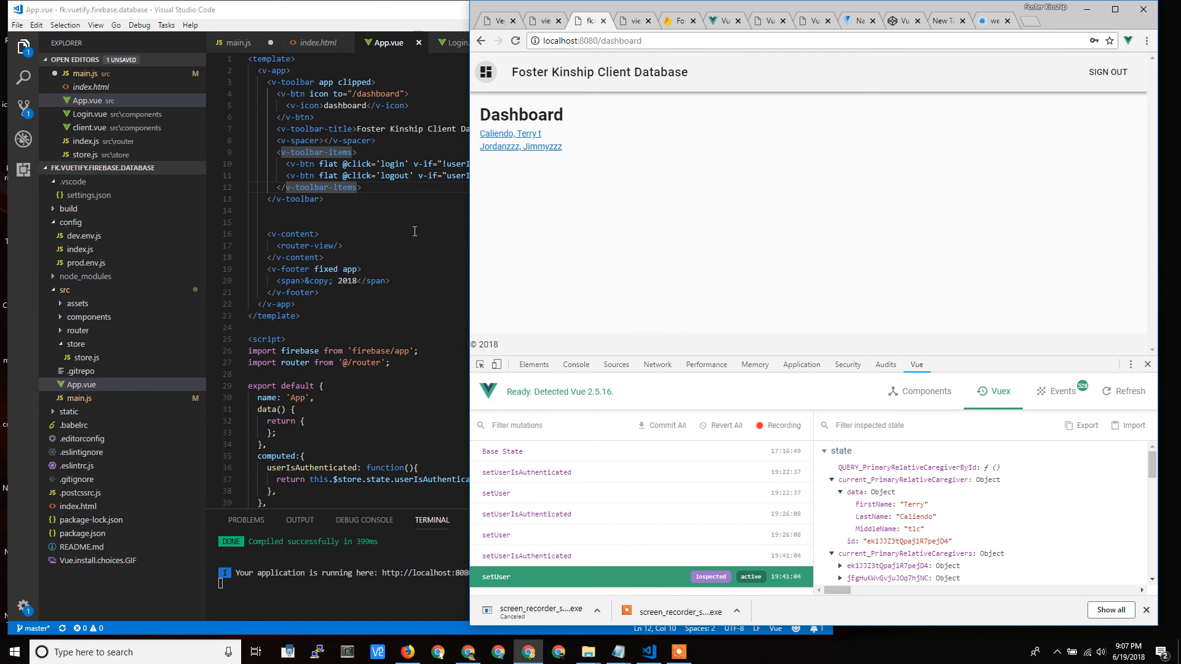
mouse_move(559, 77)
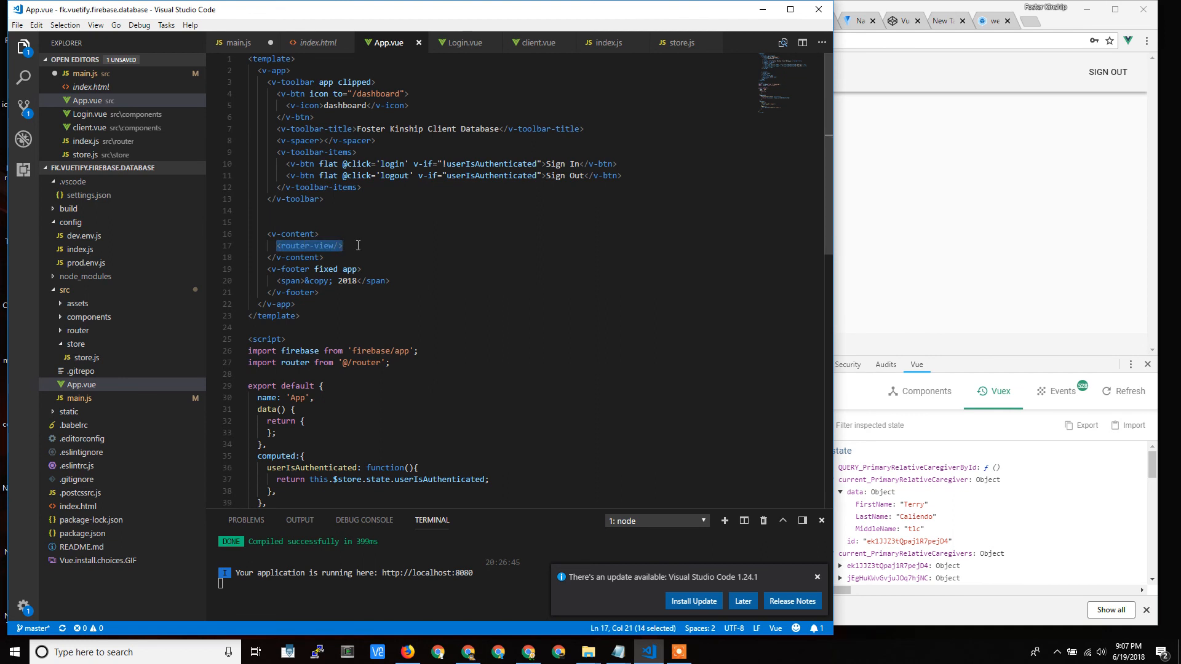
mouse_move(325, 151)
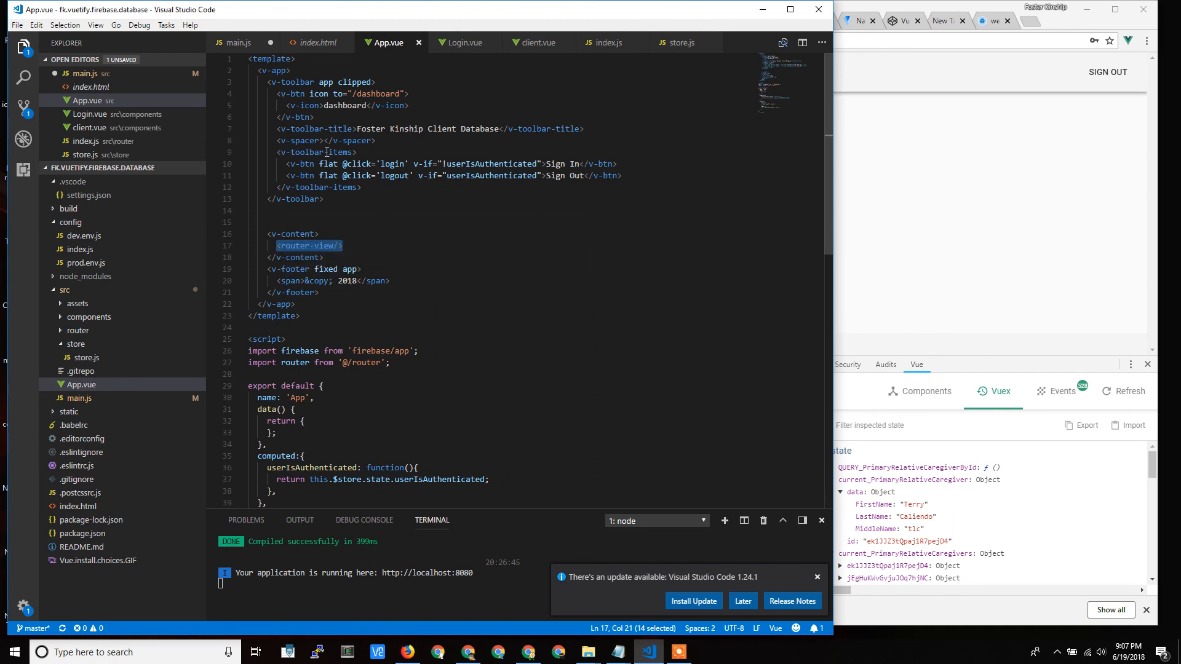
mouse_move(381, 265)
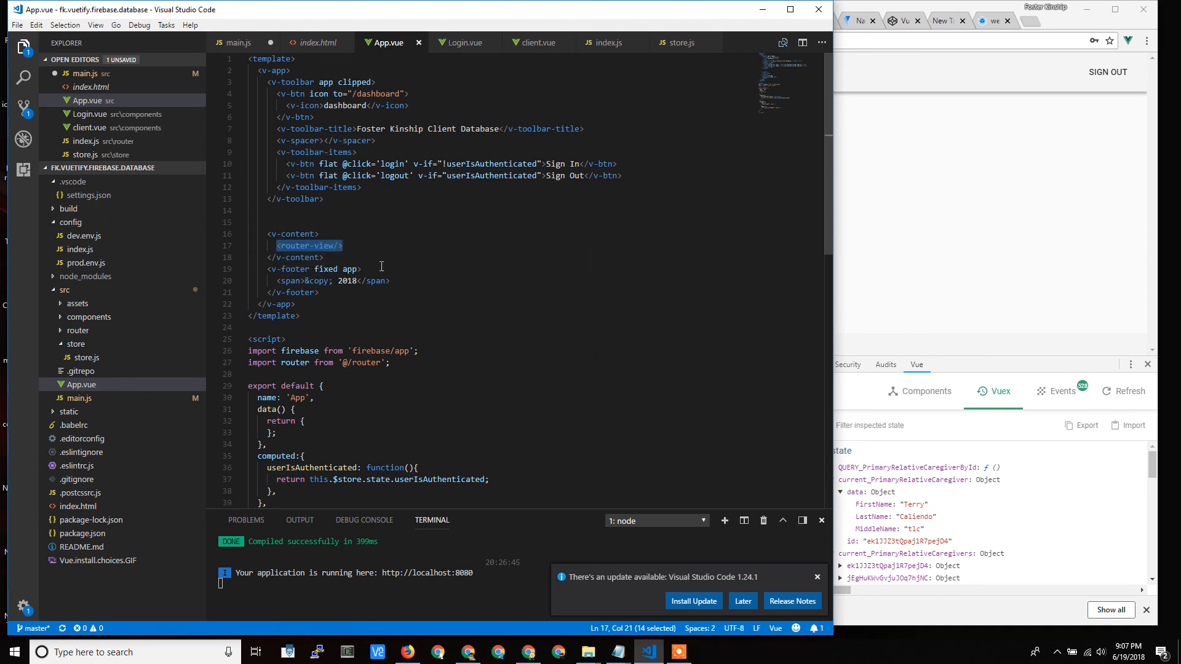
mouse_move(852, 197)
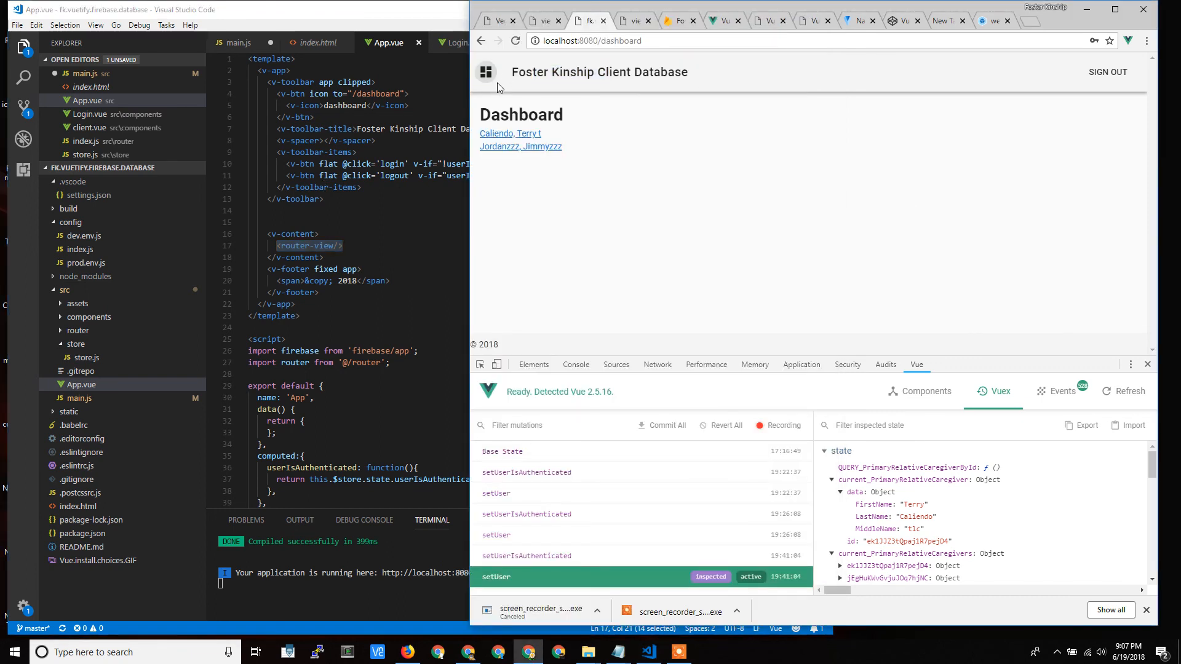
mouse_move(484, 65)
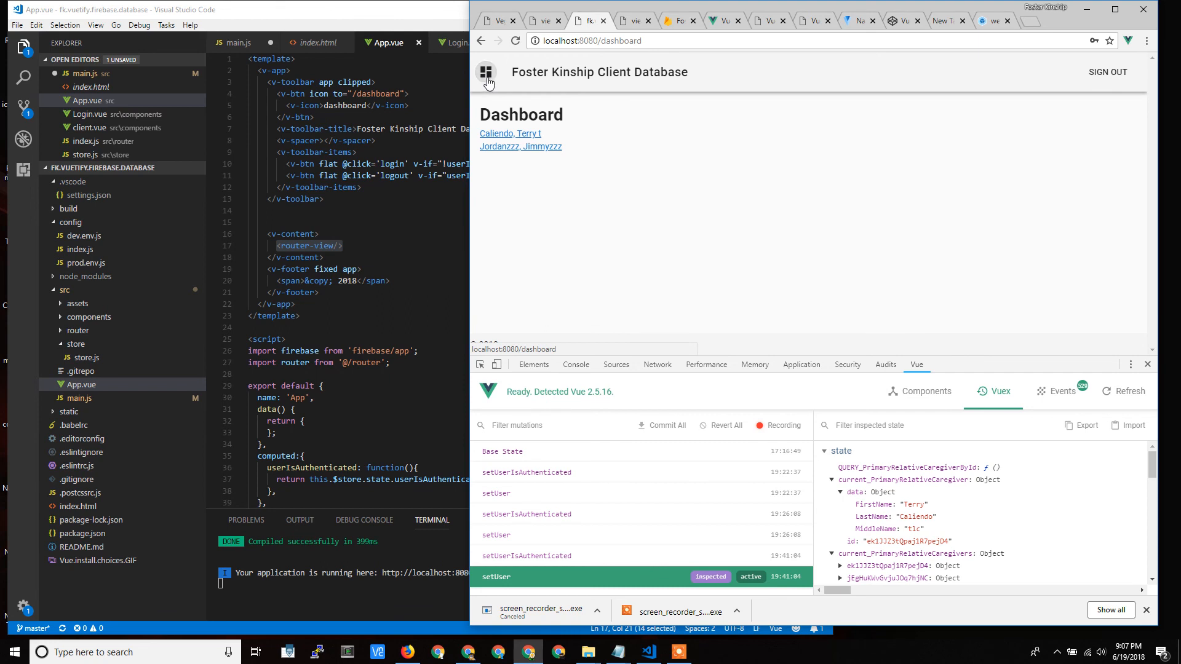
mouse_move(562, 133)
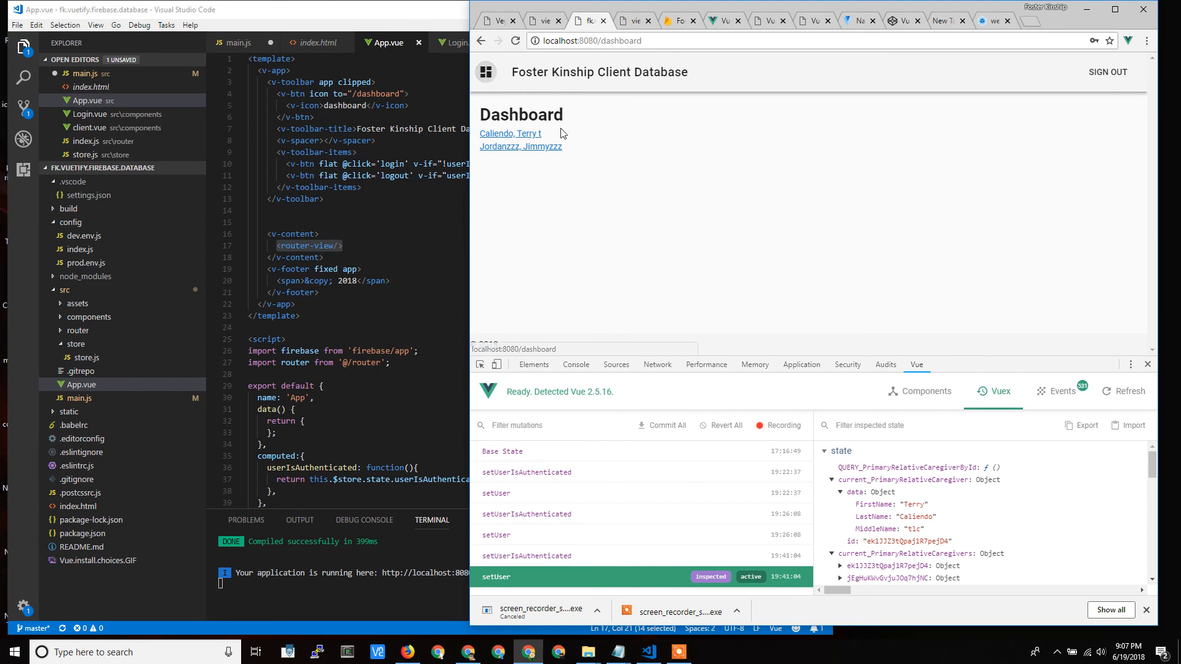
mouse_move(566, 120)
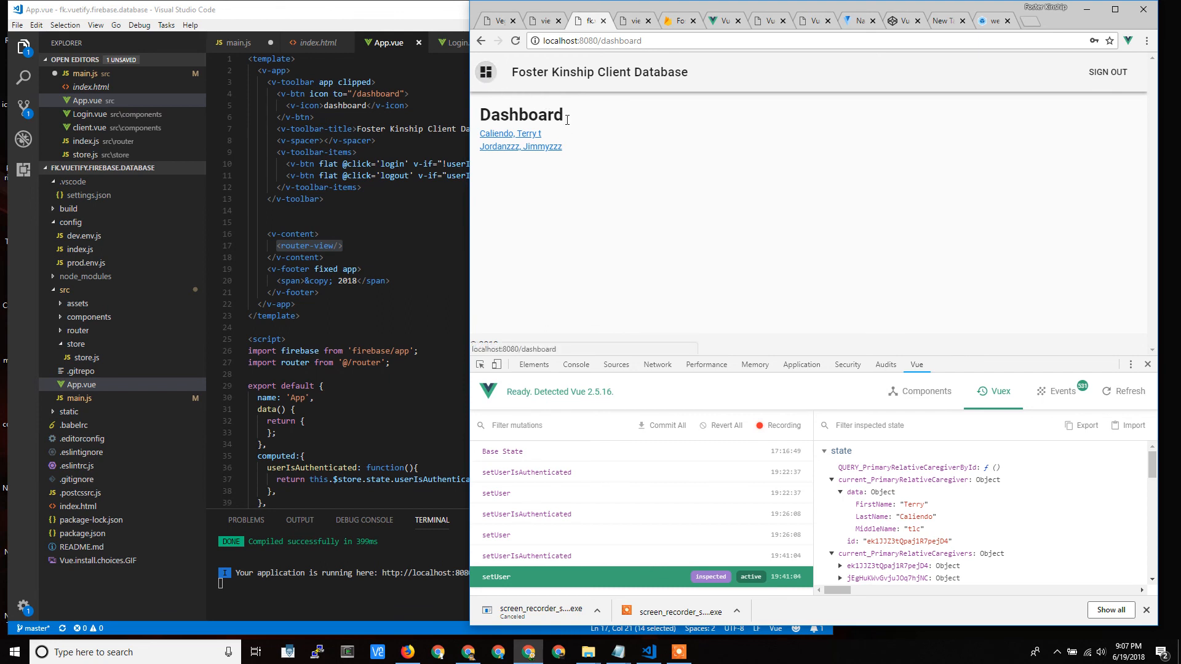
mouse_move(672, 175)
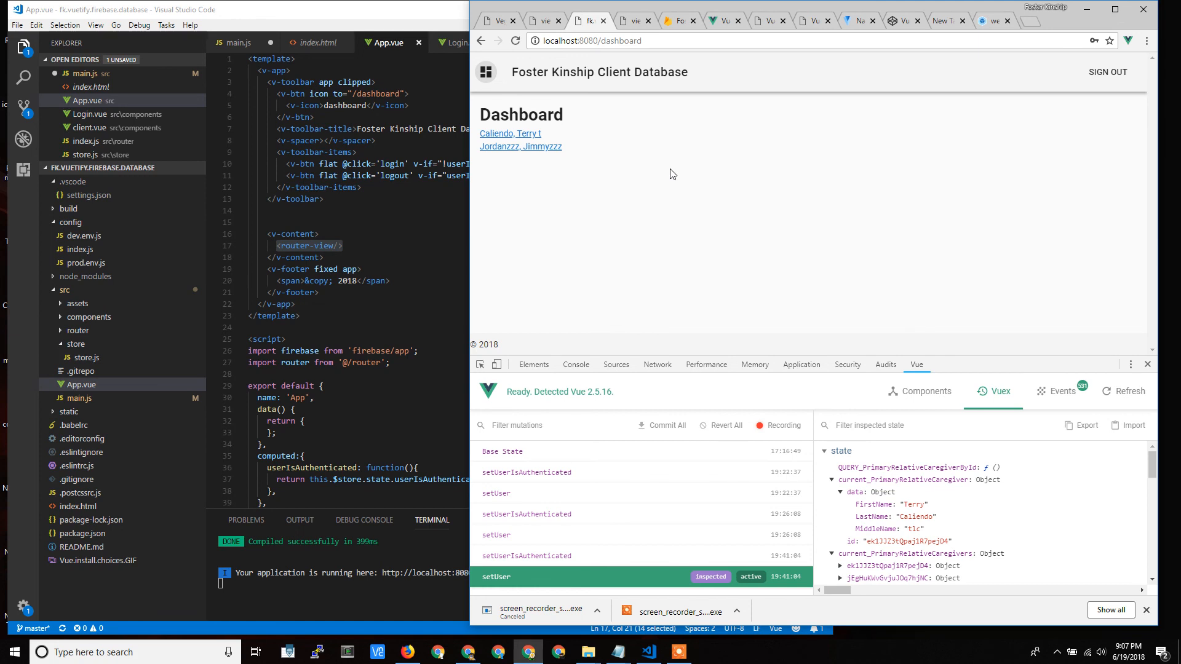
mouse_move(606, 191)
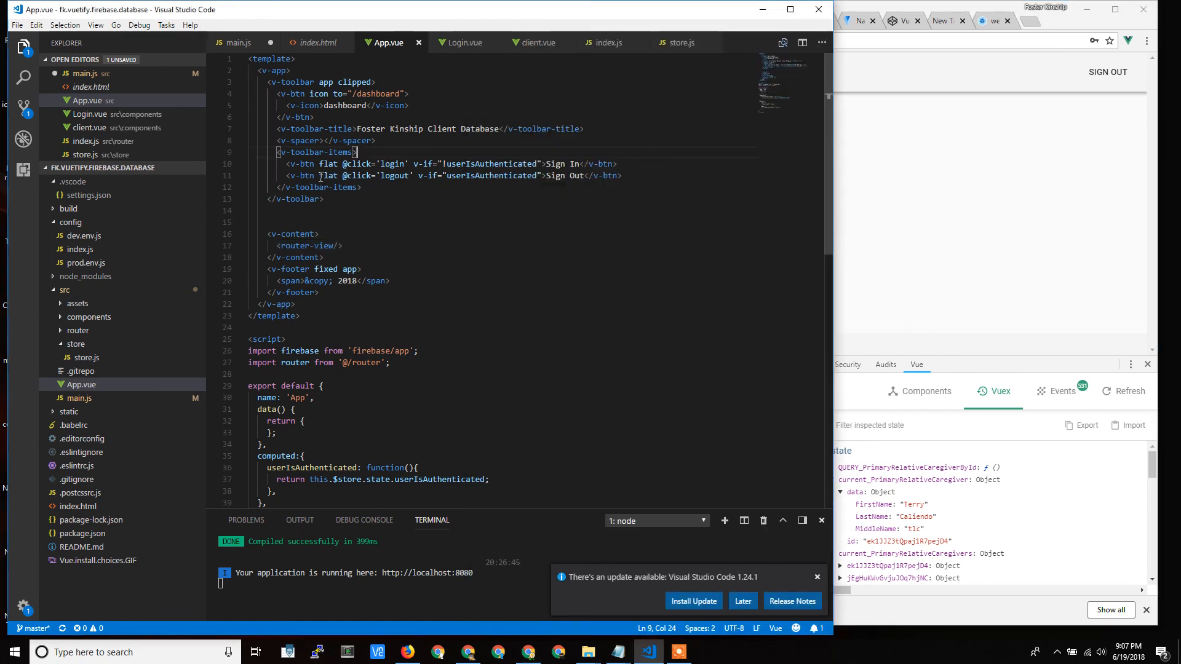
Highlight the word 'flat' in App.vue's toolbar button code
double_click(329, 163)
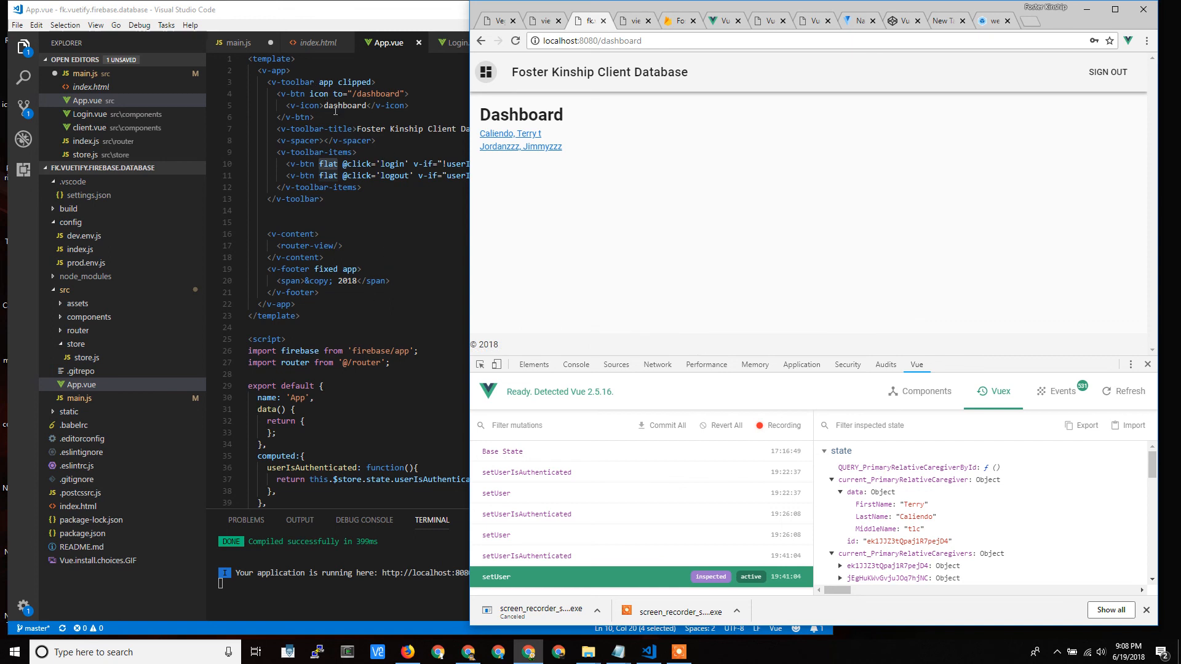
mouse_move(917, 621)
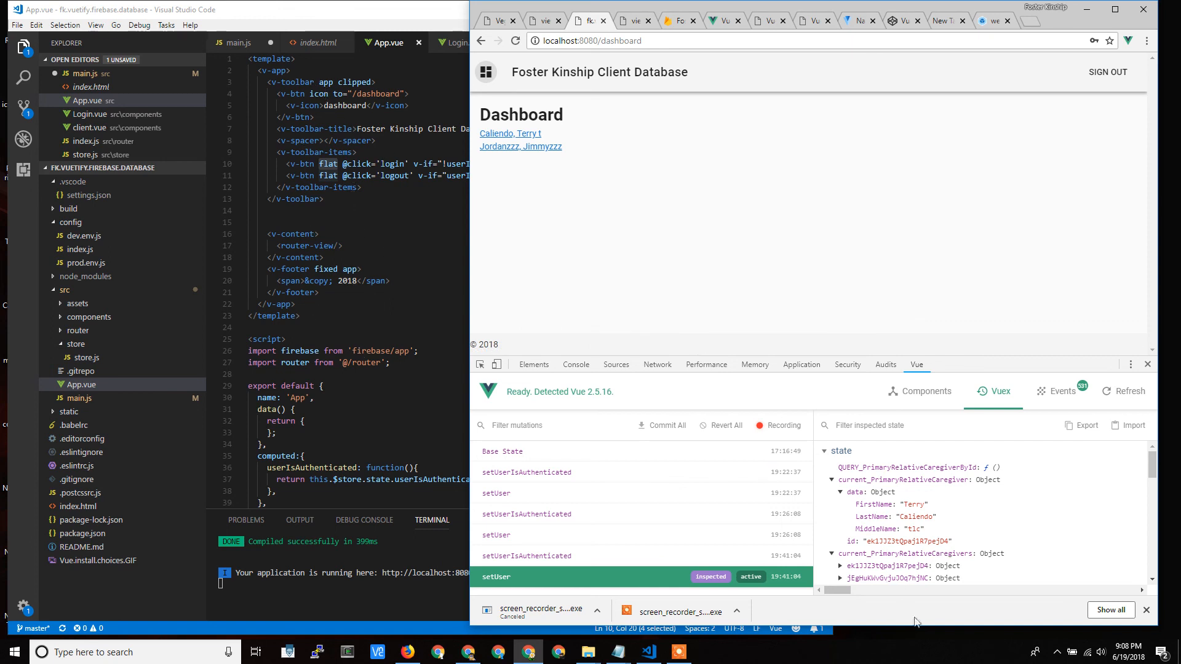